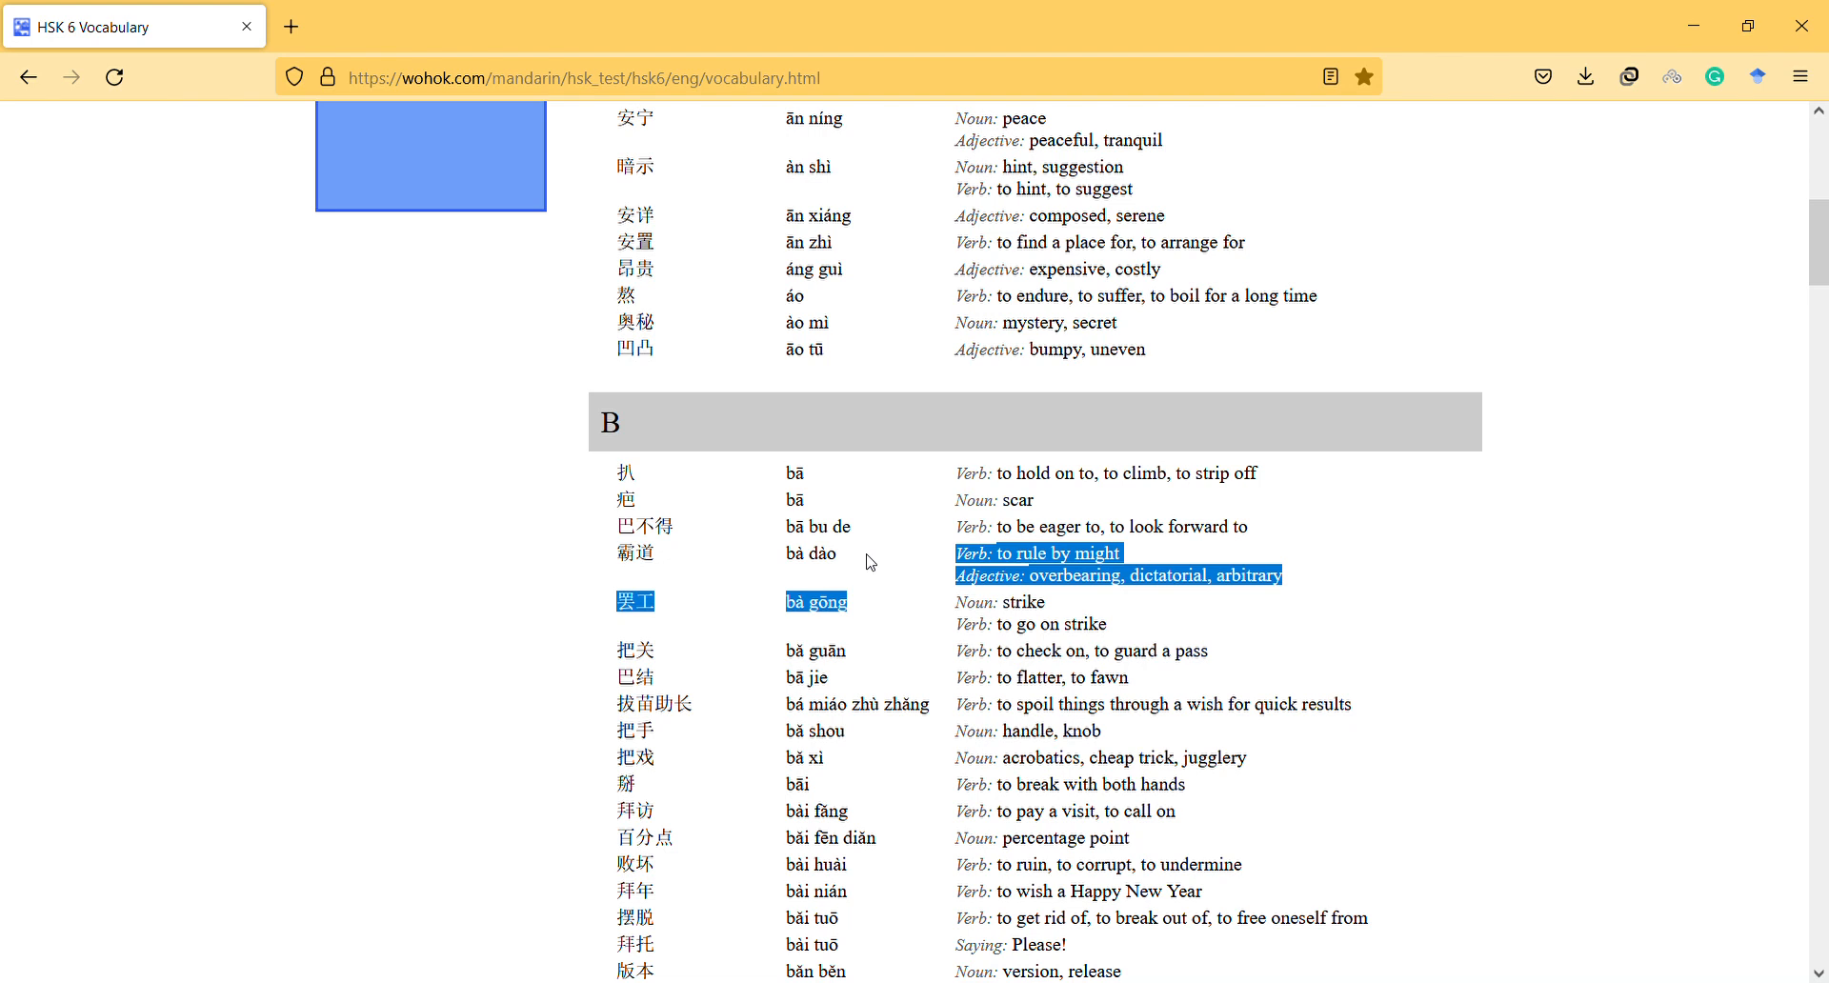
mouse_move(720, 393)
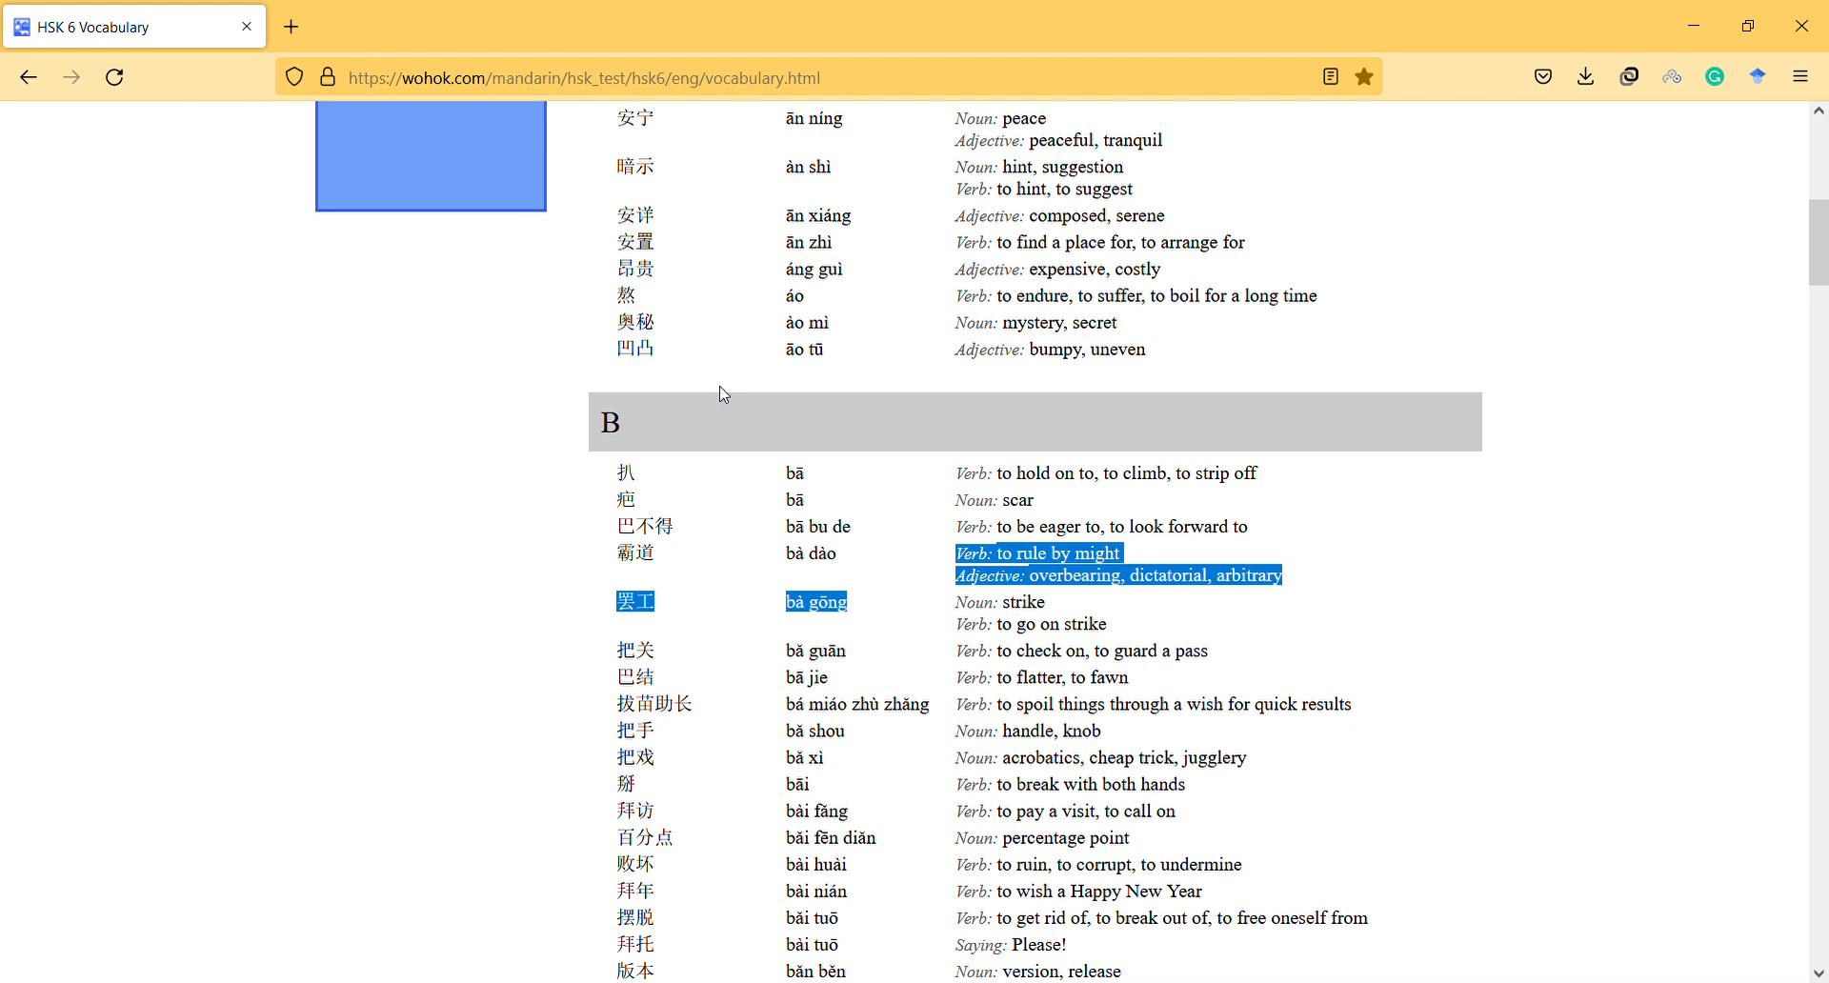
mouse_move(726, 328)
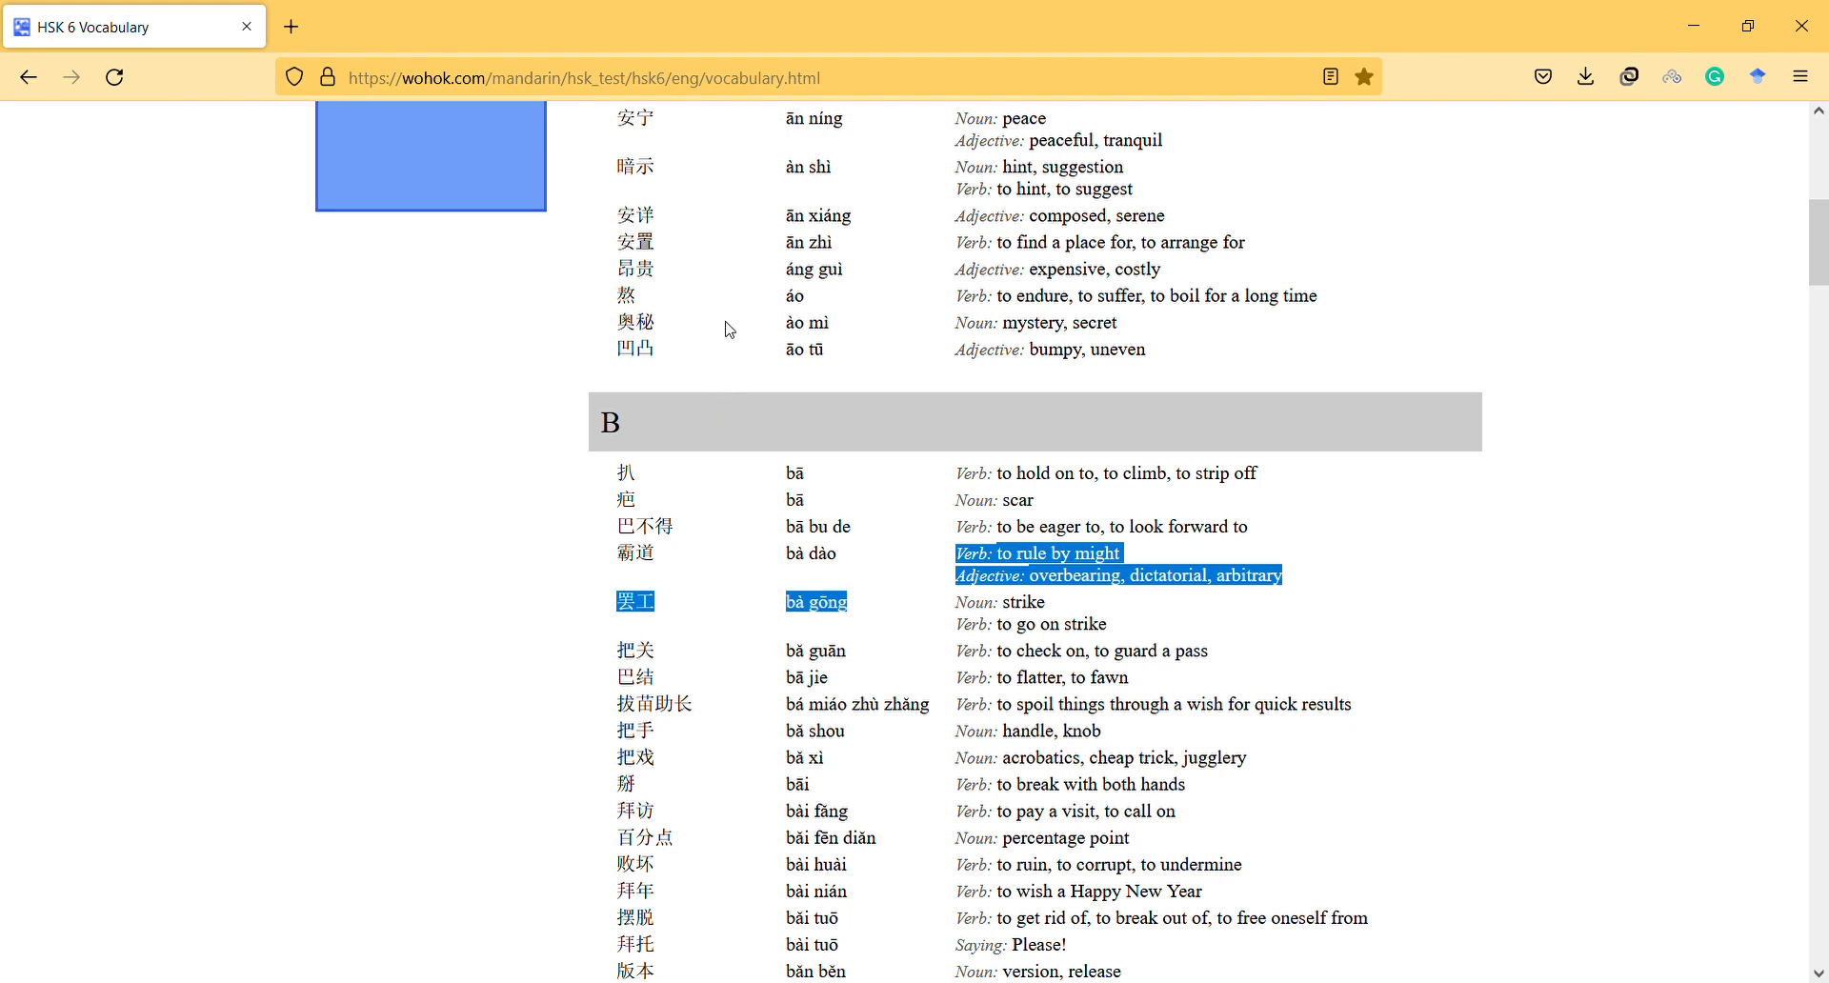
mouse_move(707, 204)
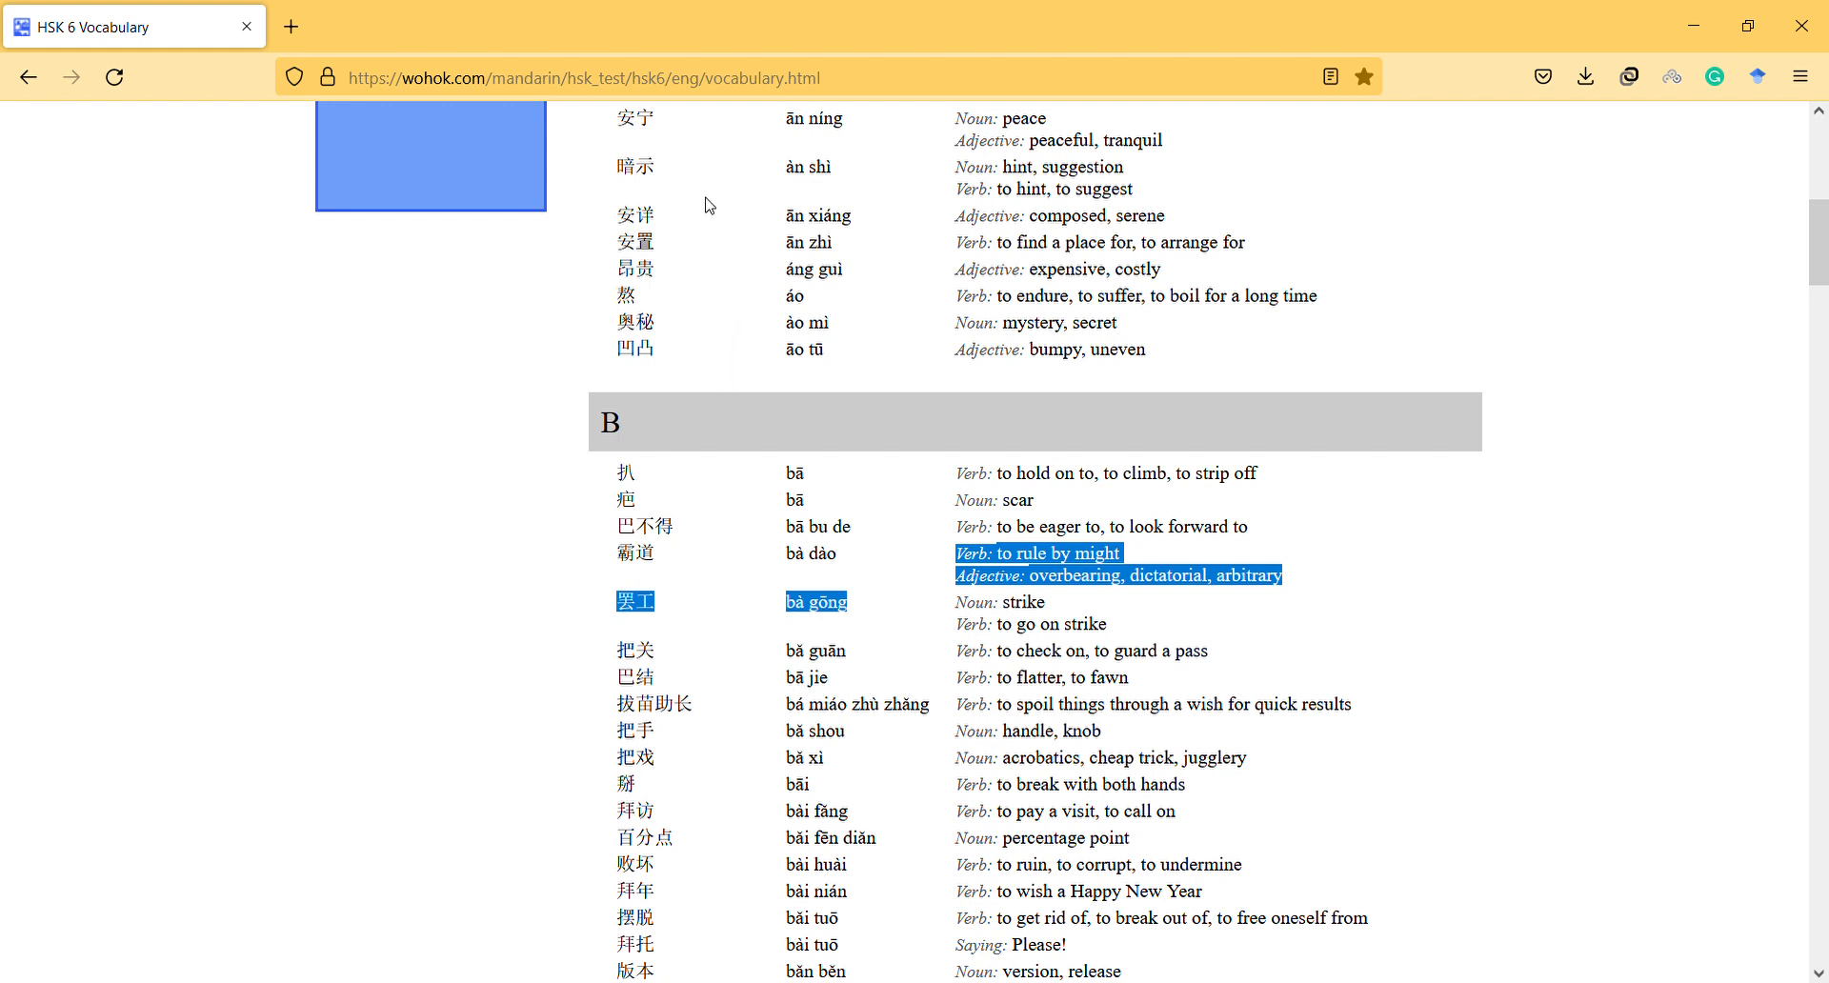
mouse_move(668, 143)
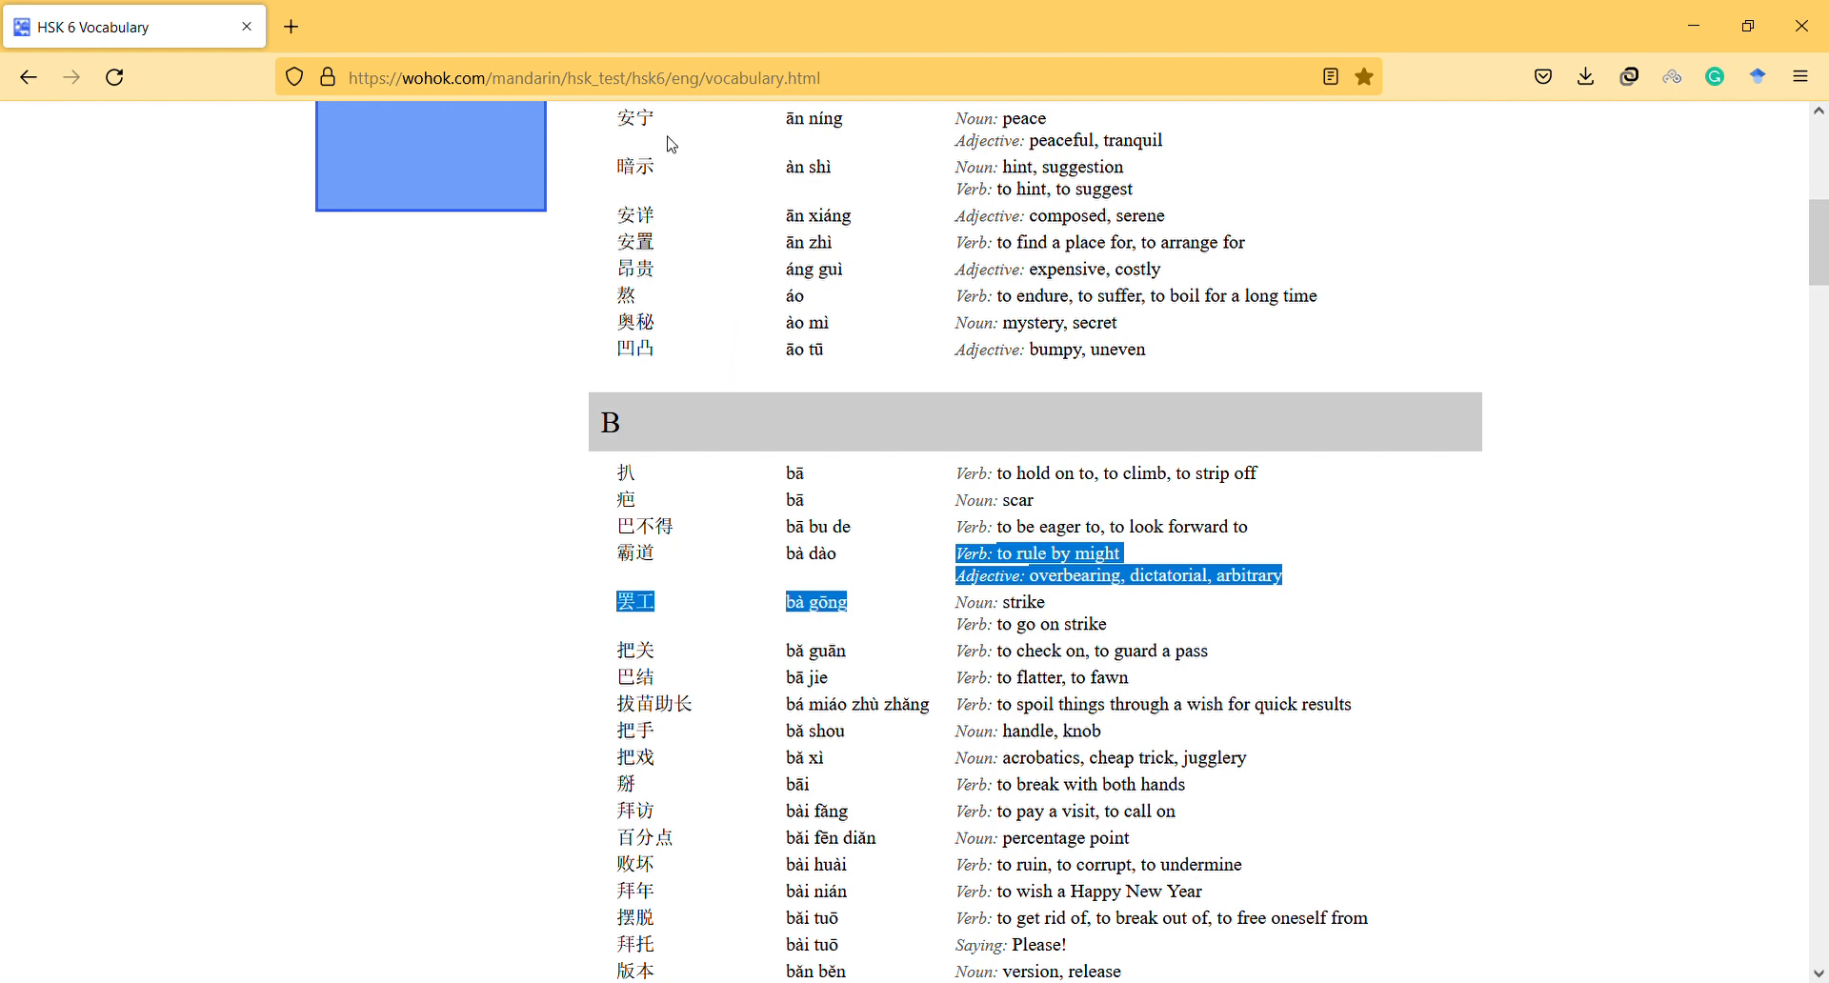
mouse_move(631, 131)
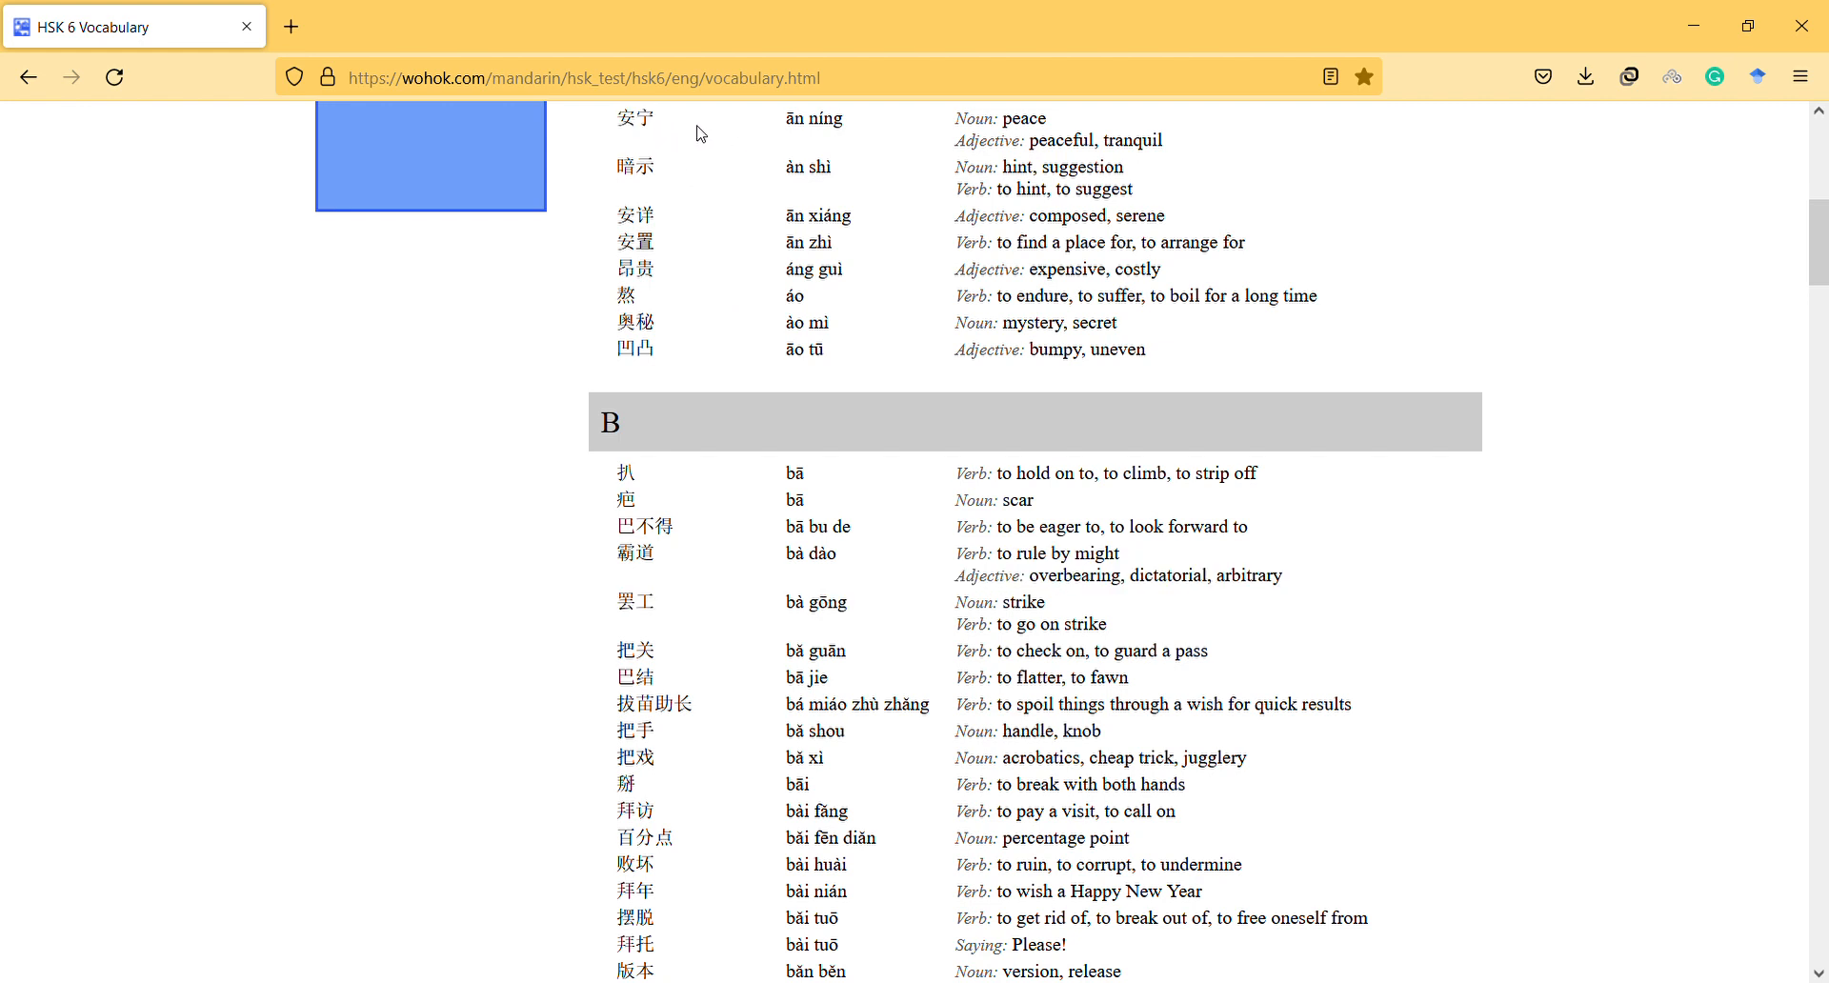
mouse_move(754, 126)
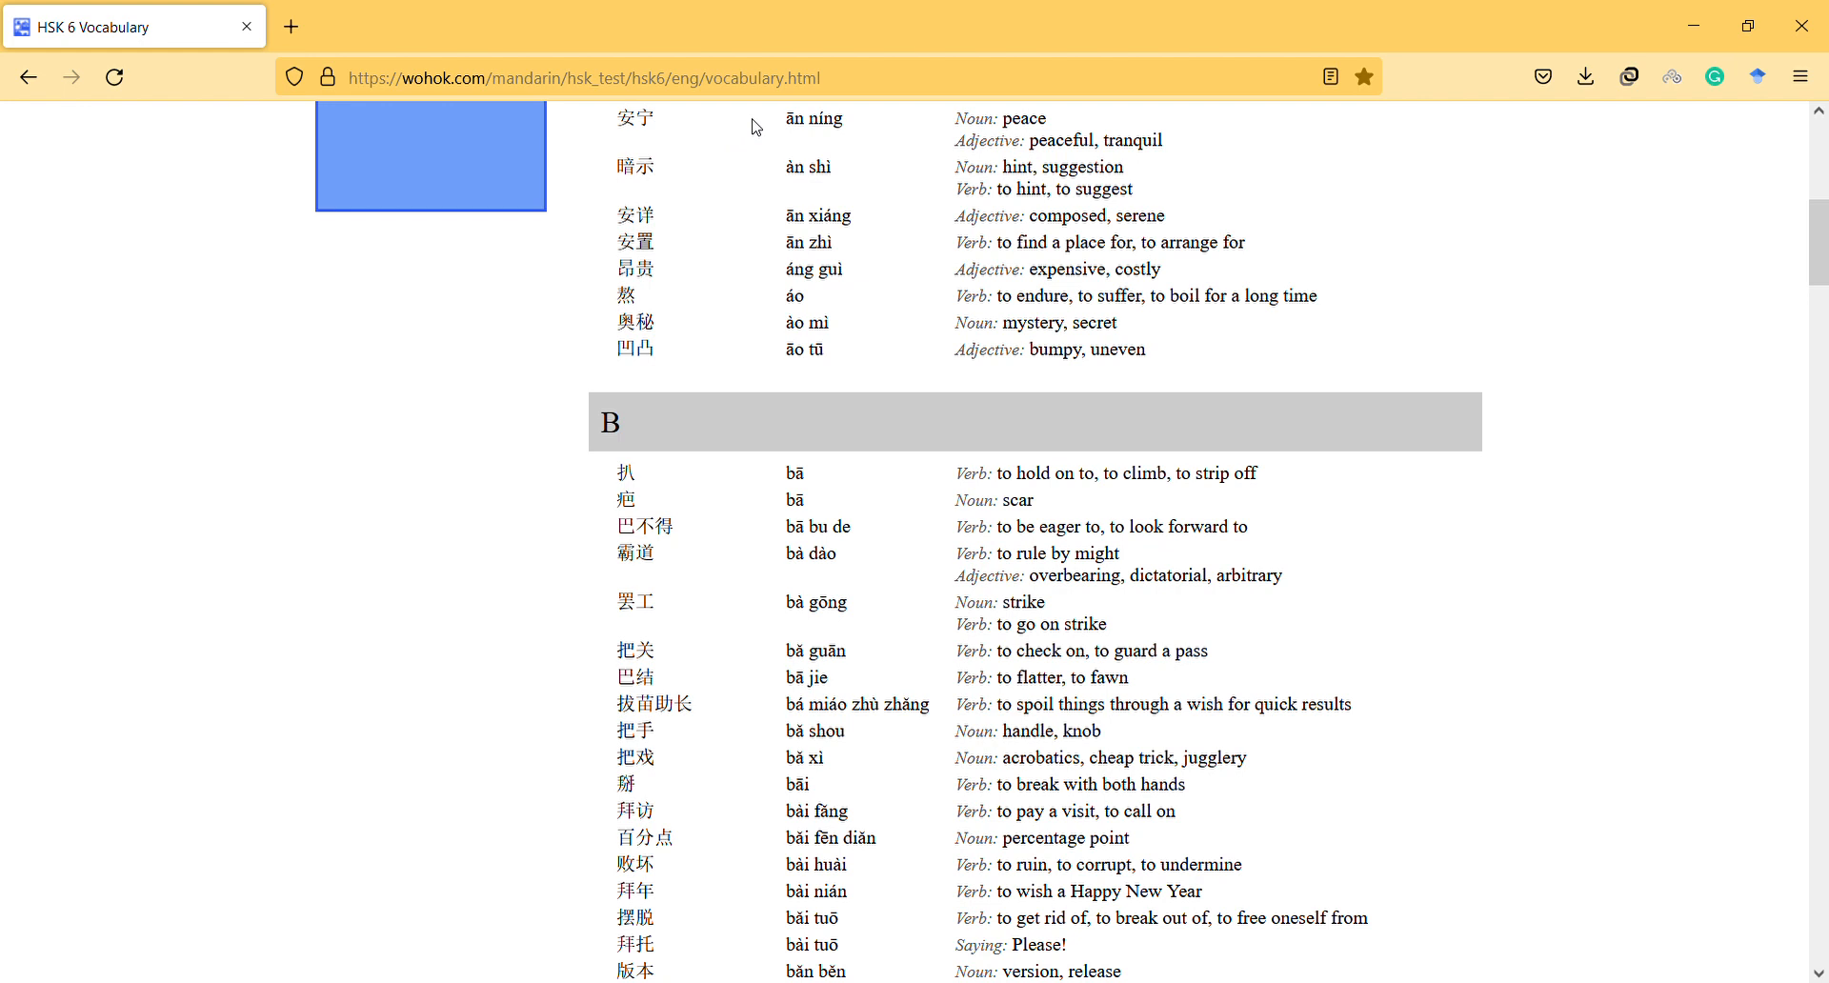
mouse_move(825, 126)
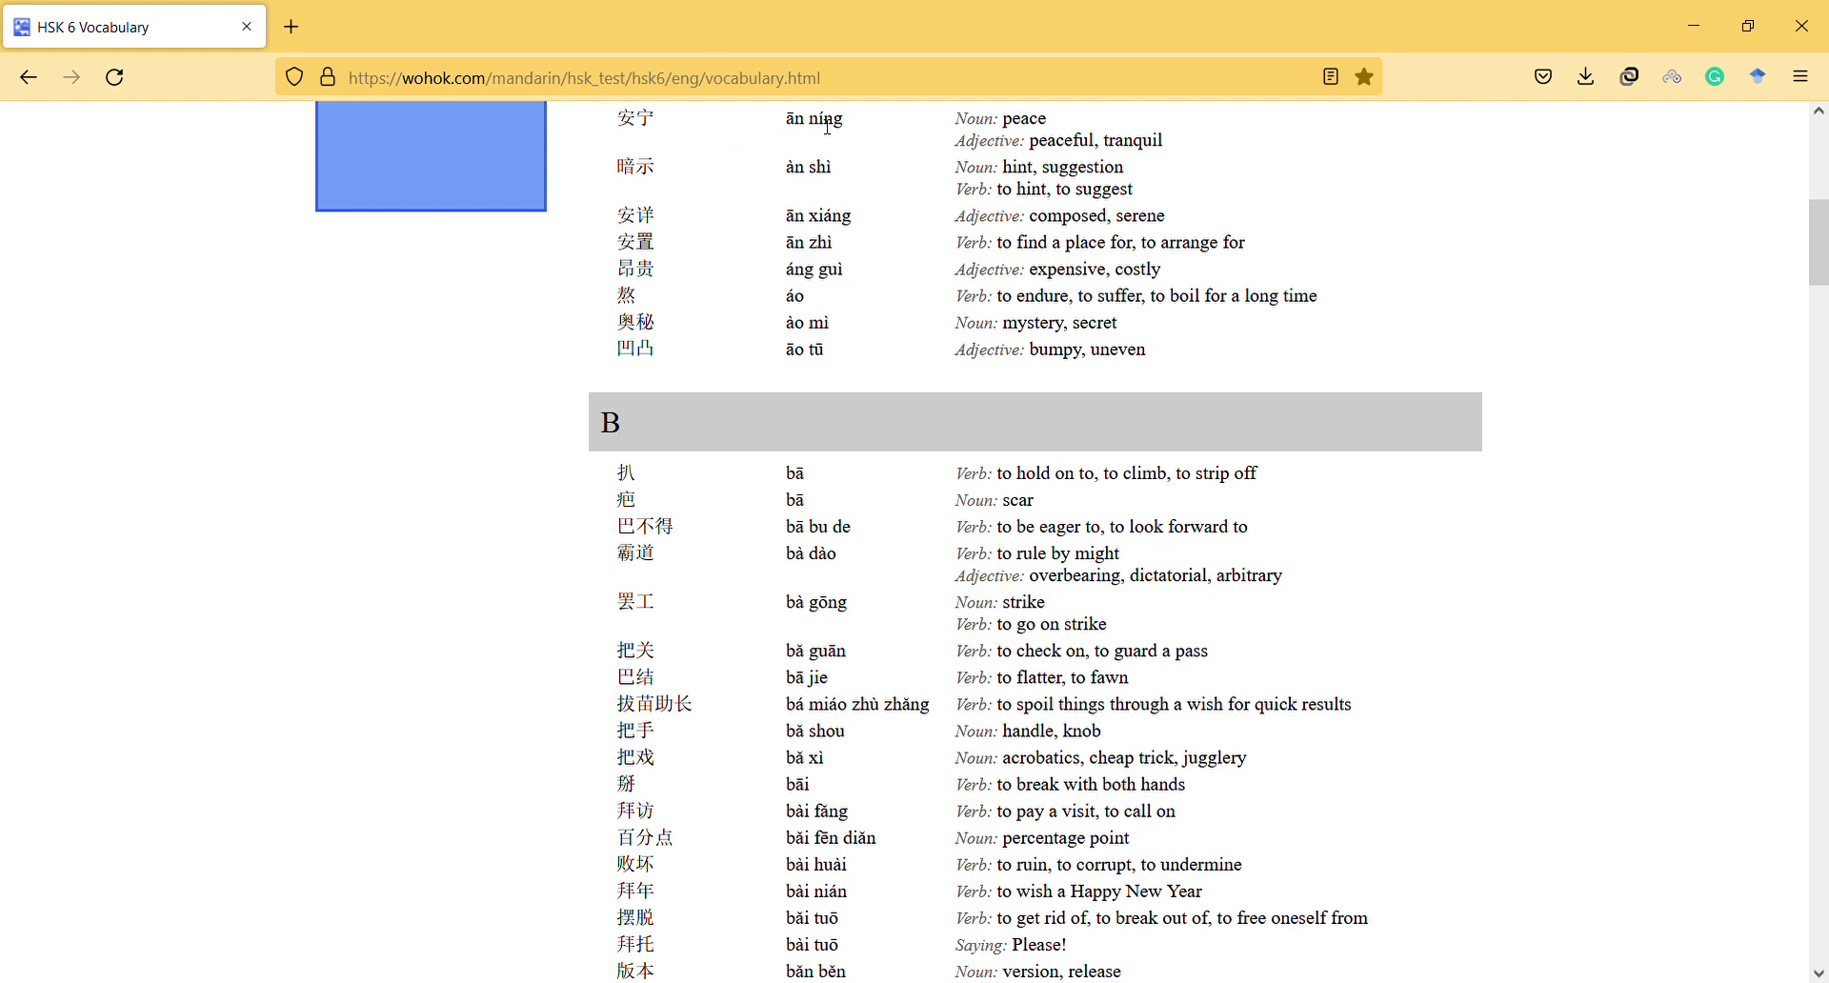
mouse_move(777, 176)
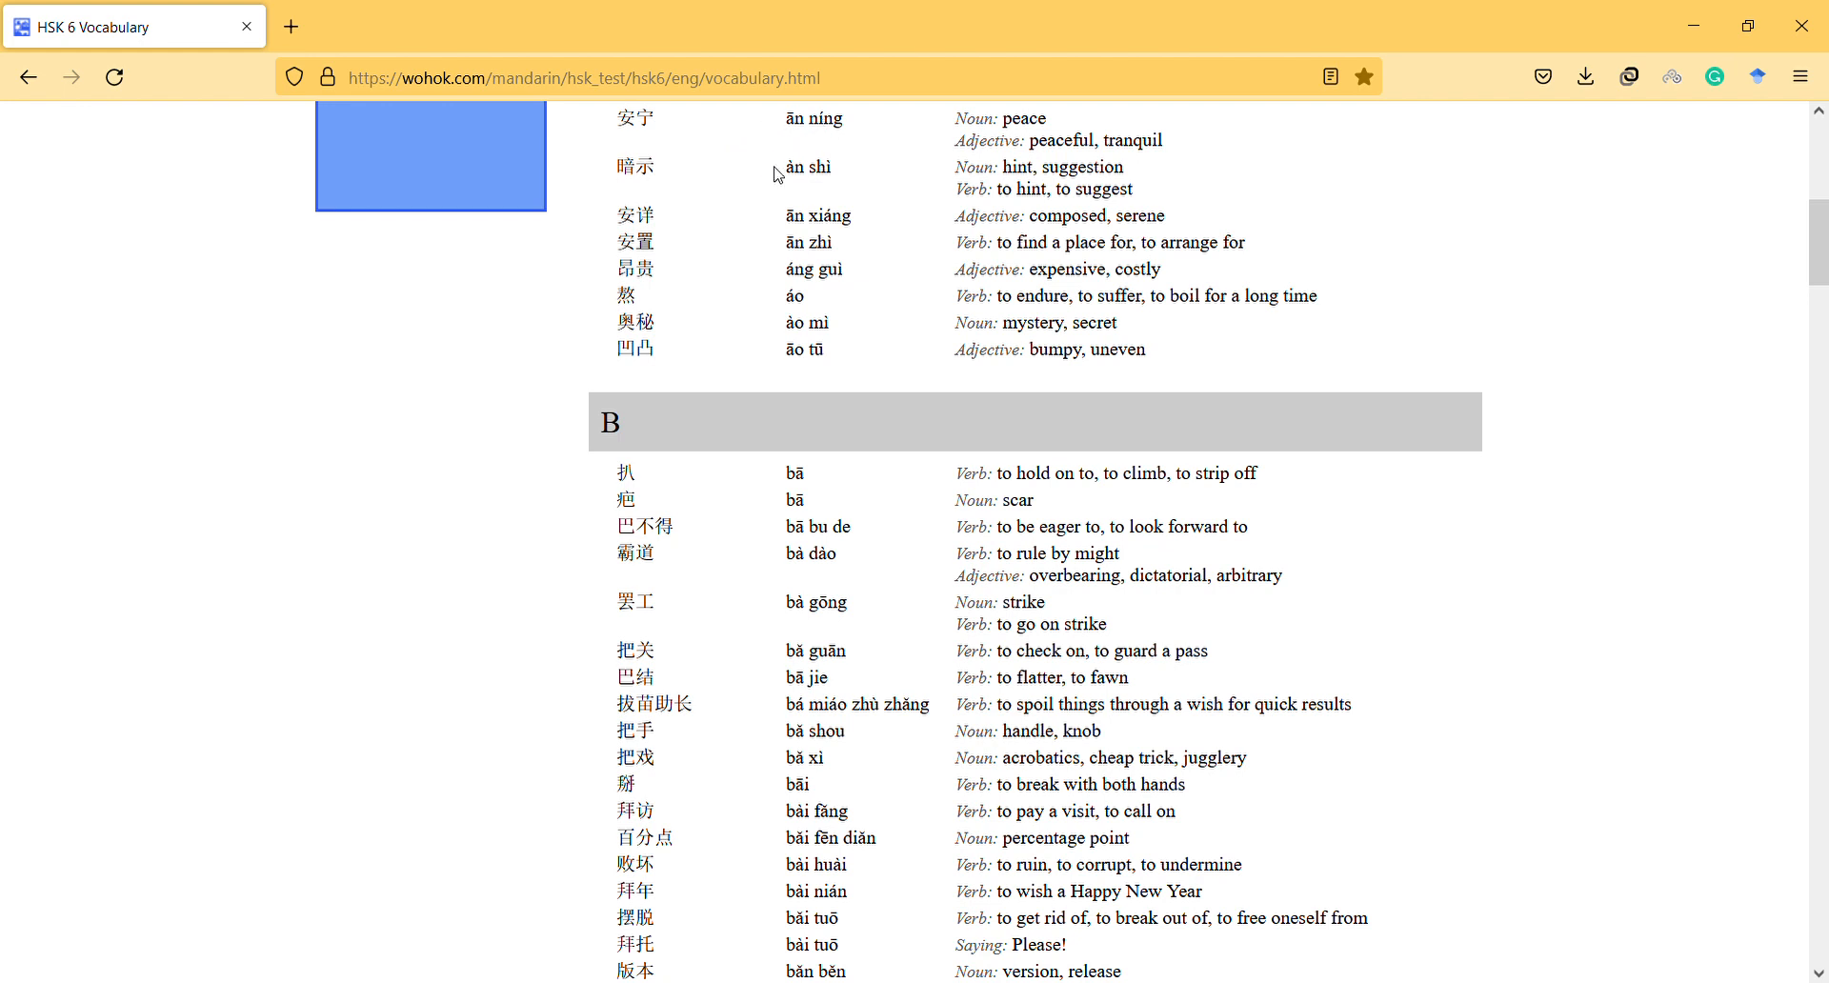
mouse_move(855, 174)
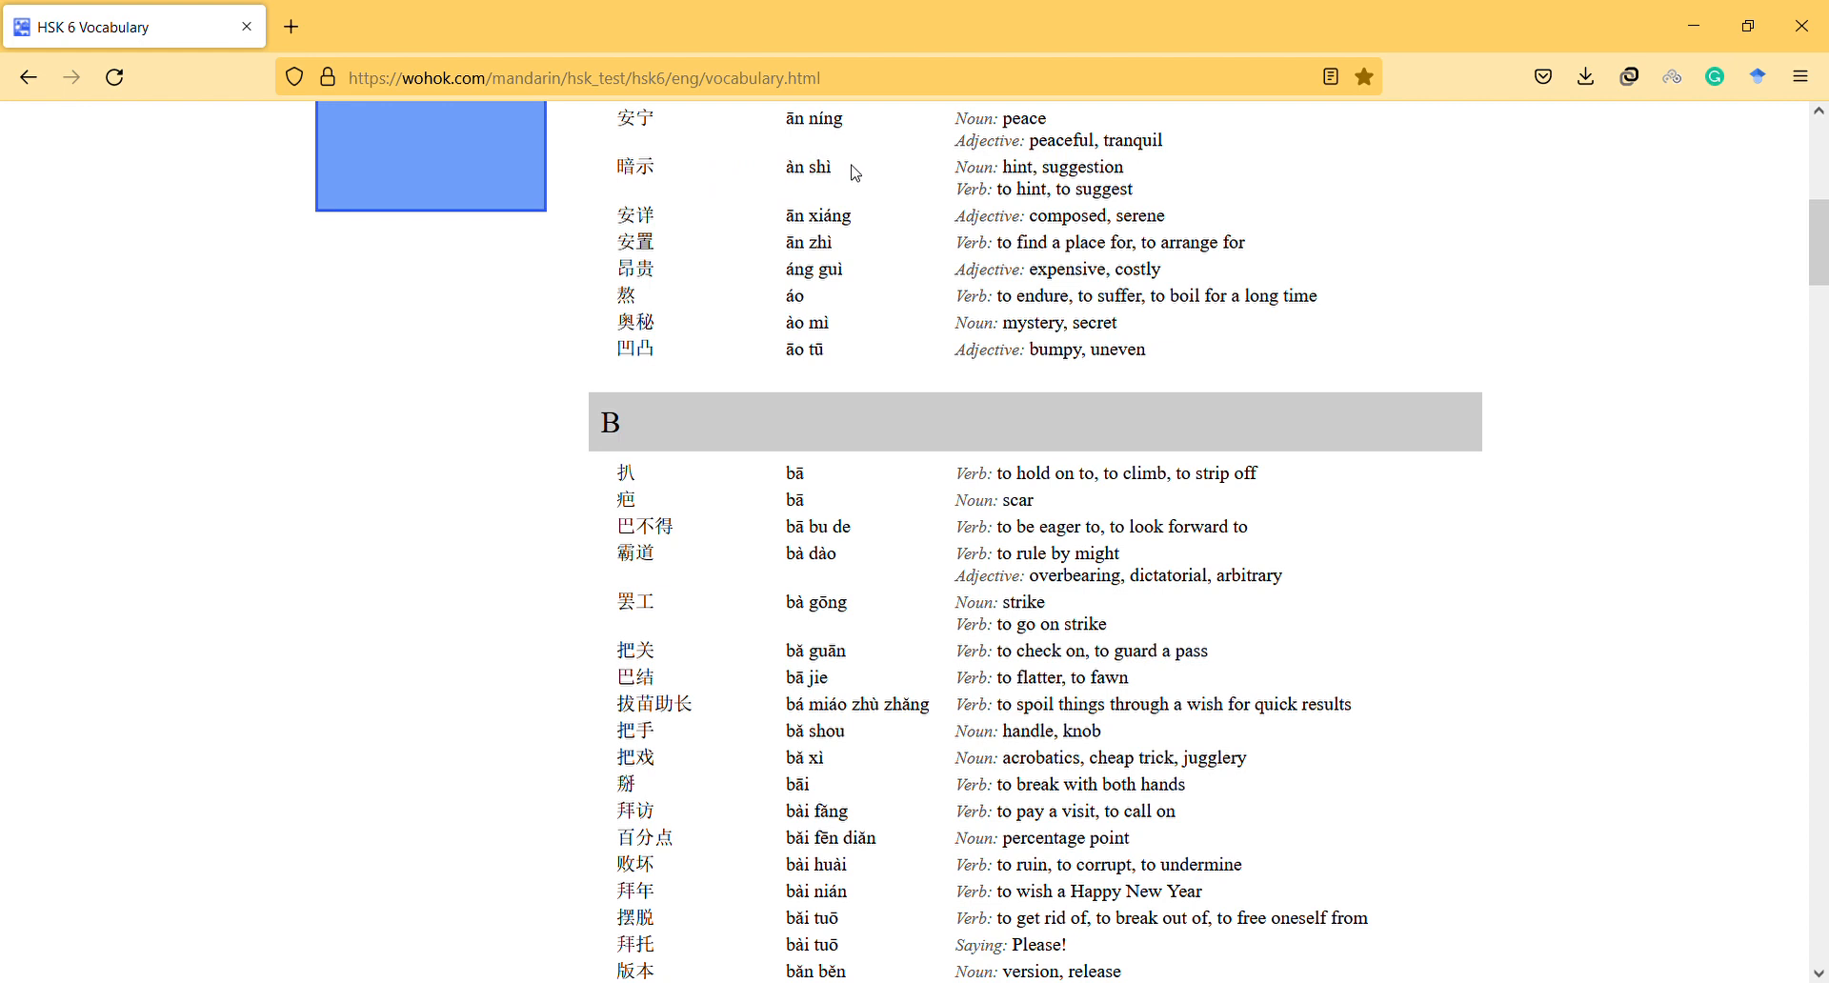
mouse_move(825, 175)
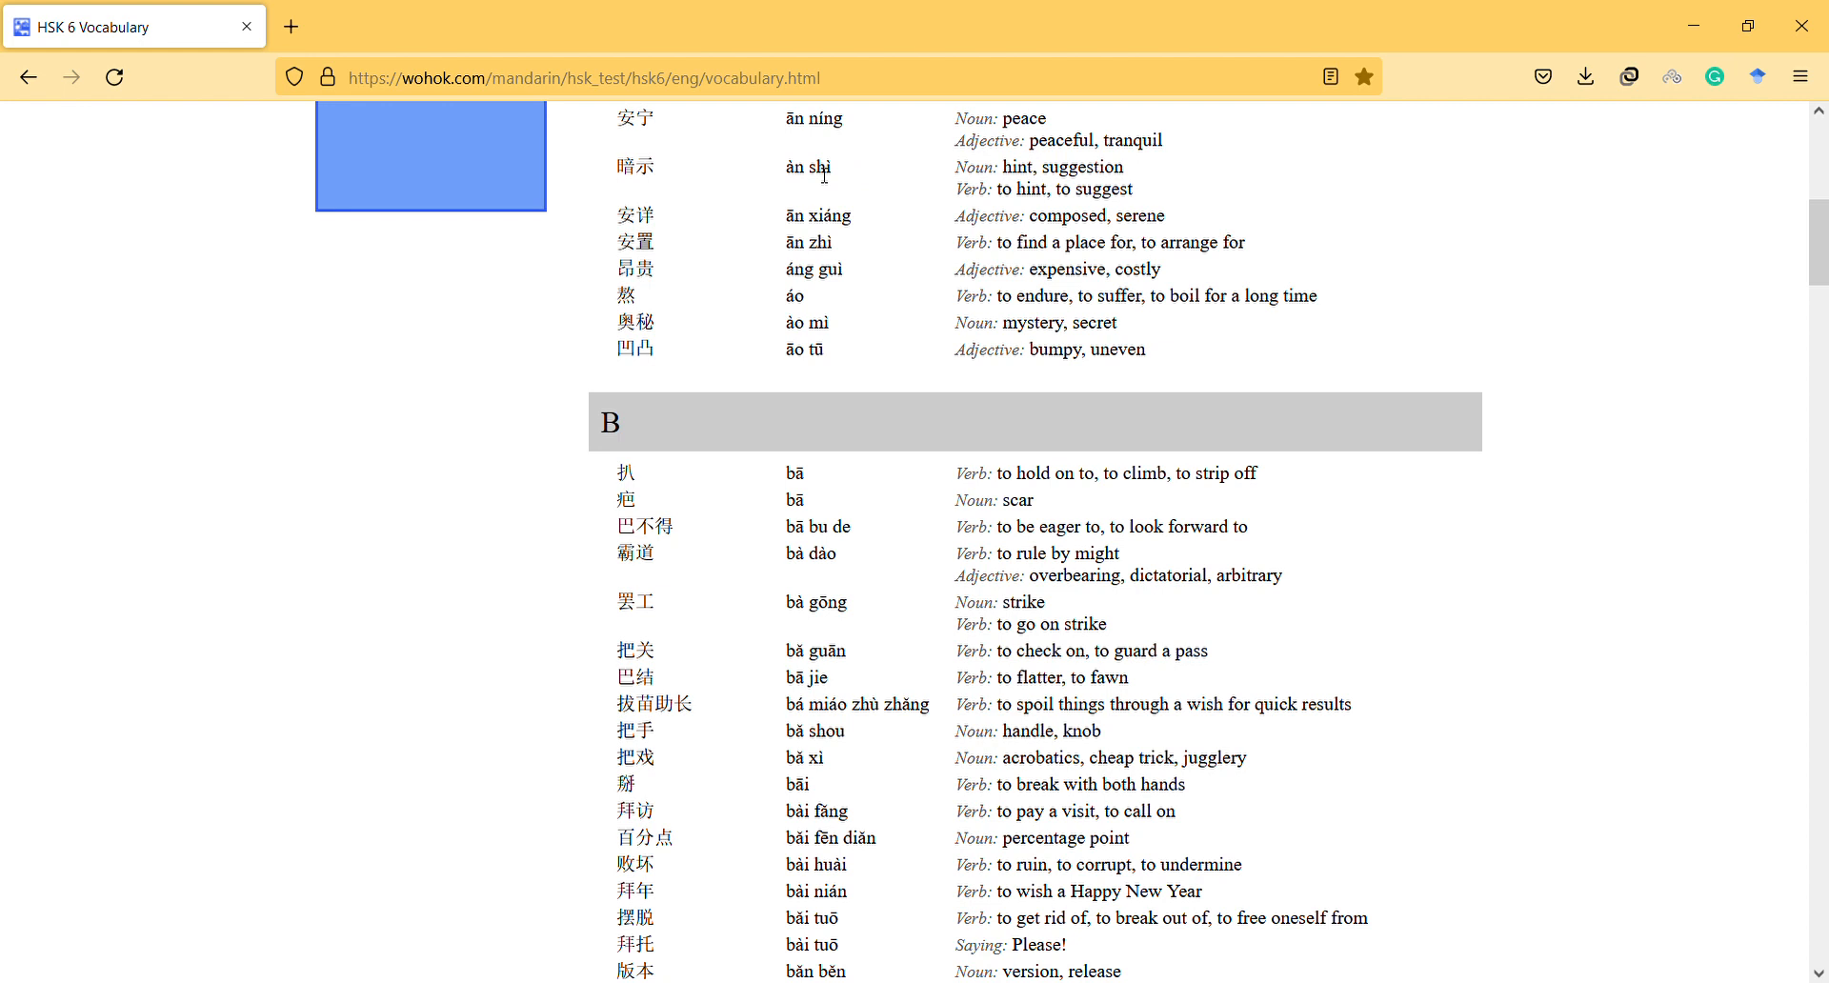
mouse_move(793, 153)
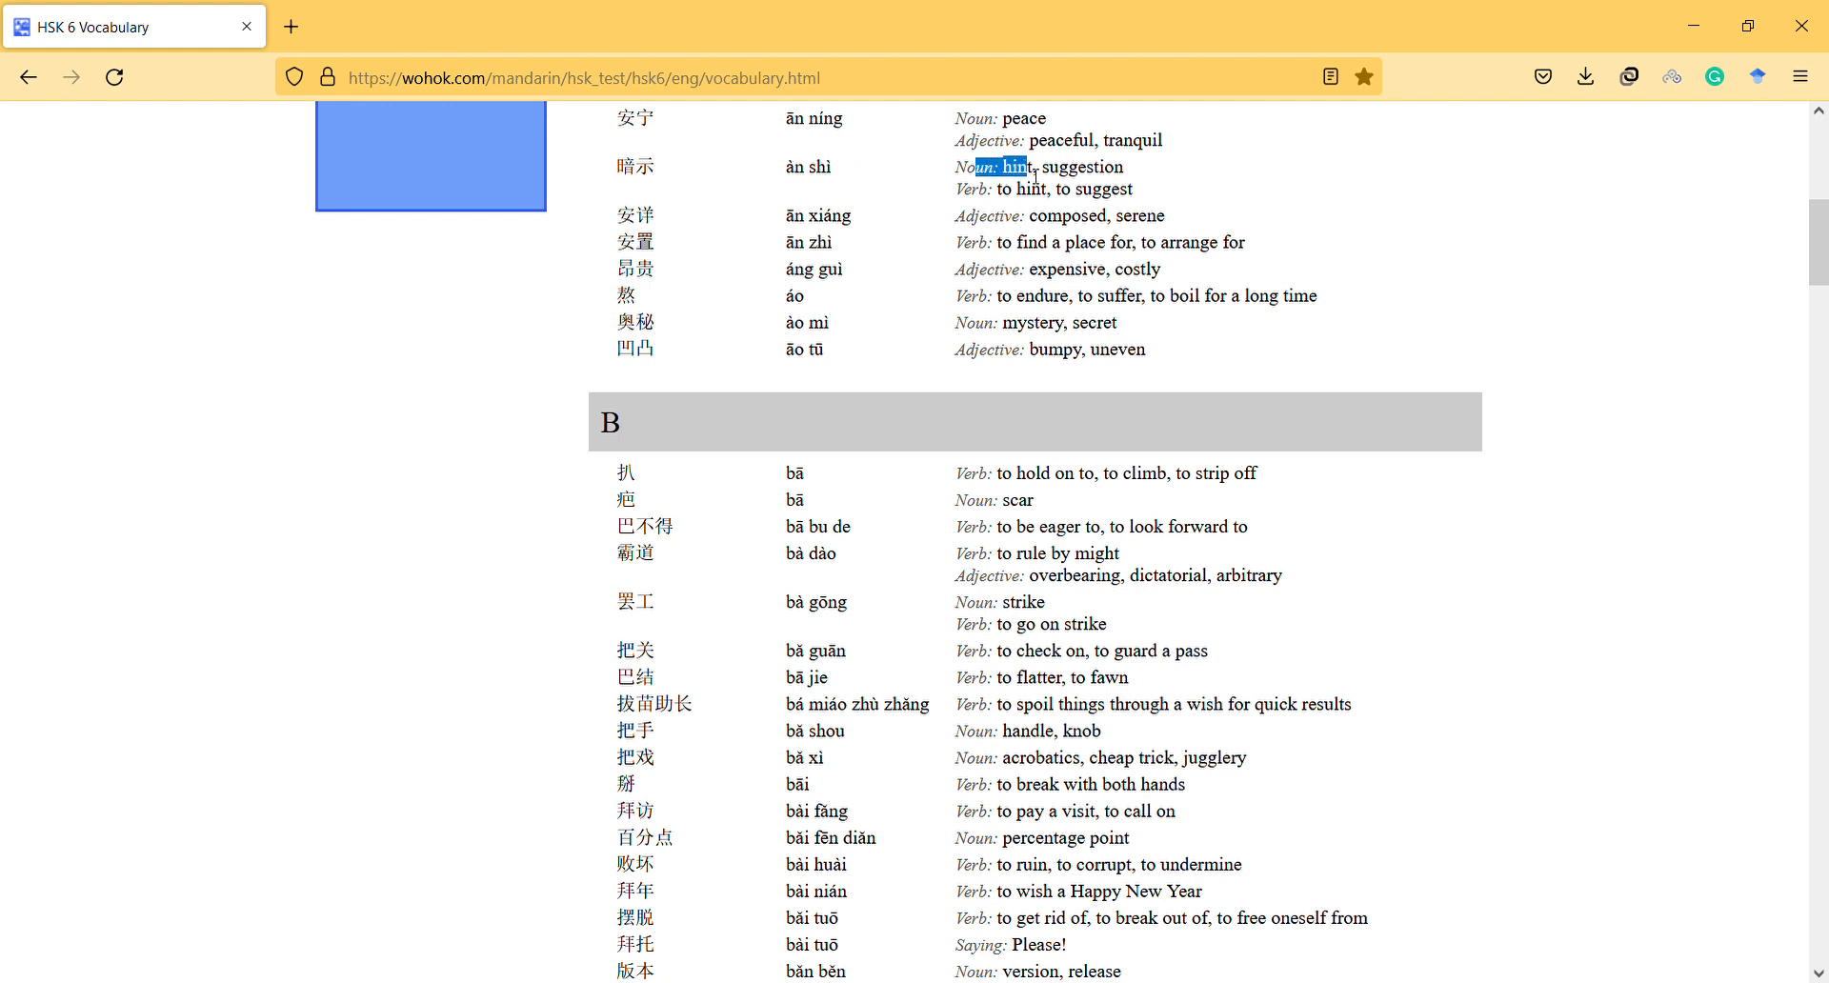
Briefly highlight the pinyin ān shì, then select the whole verb line 'to hint, to suggest'
left_click(979, 168)
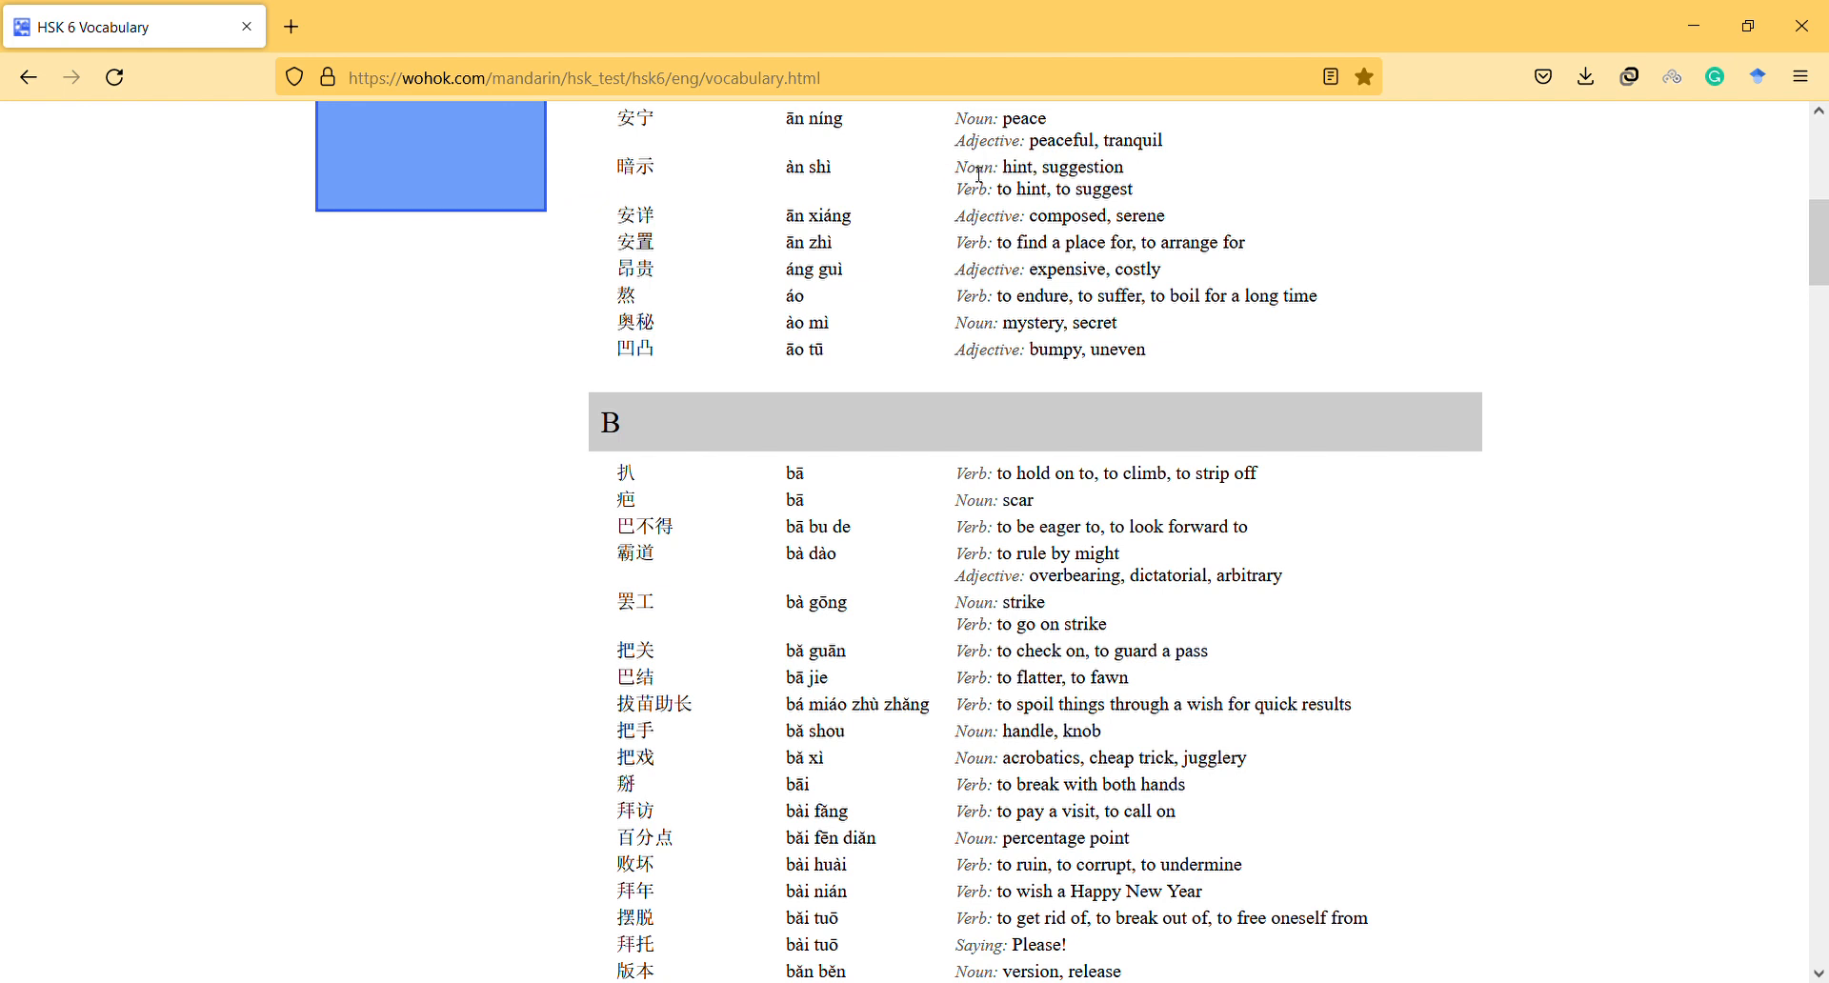
mouse_move(739, 181)
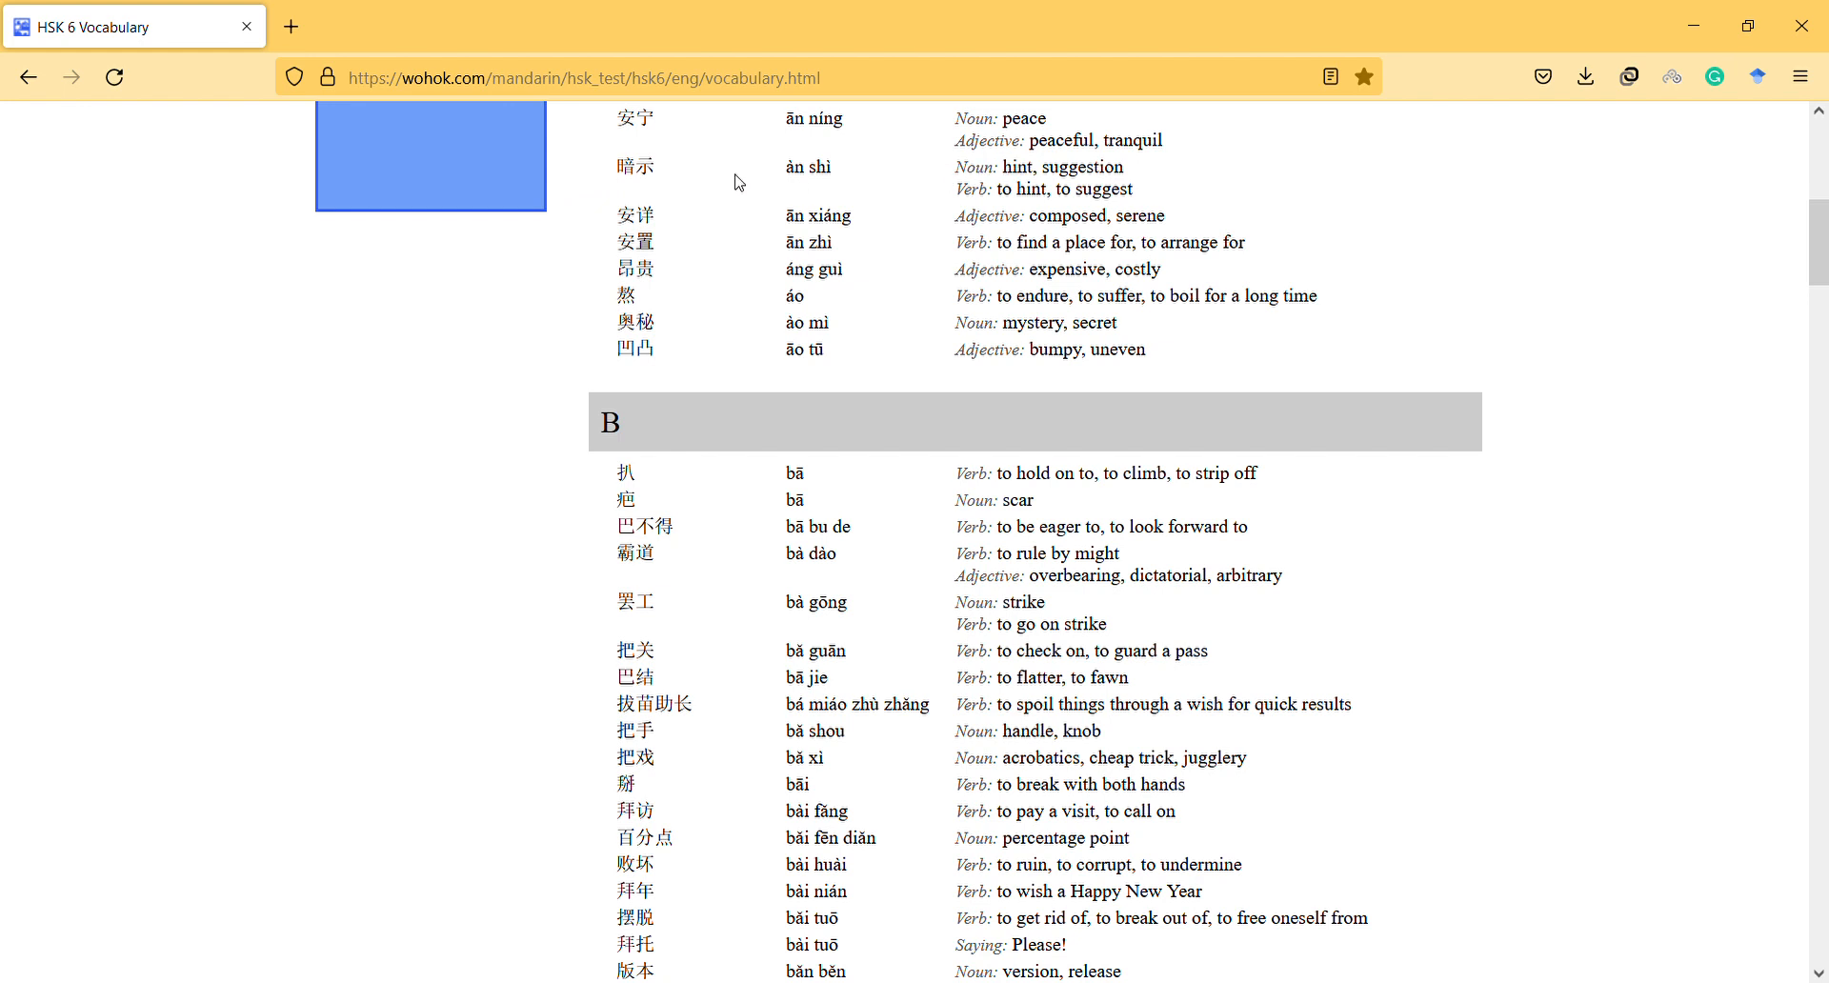
double_click(808, 168)
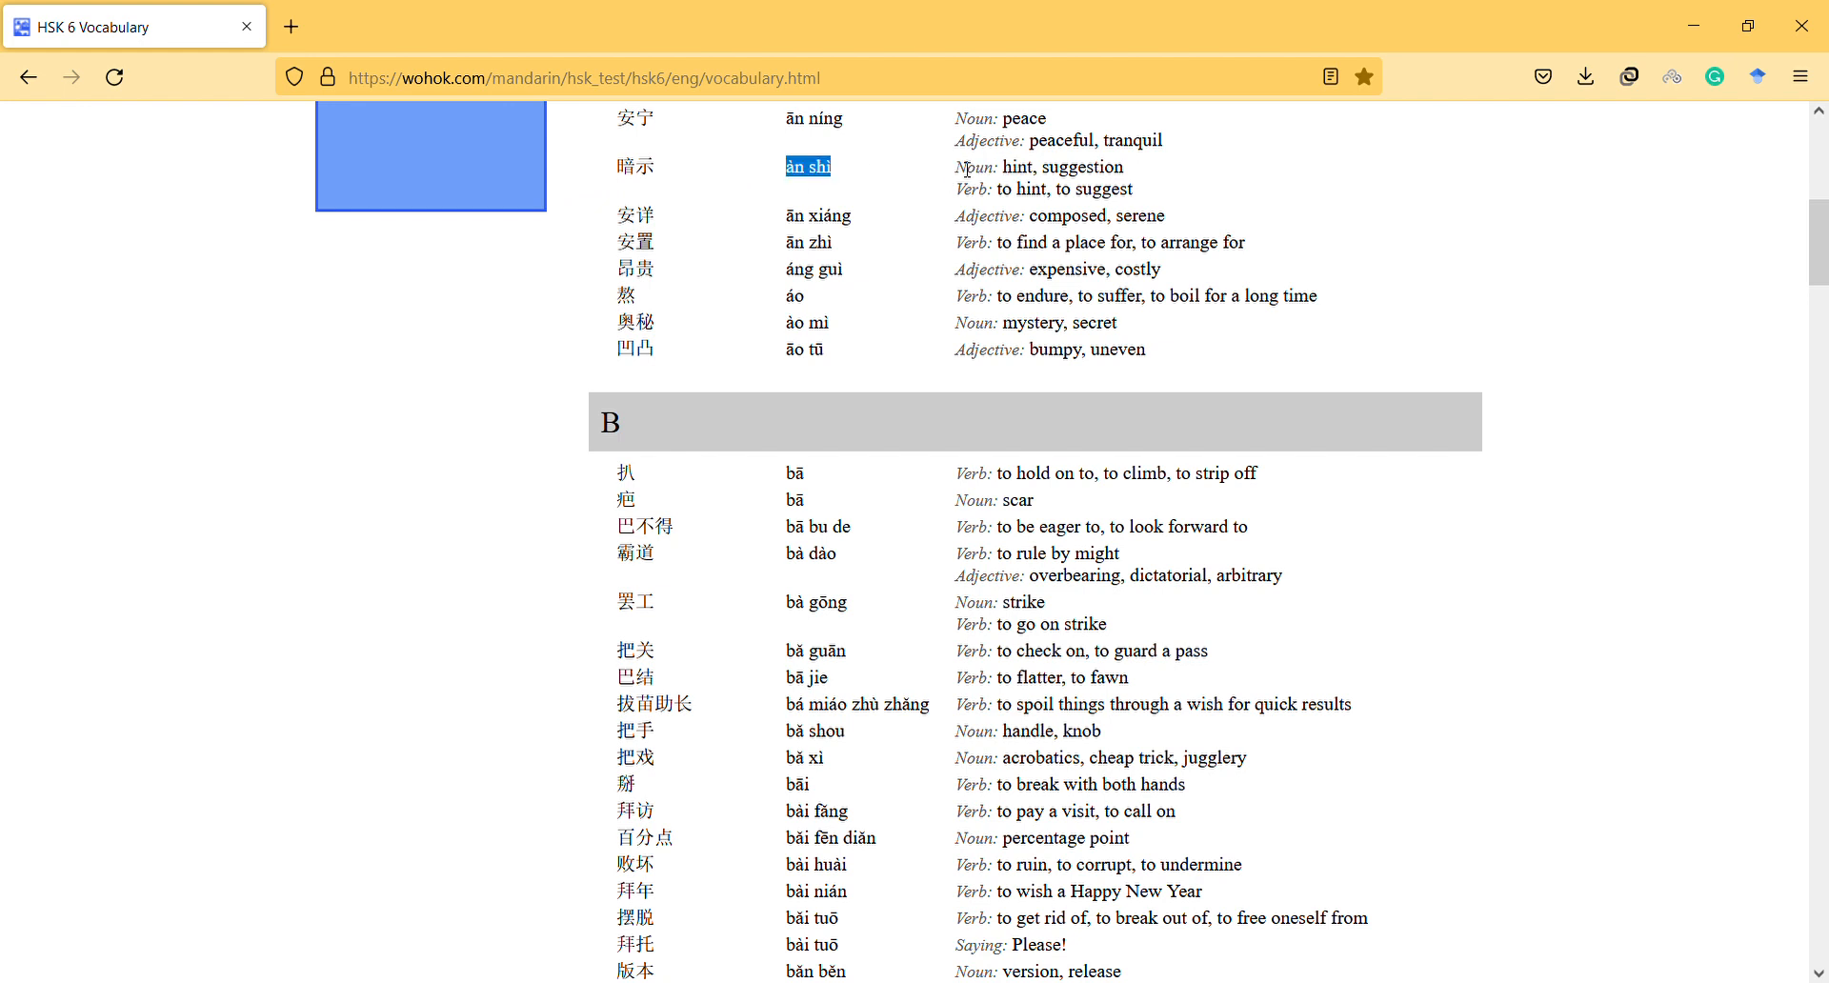
left_click(966, 188)
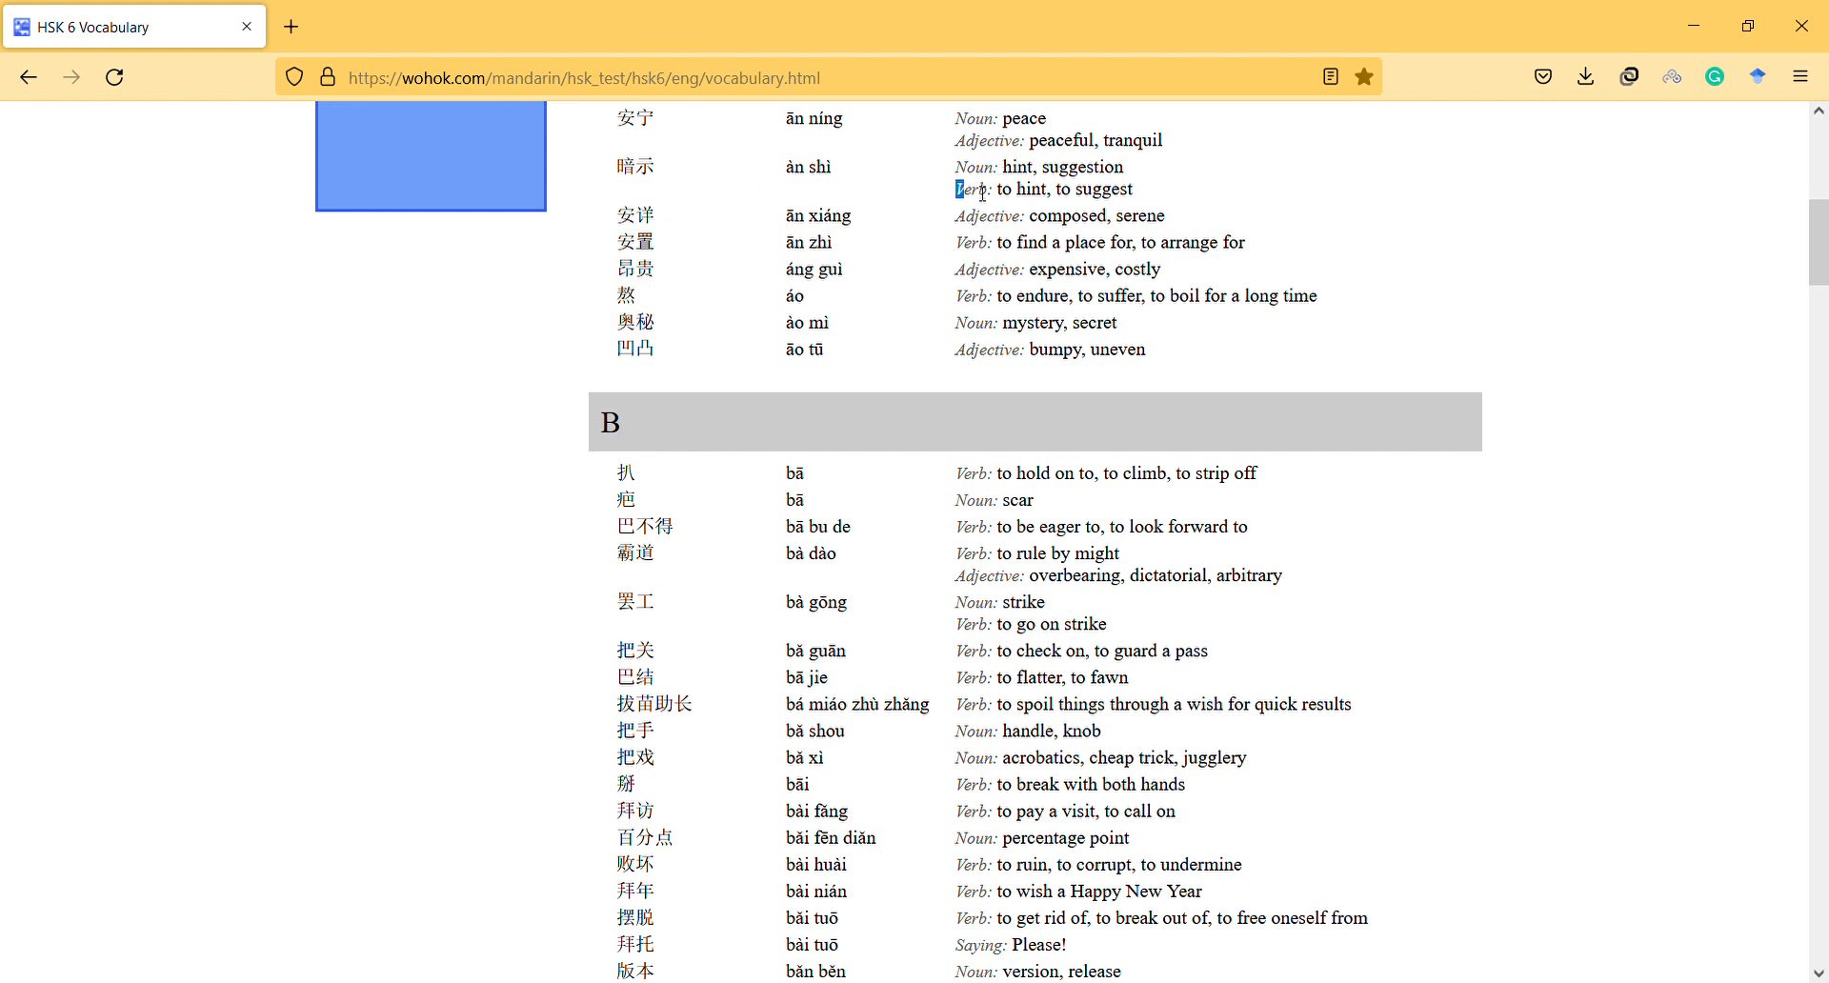
triple_click(1044, 189)
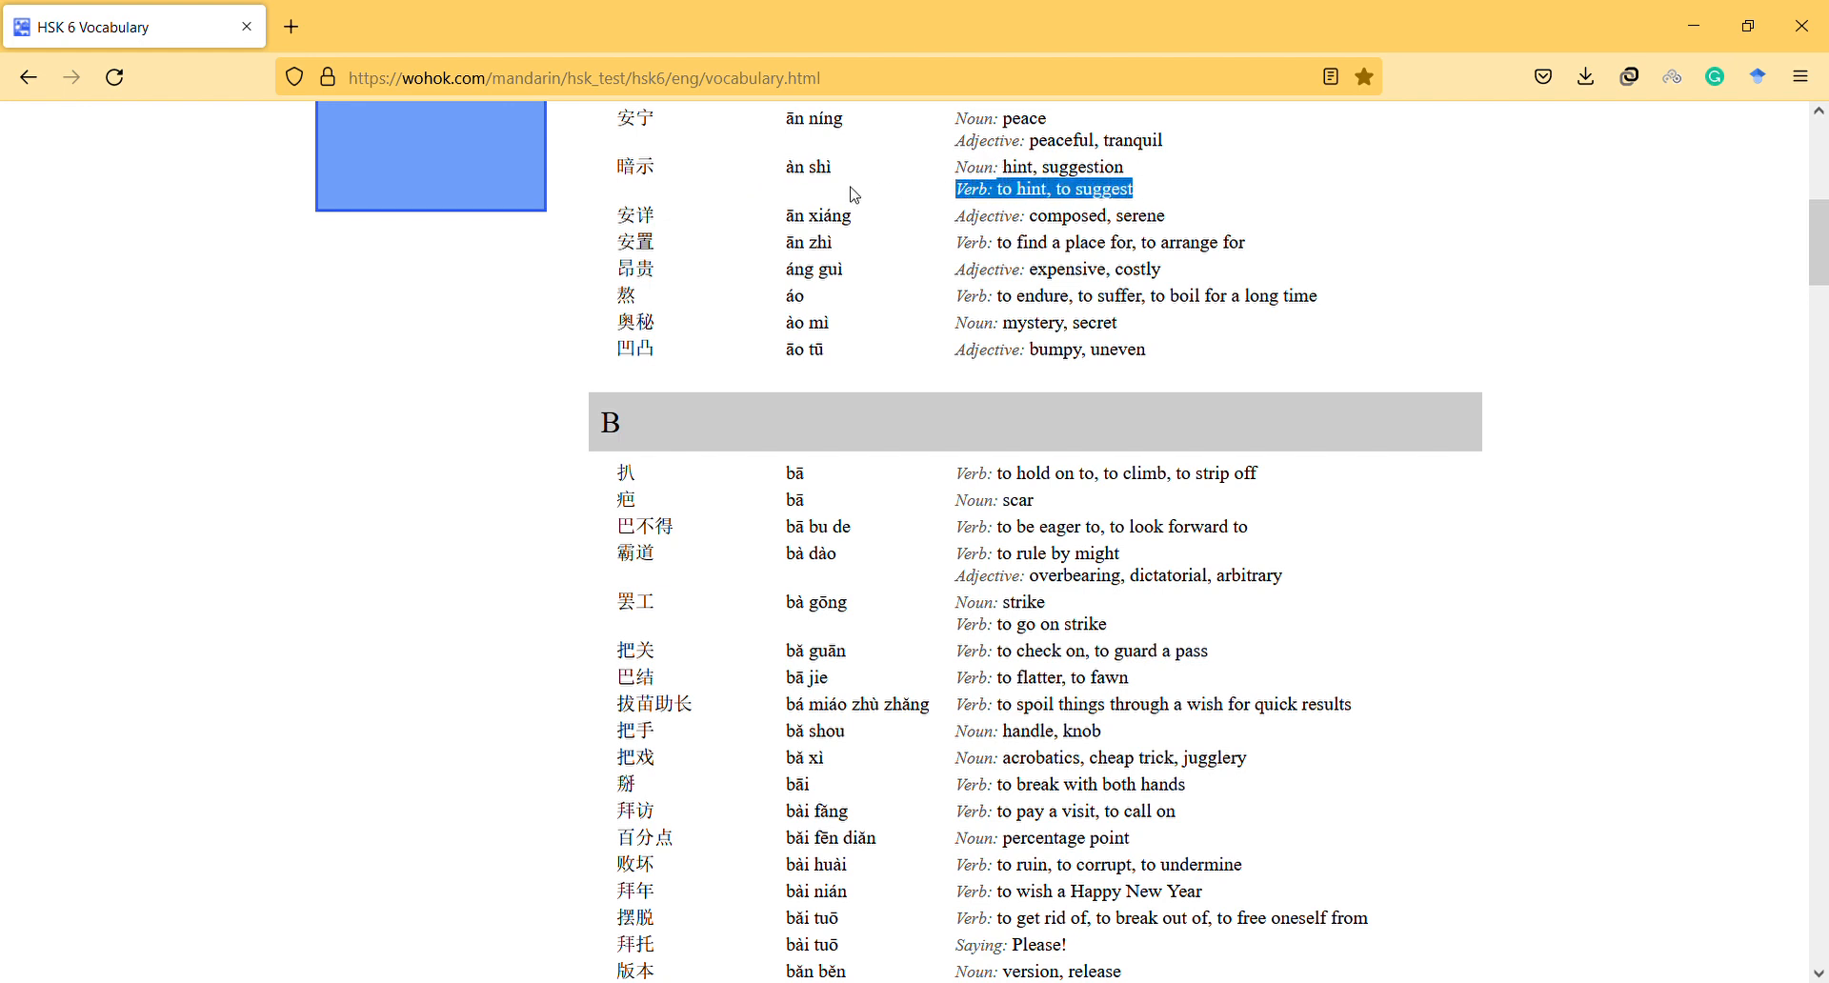
mouse_move(720, 219)
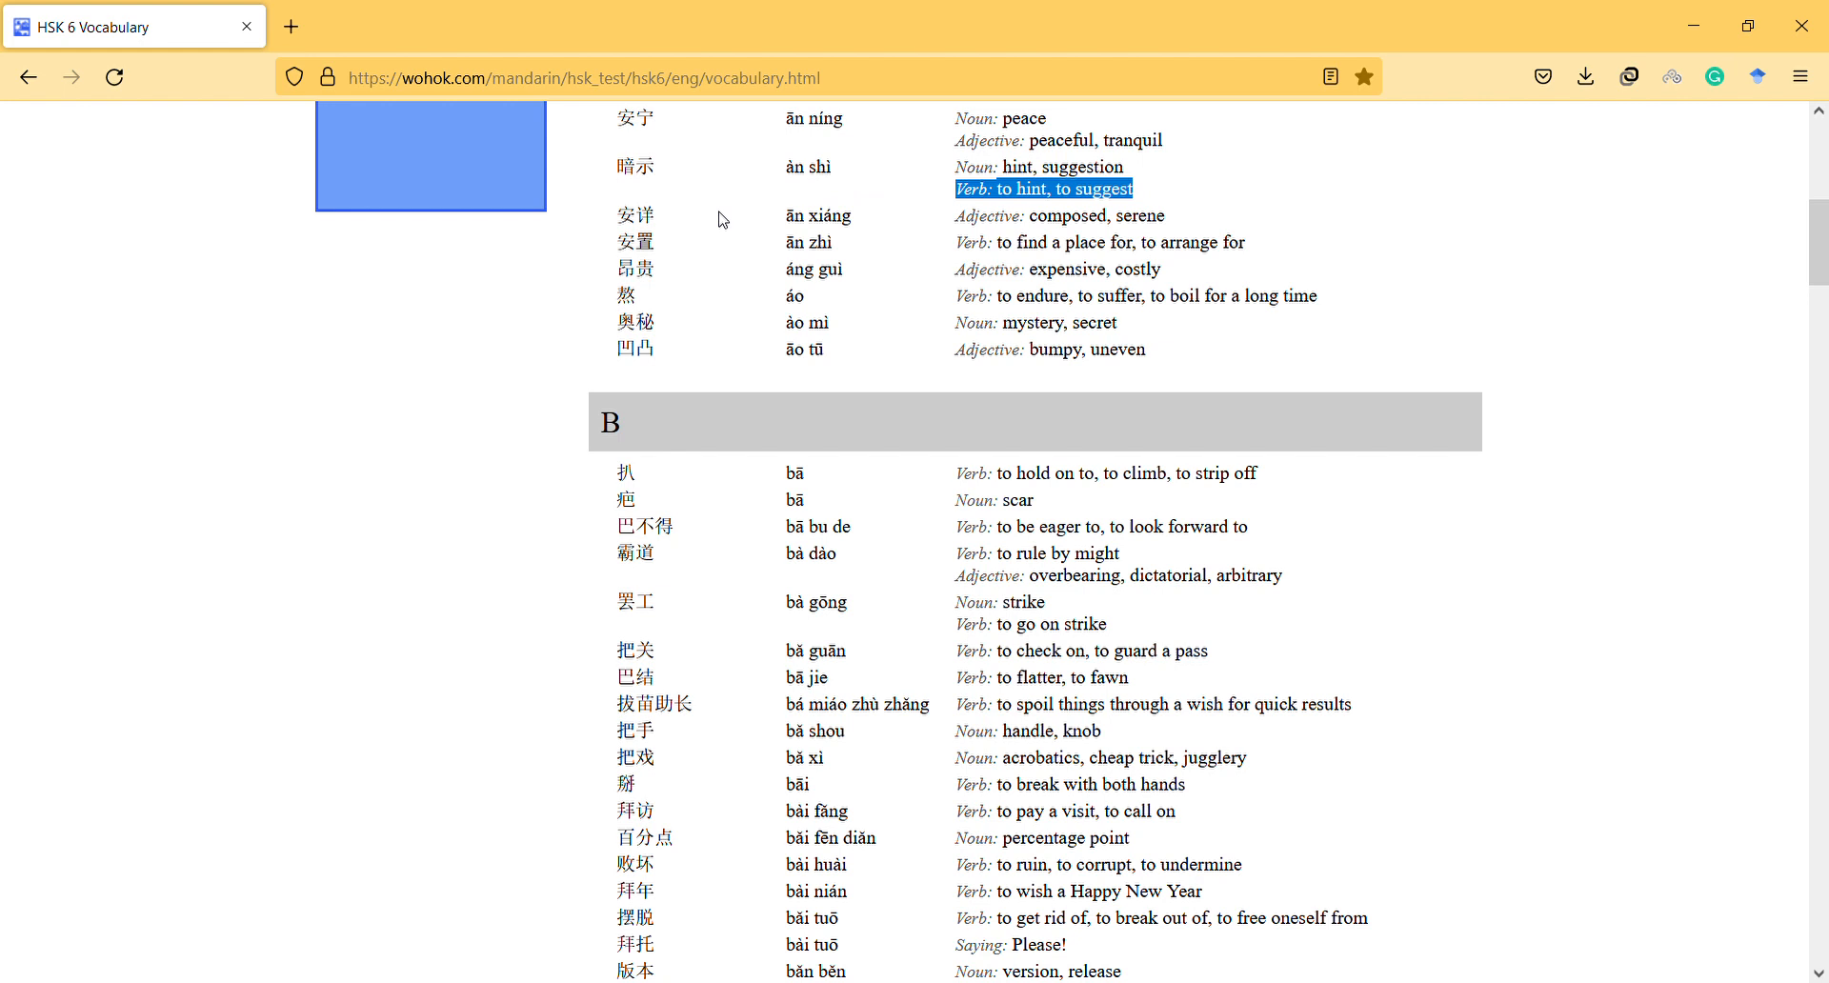
mouse_move(661, 230)
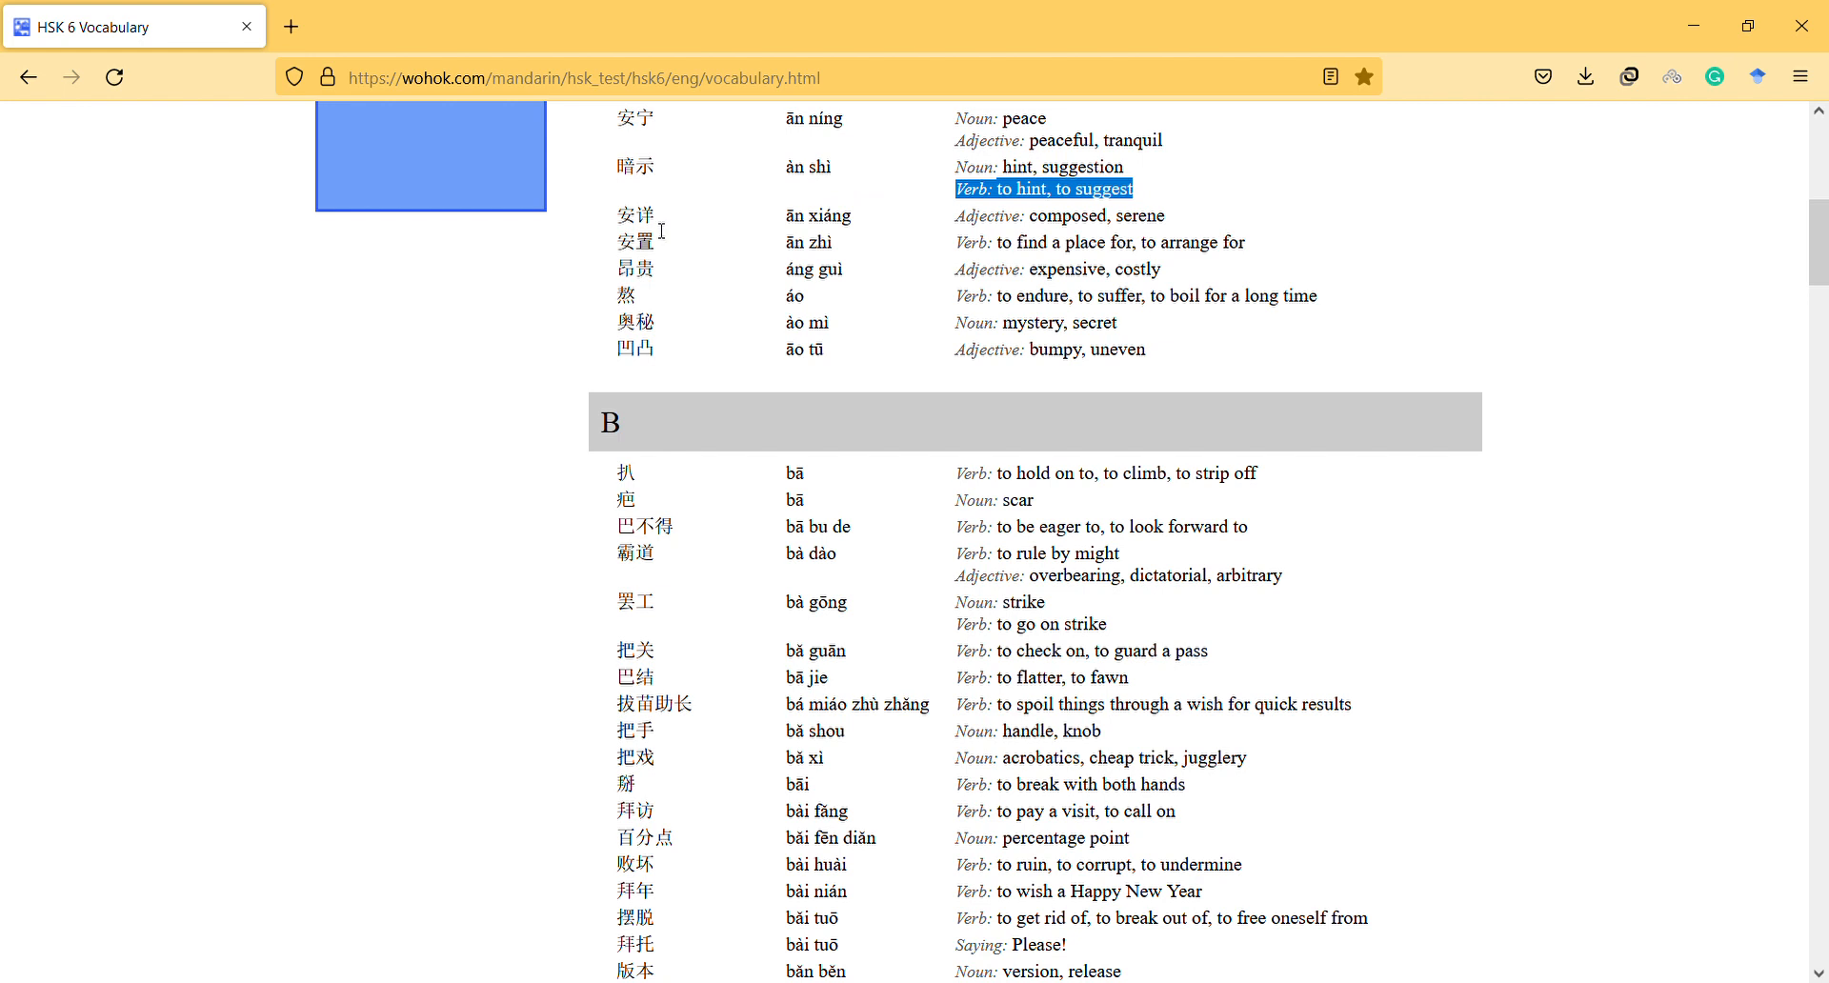
mouse_move(731, 228)
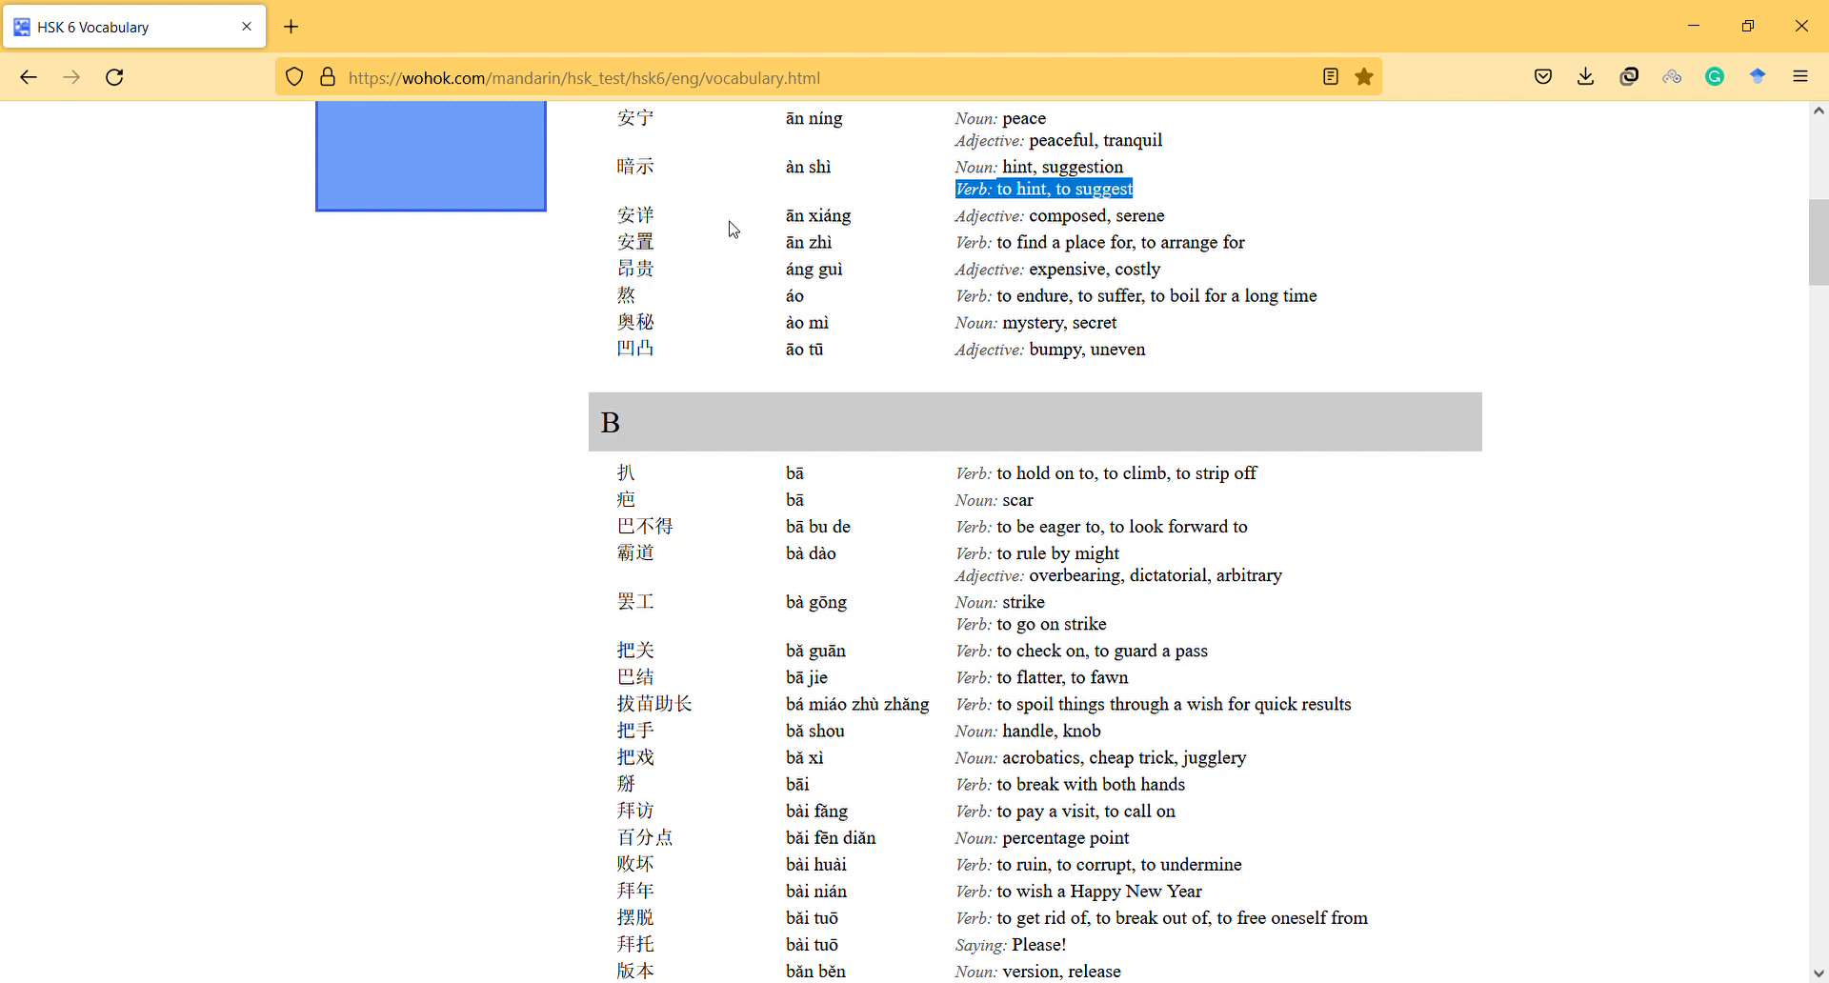
mouse_move(1025, 221)
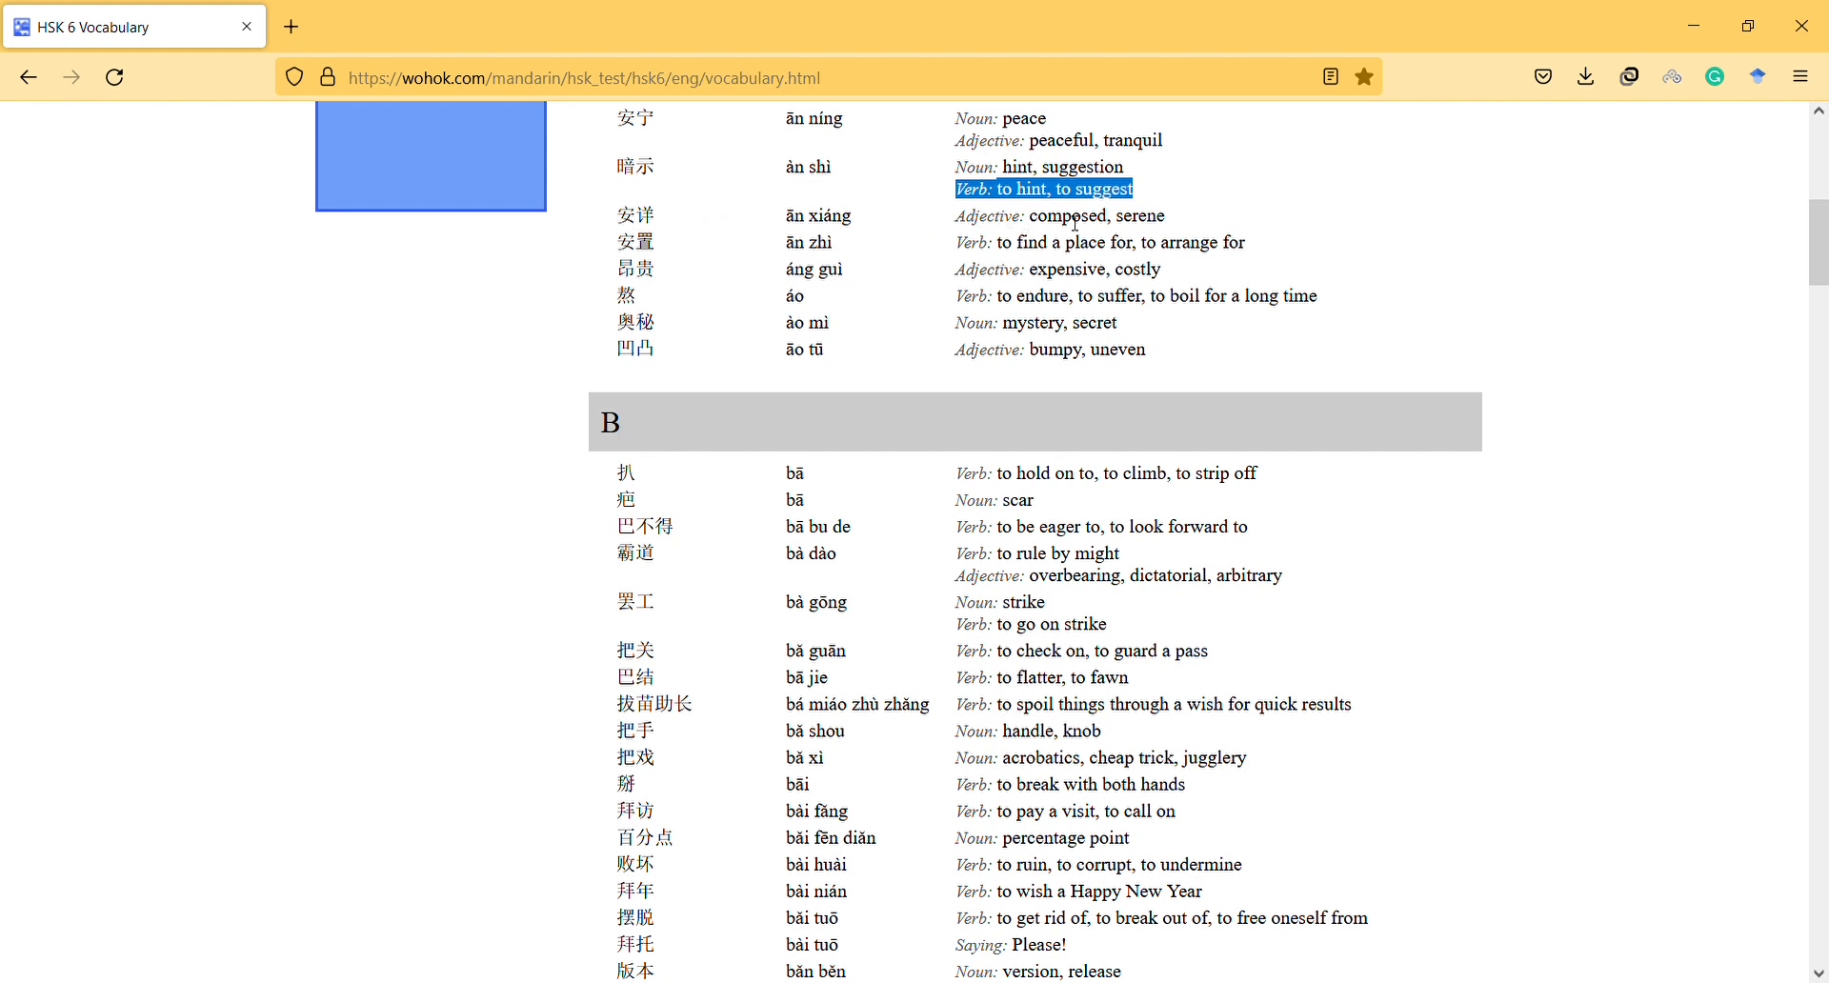
mouse_move(875, 192)
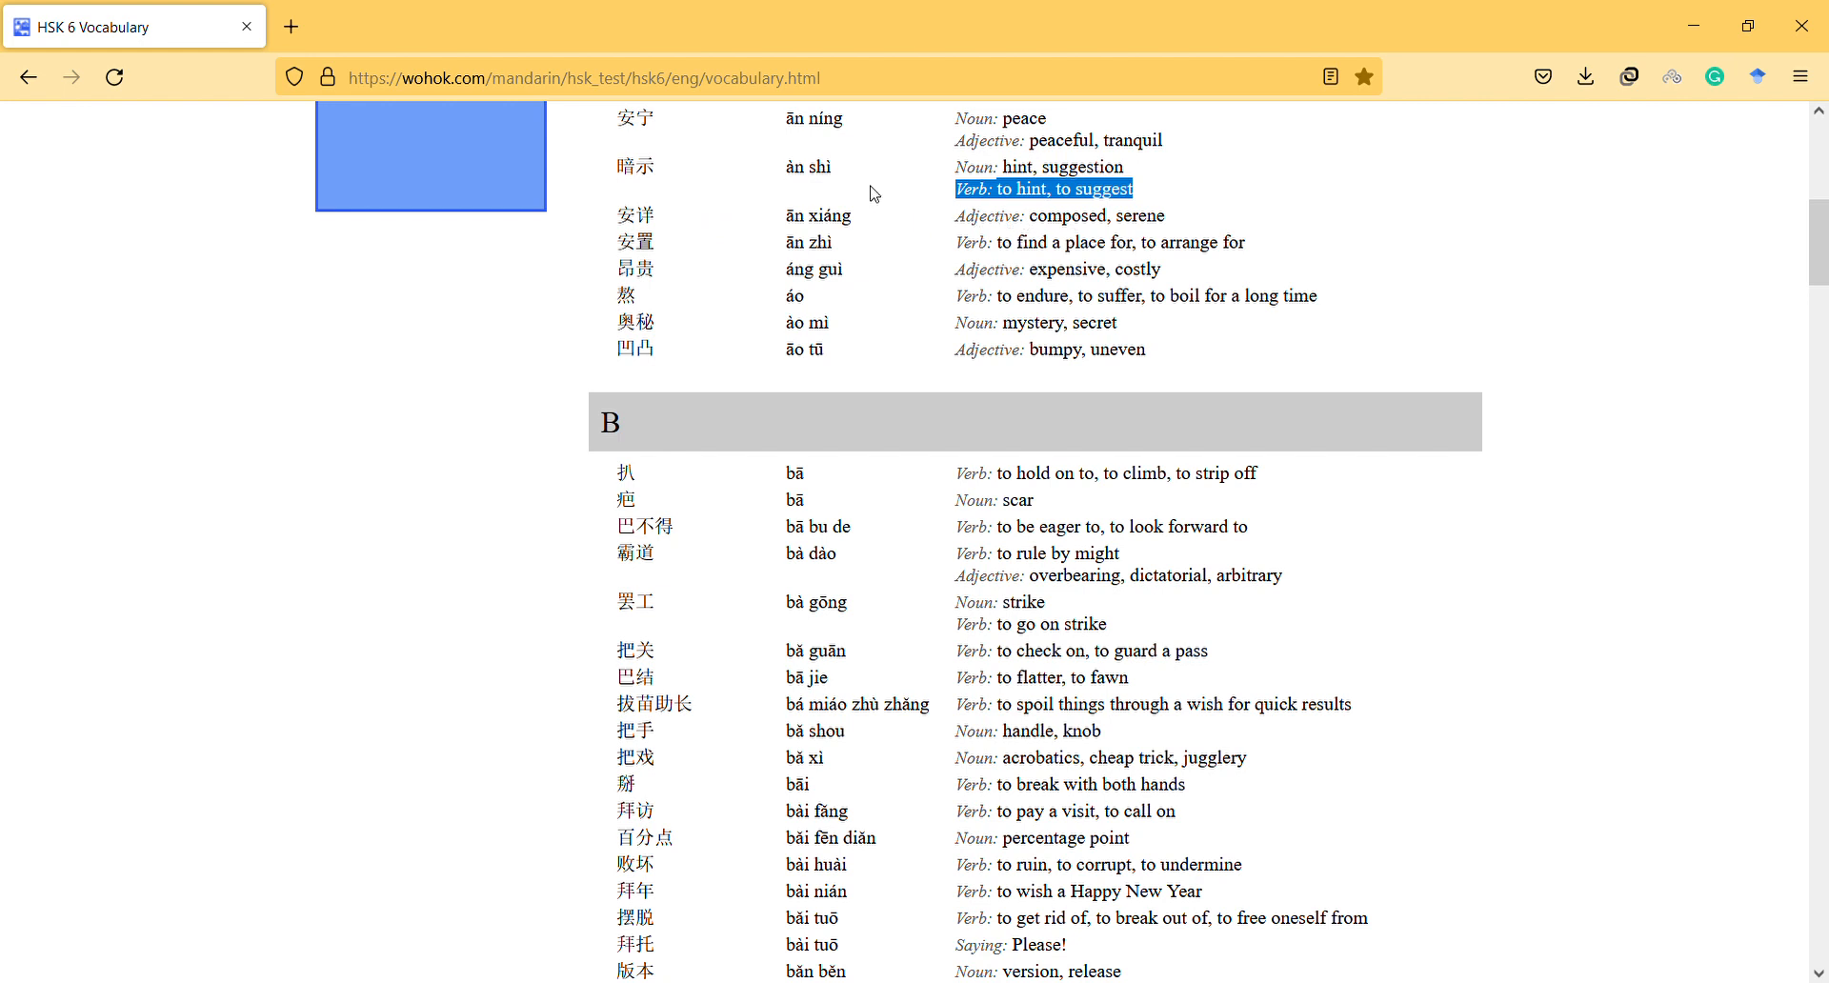
mouse_move(859, 211)
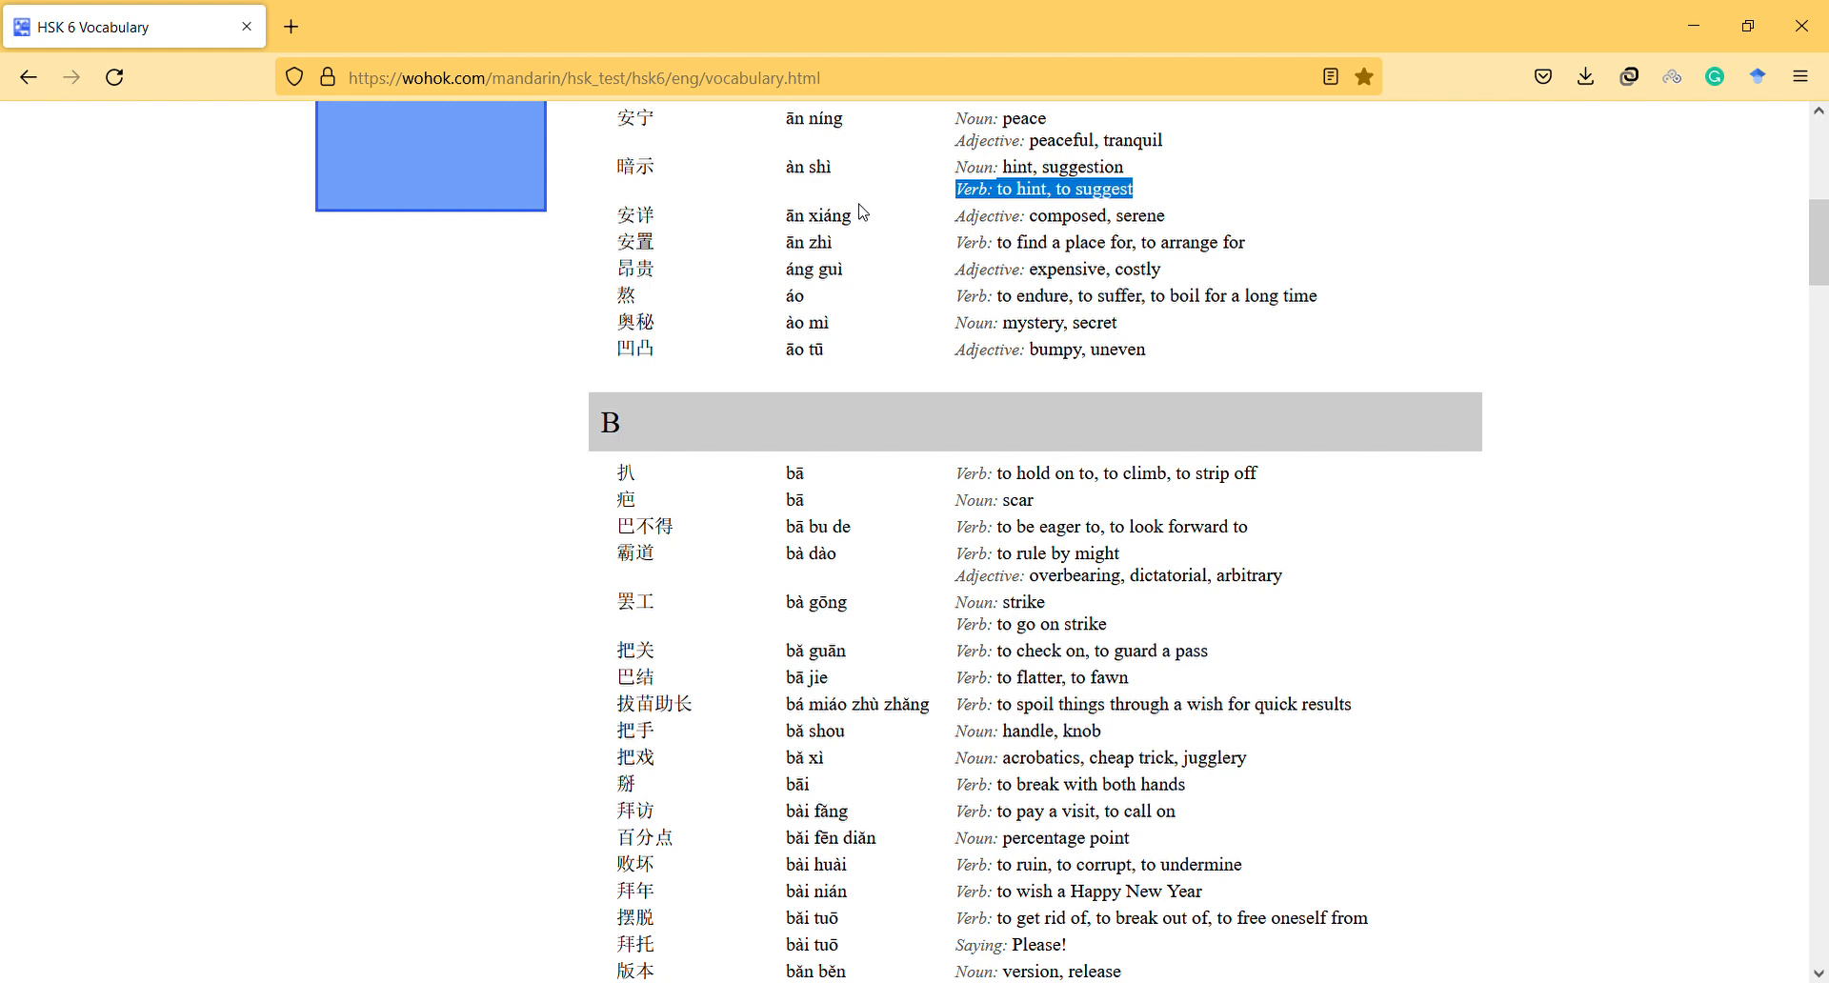
mouse_move(857, 225)
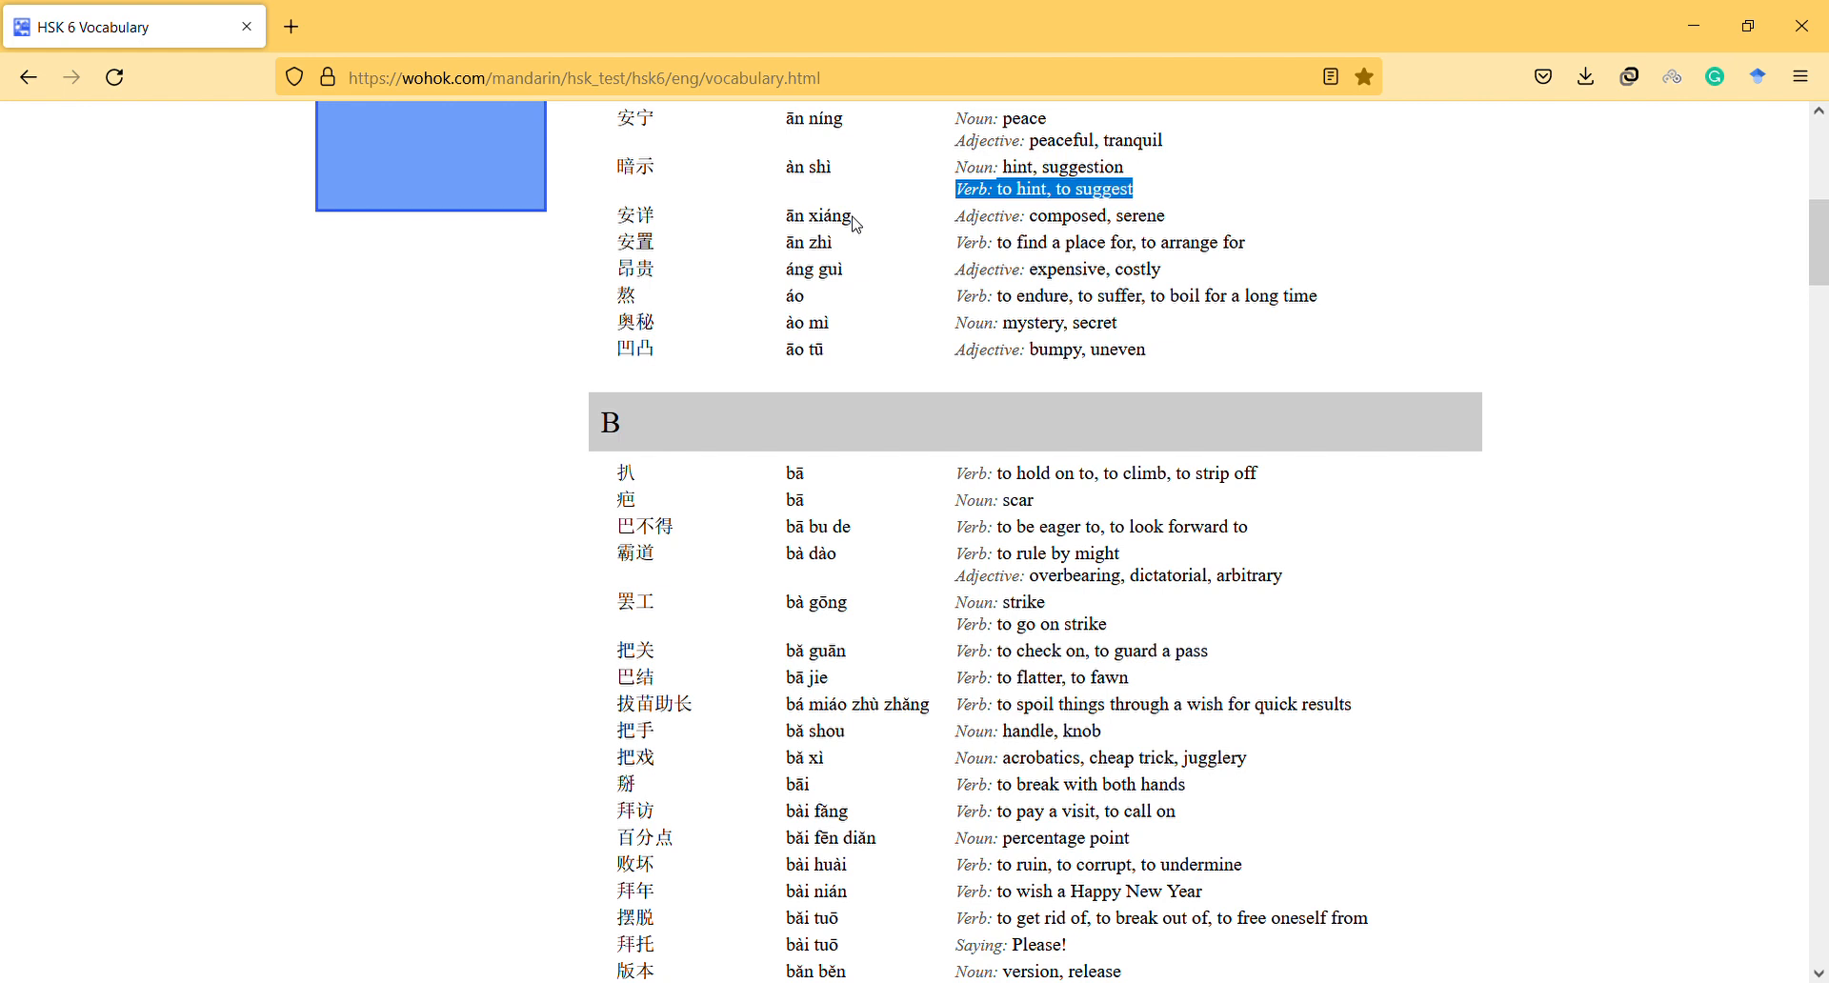
mouse_move(849, 240)
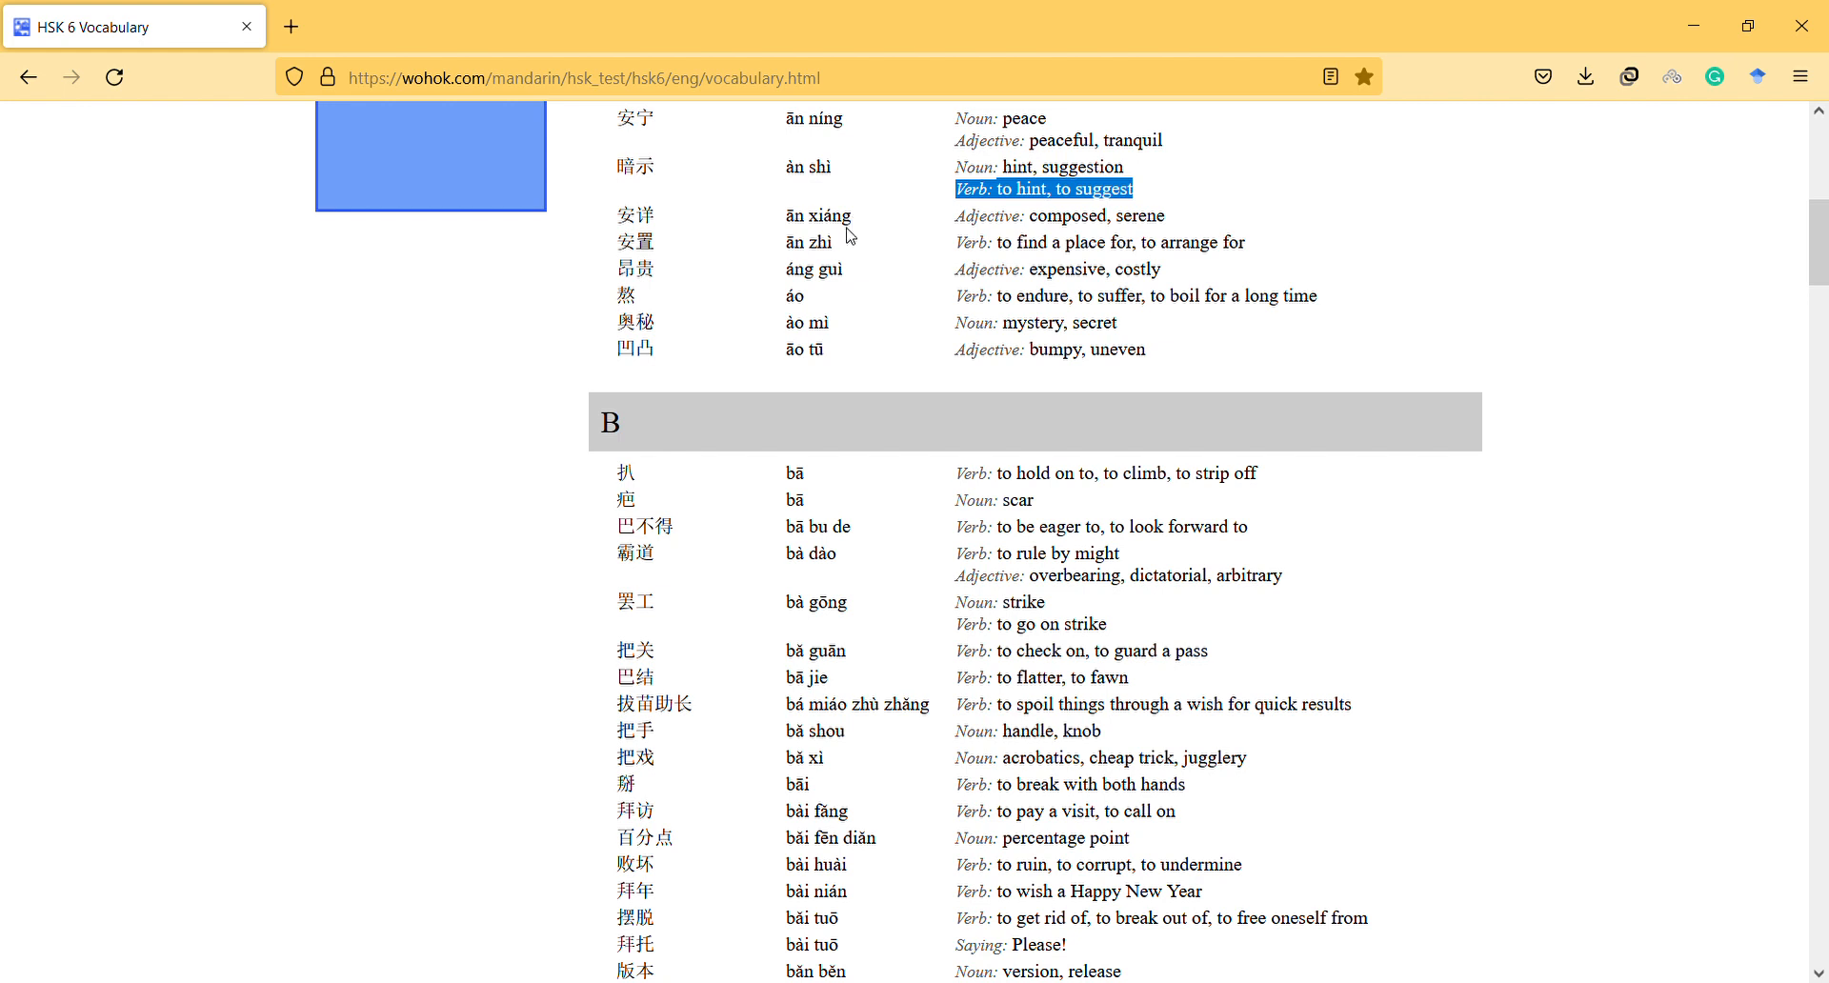
mouse_move(995, 246)
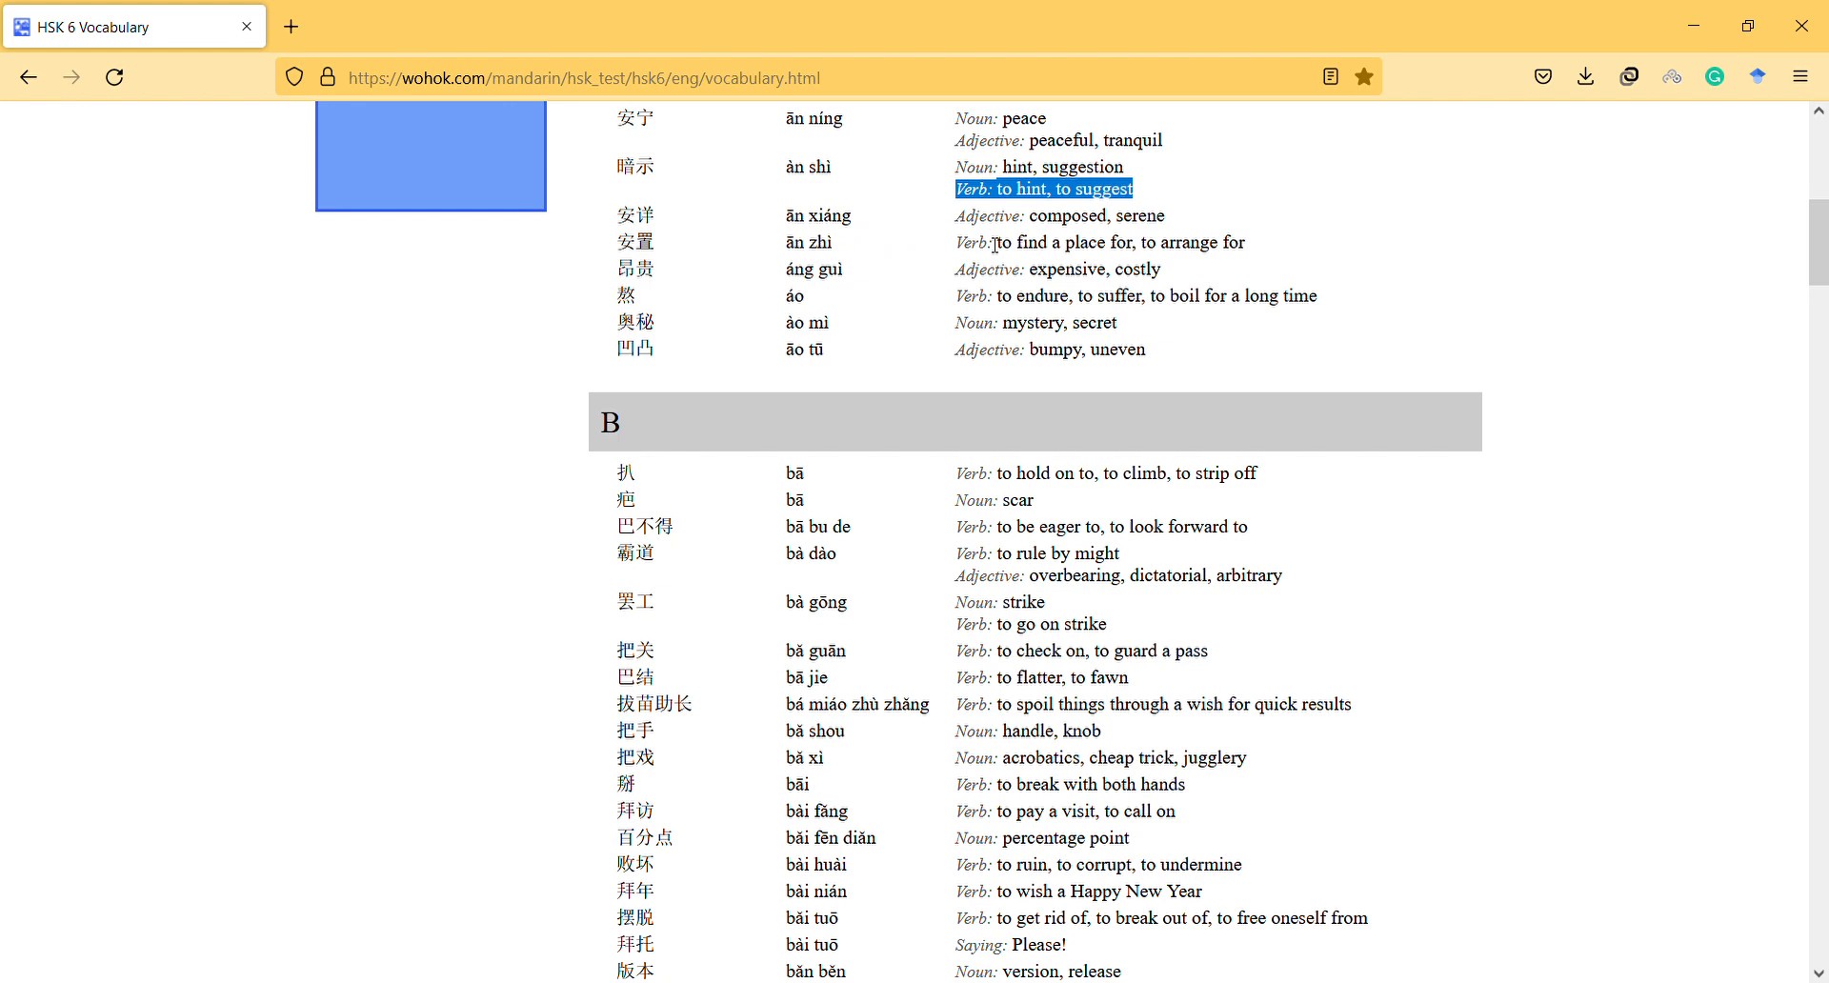
mouse_move(853, 257)
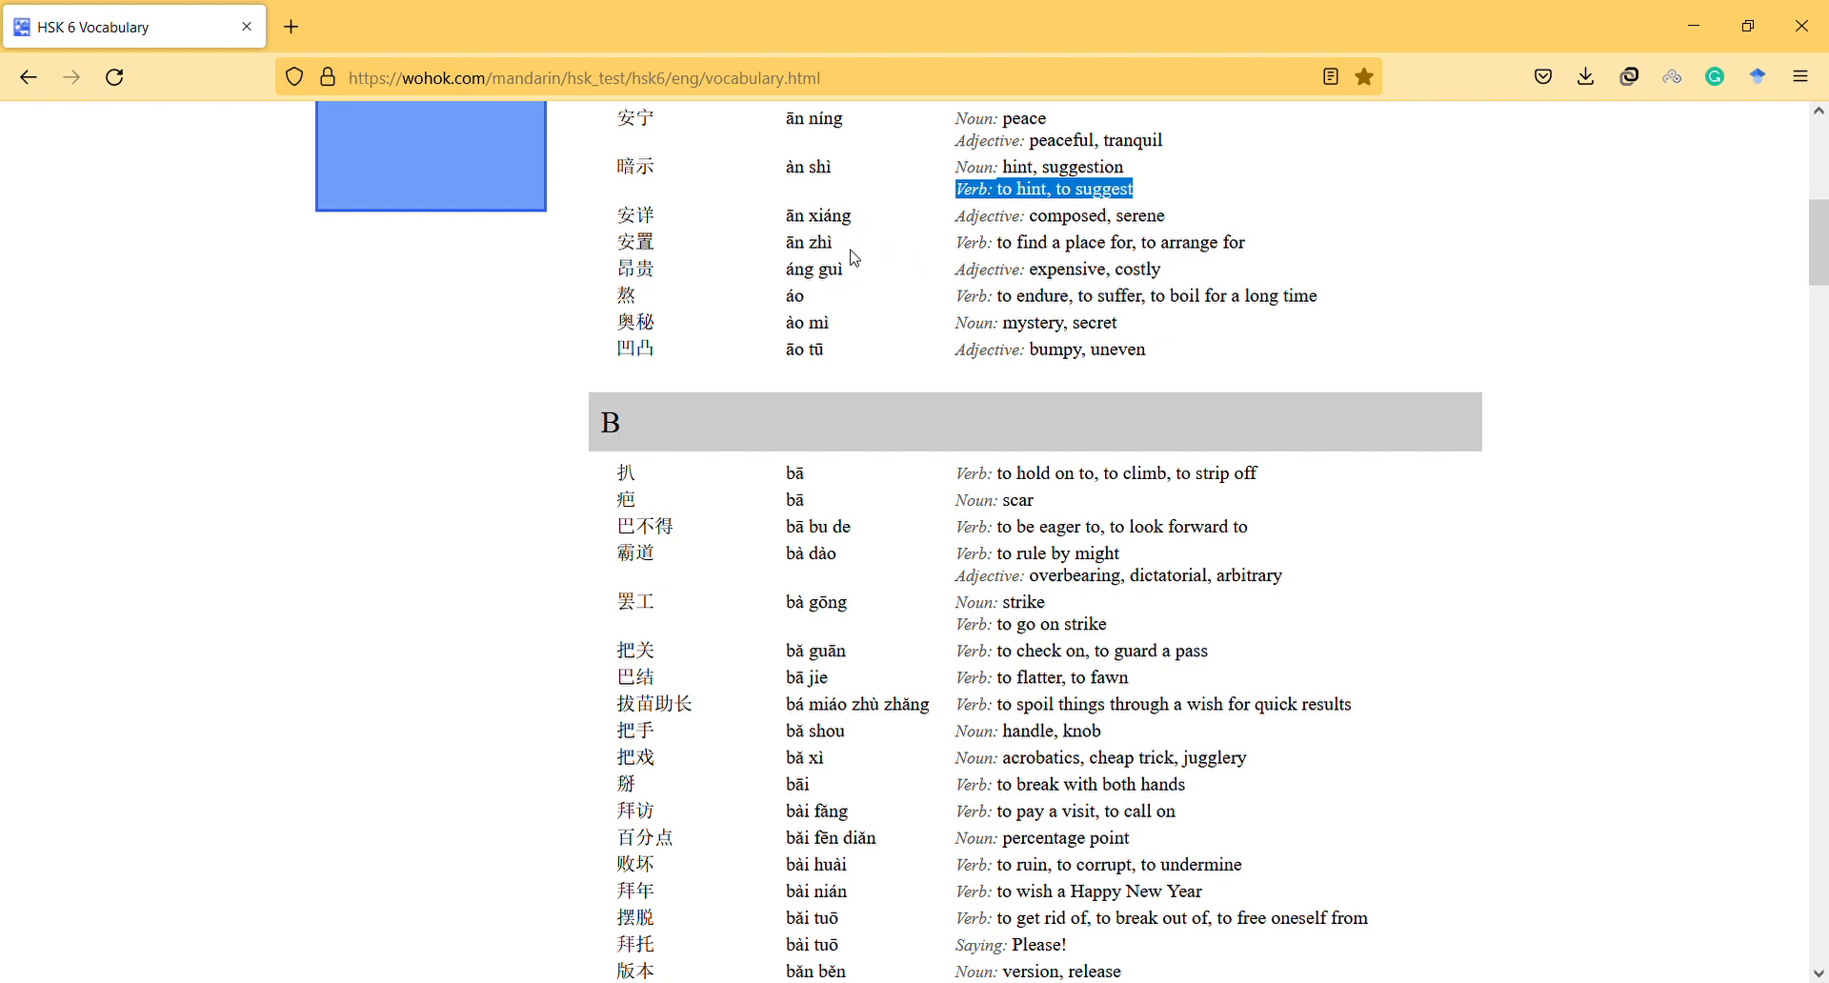
mouse_move(1103, 253)
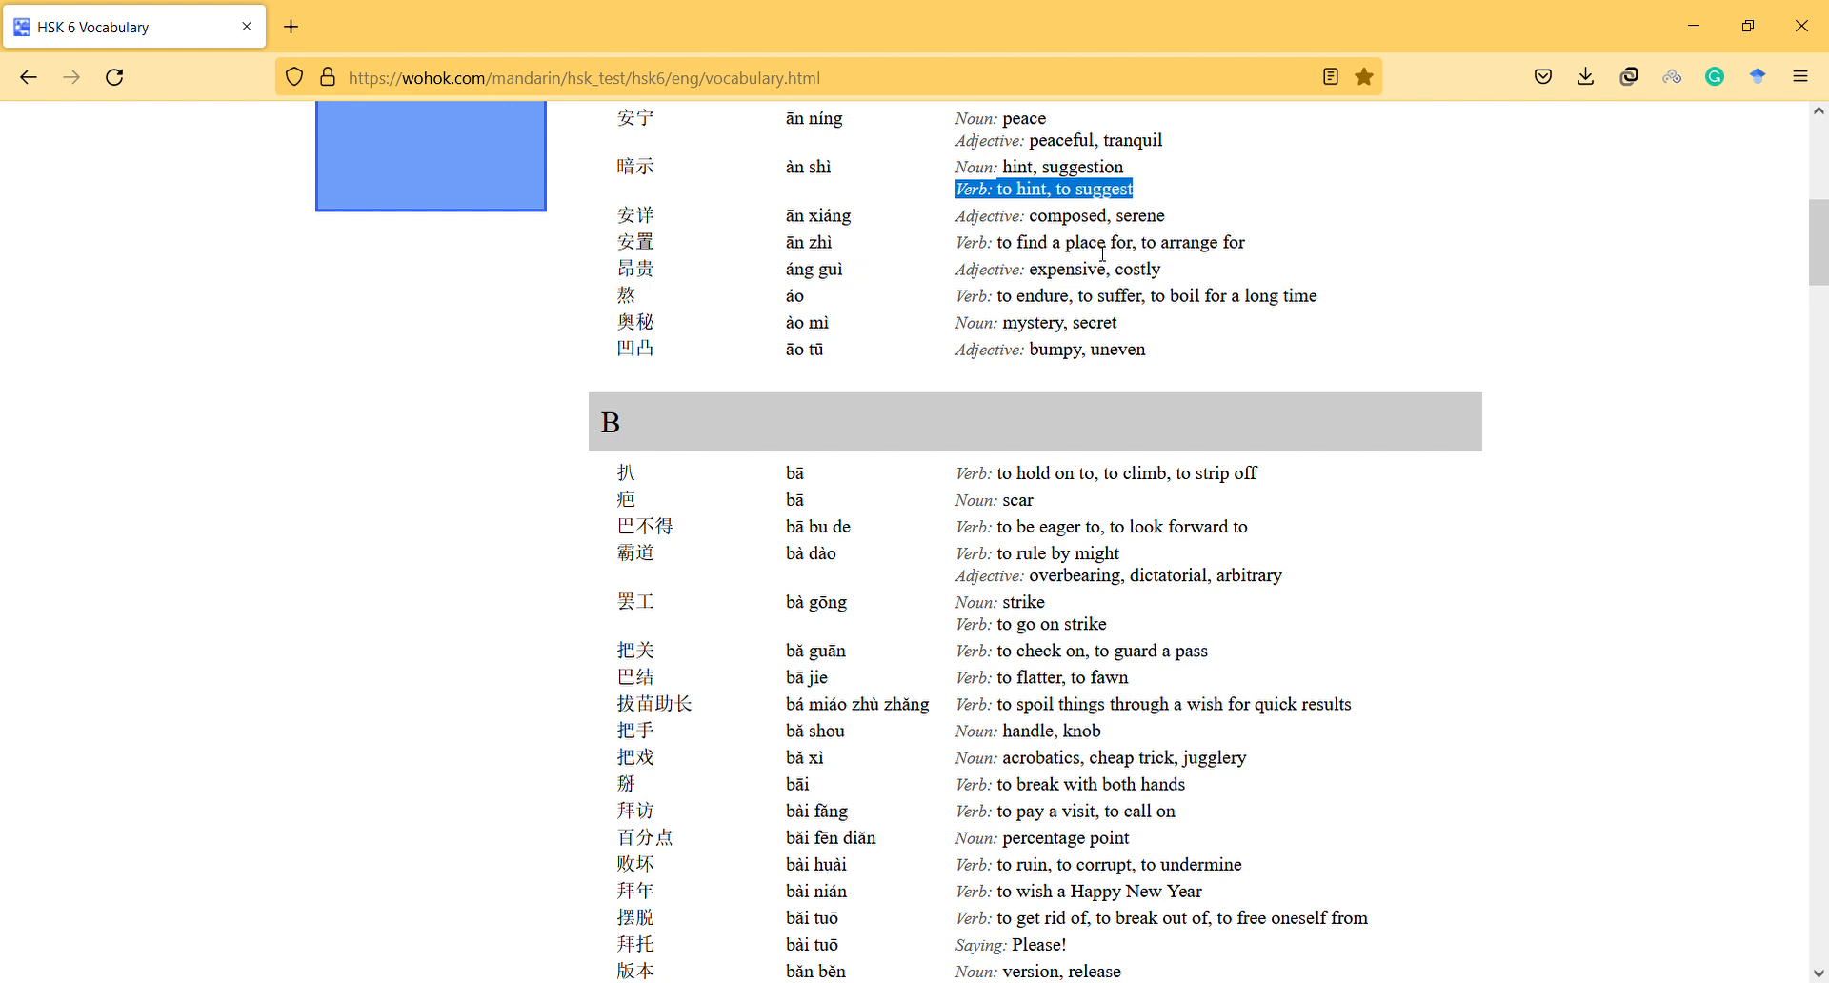
mouse_move(1097, 253)
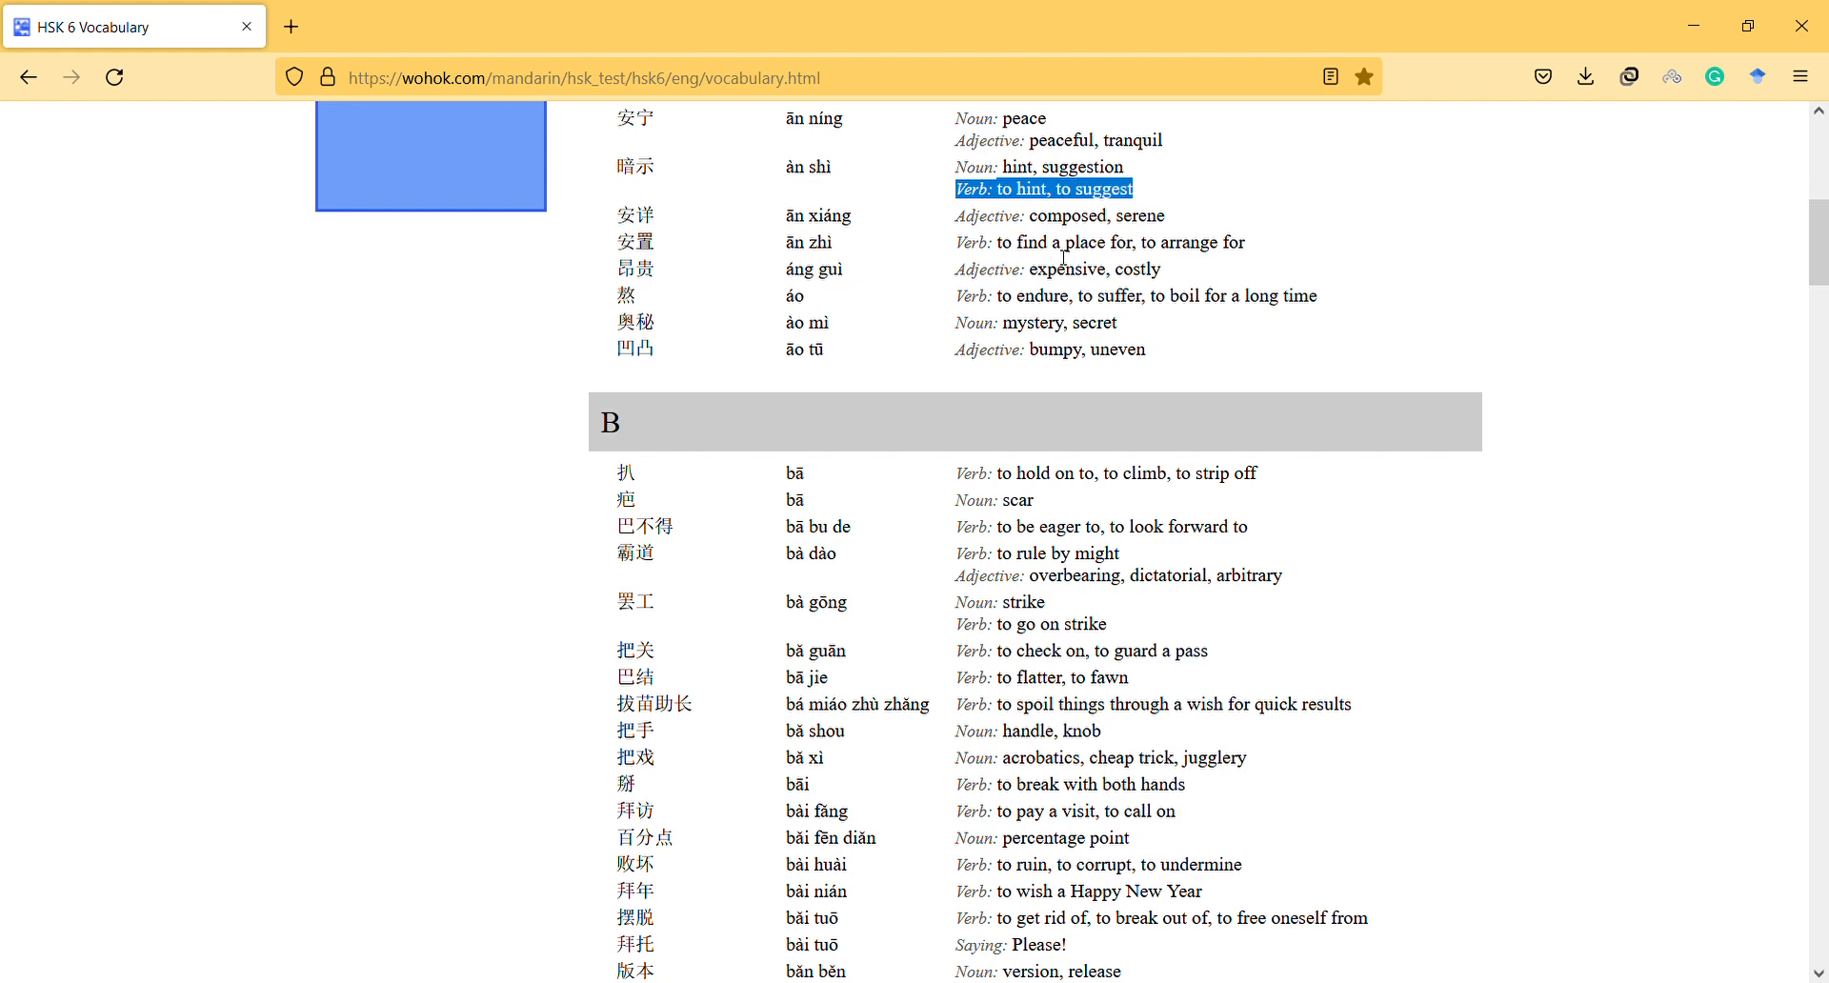
mouse_move(834, 253)
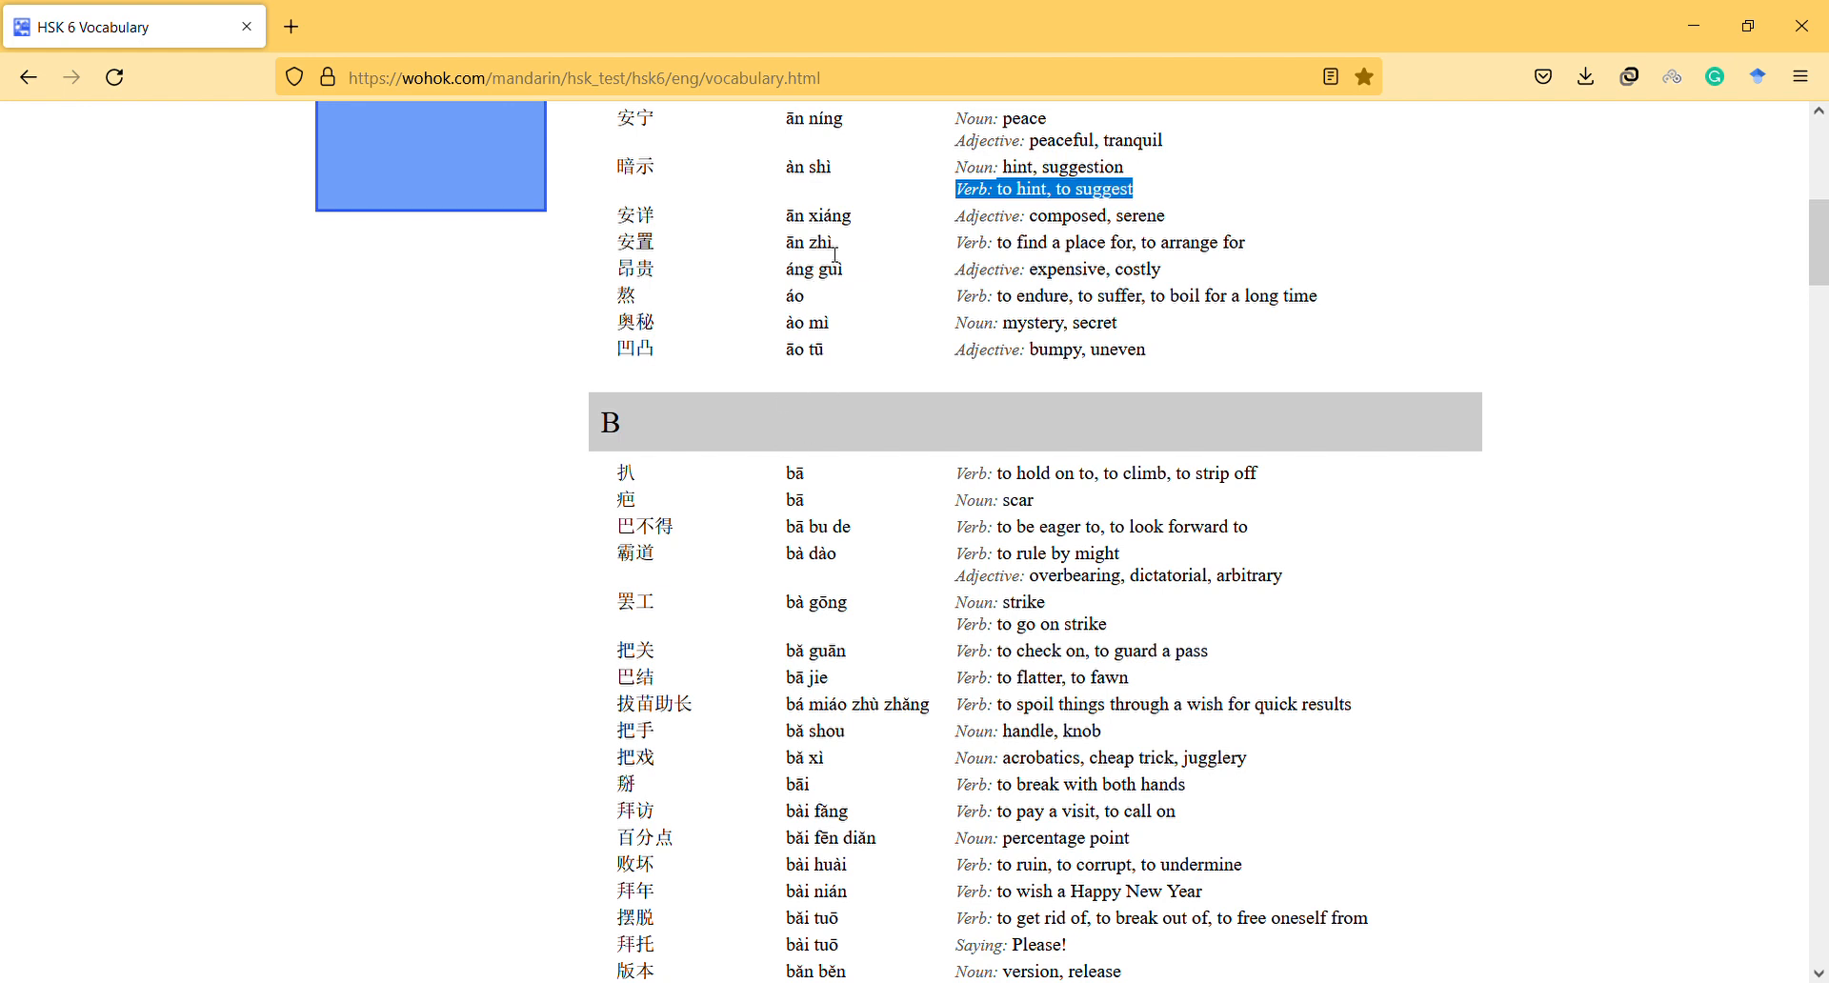
mouse_move(865, 246)
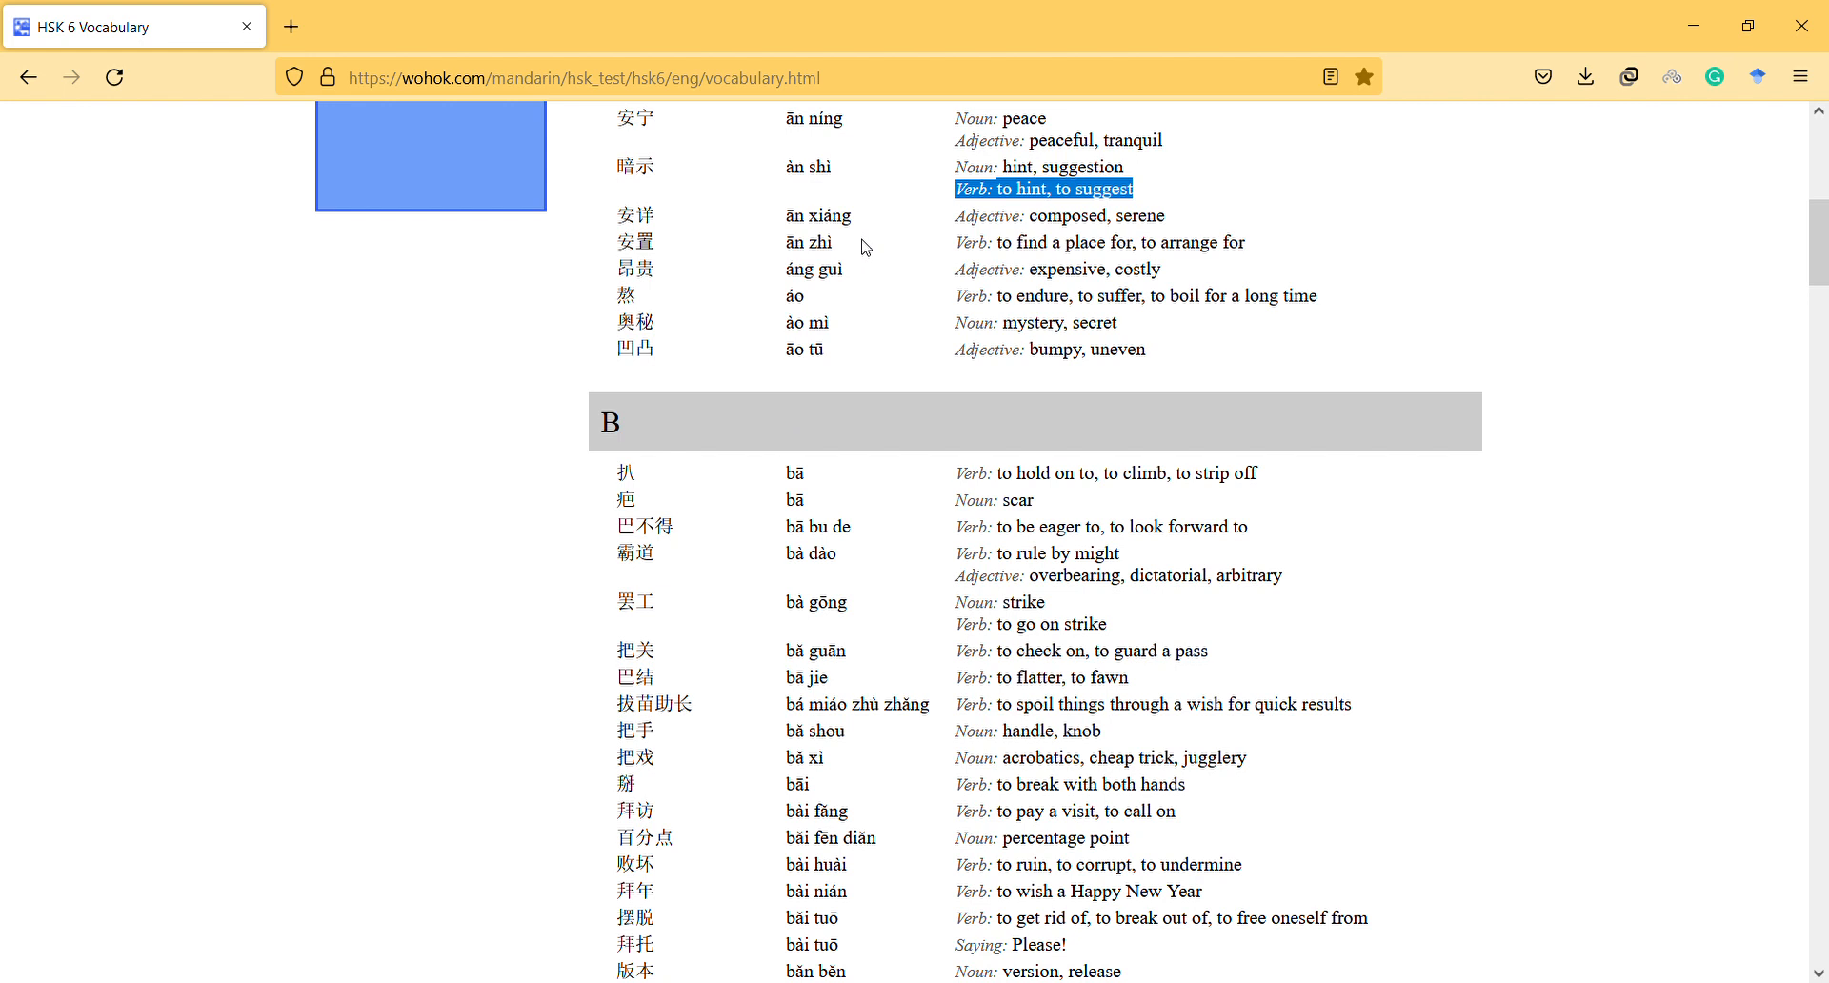
Clear the 暗示 definition highlight and select the entry 熬
left_click(964, 242)
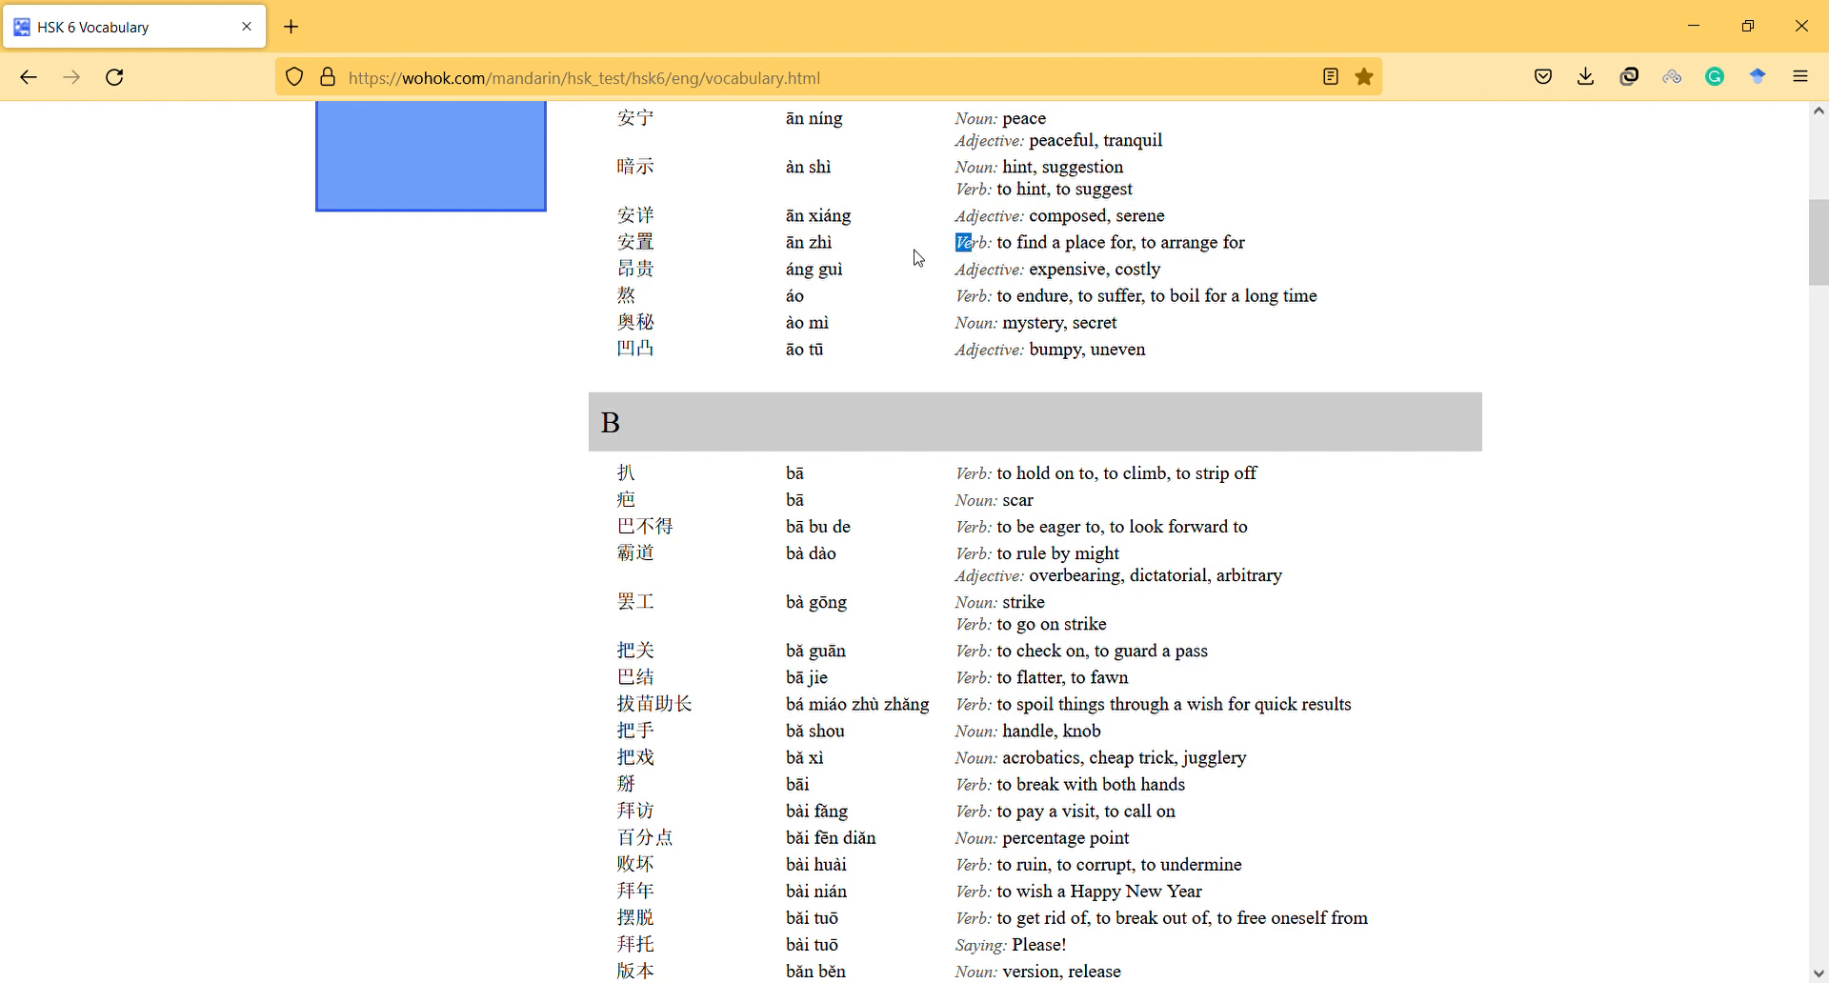
mouse_move(787, 273)
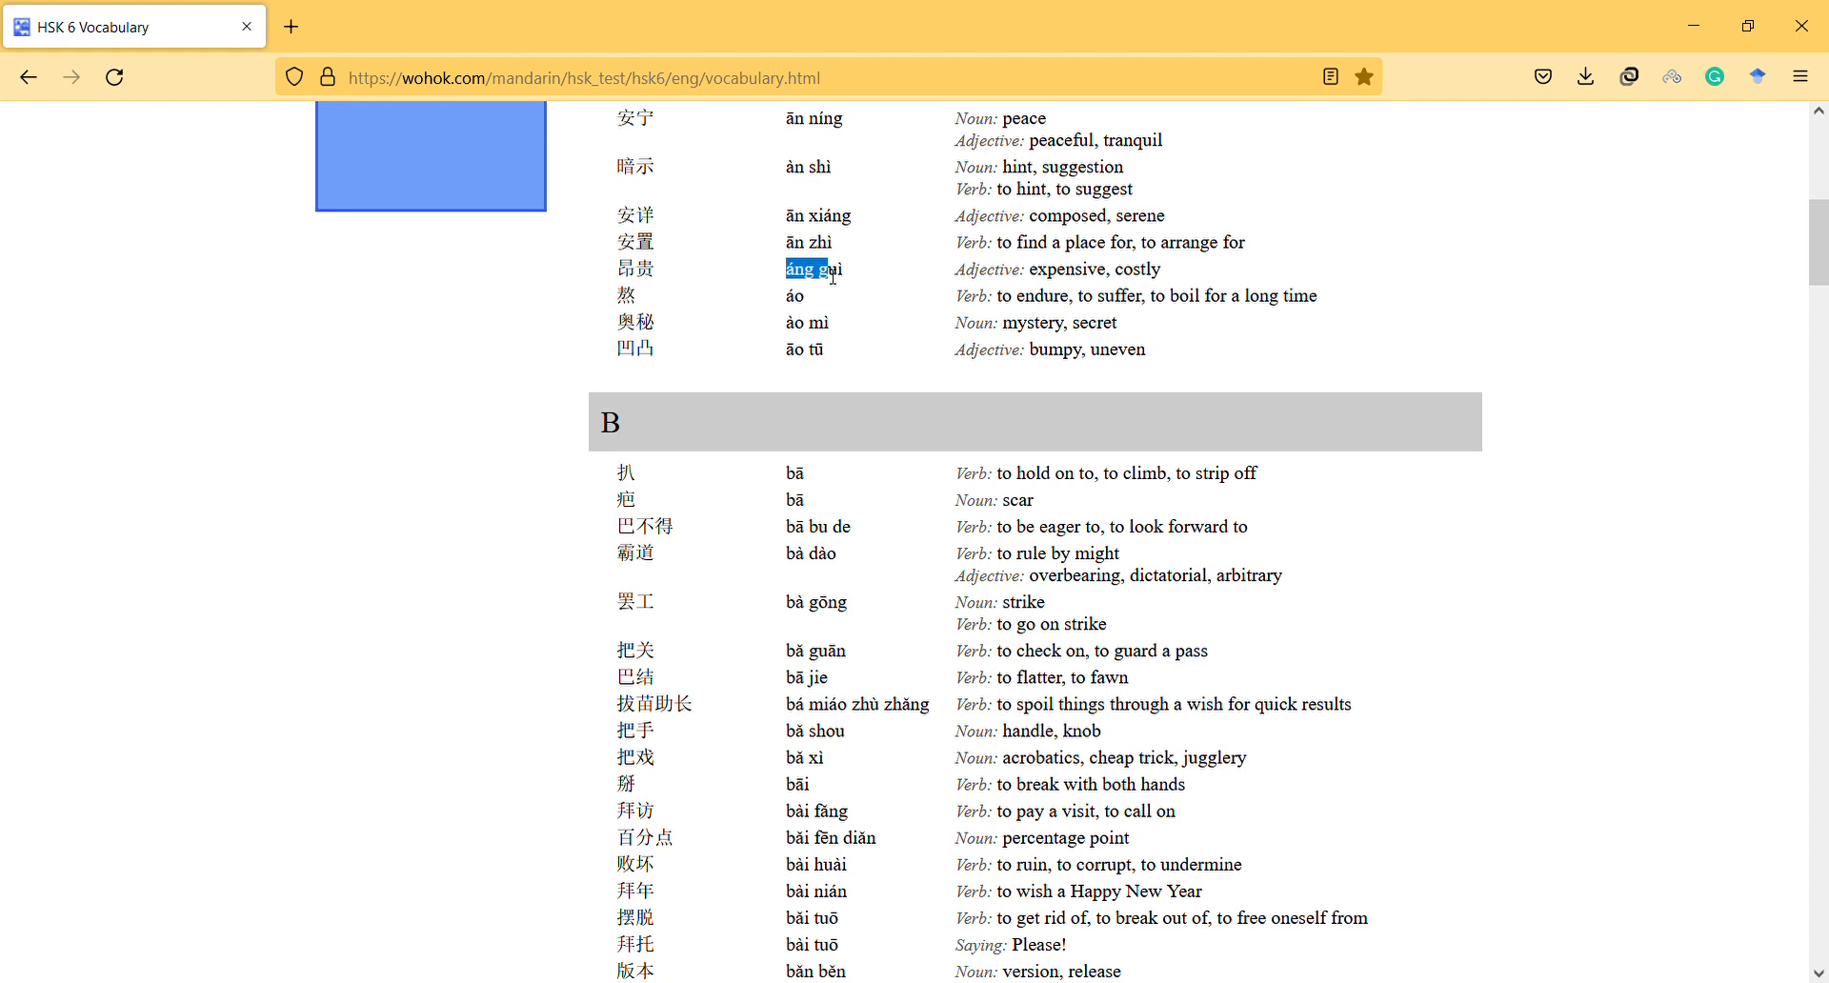
mouse_move(818, 284)
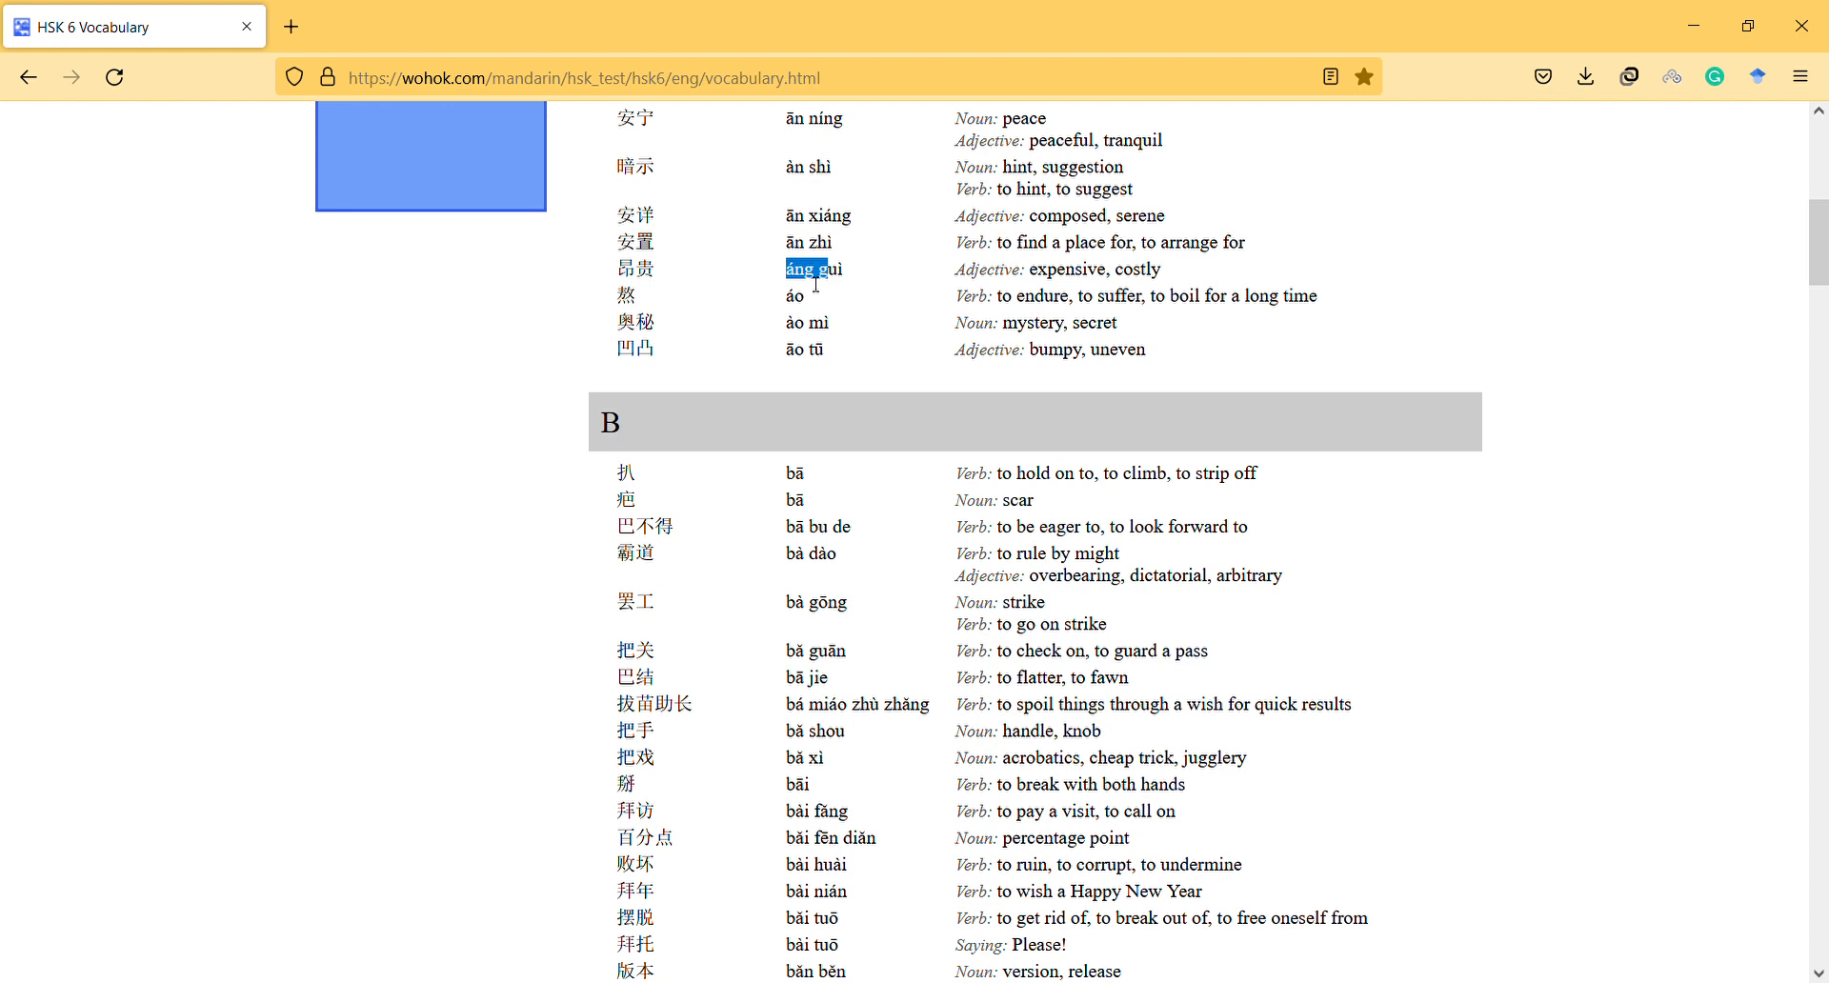
mouse_move(802, 314)
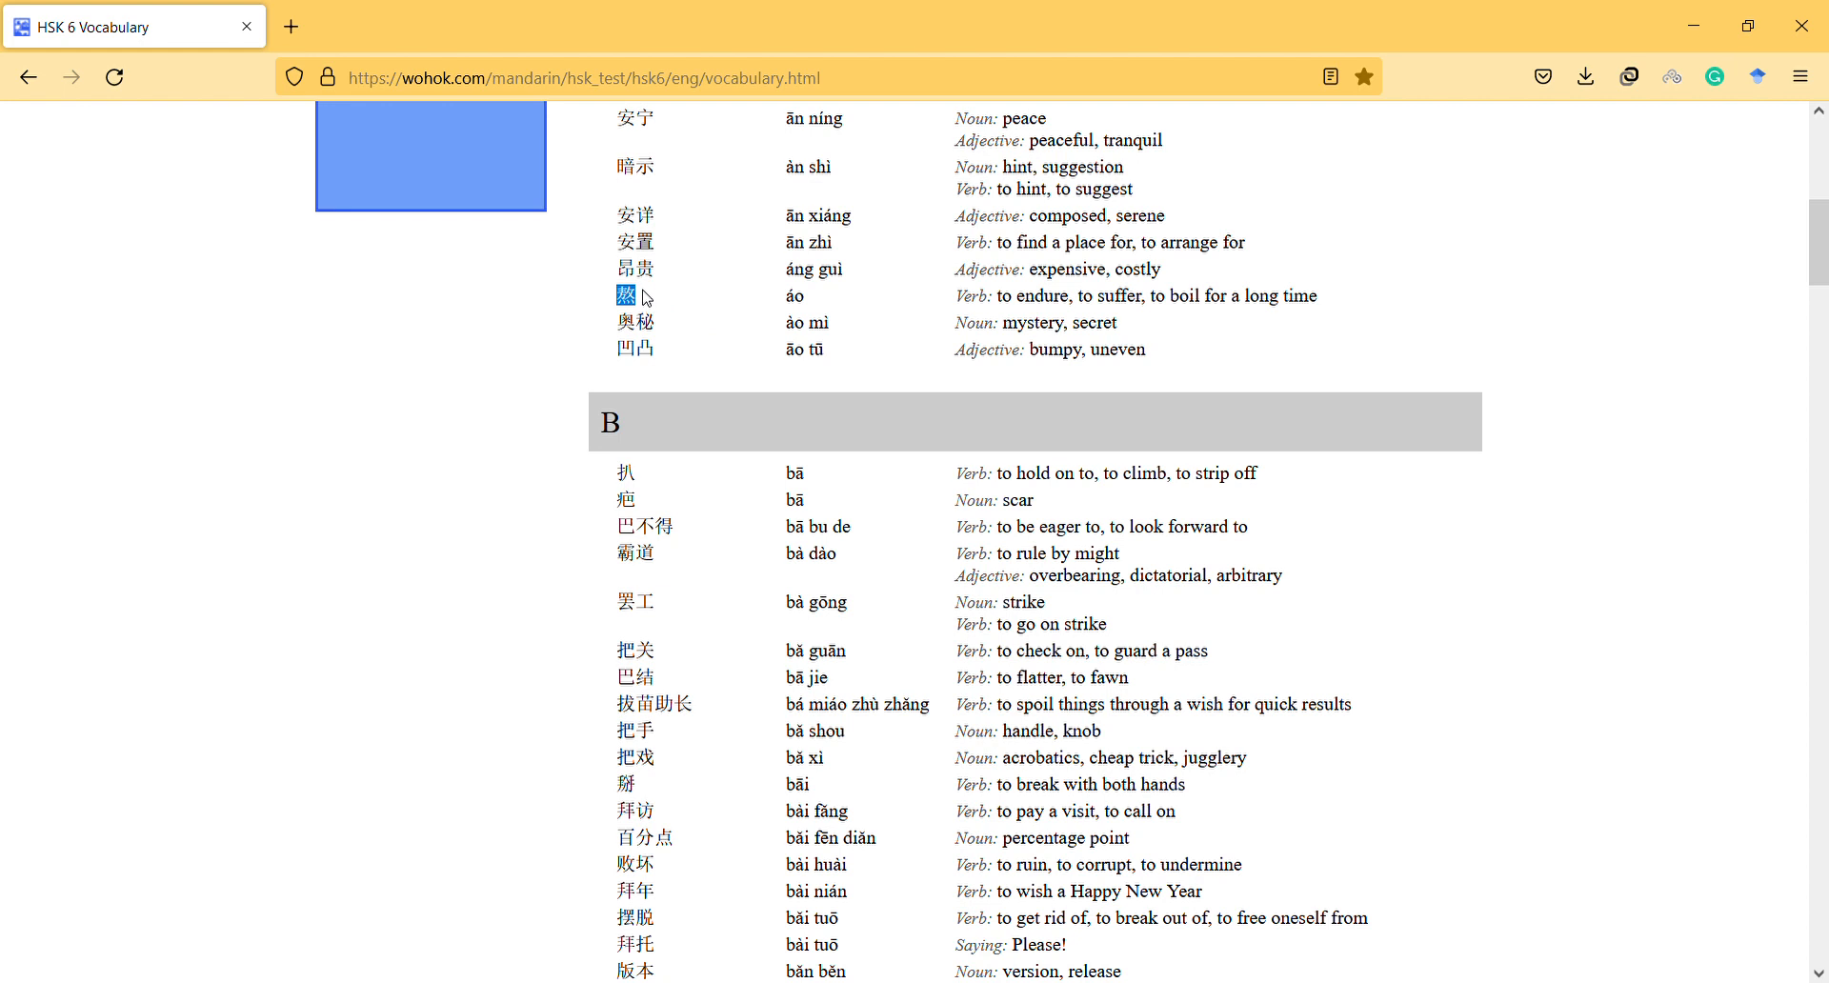
mouse_move(1129, 295)
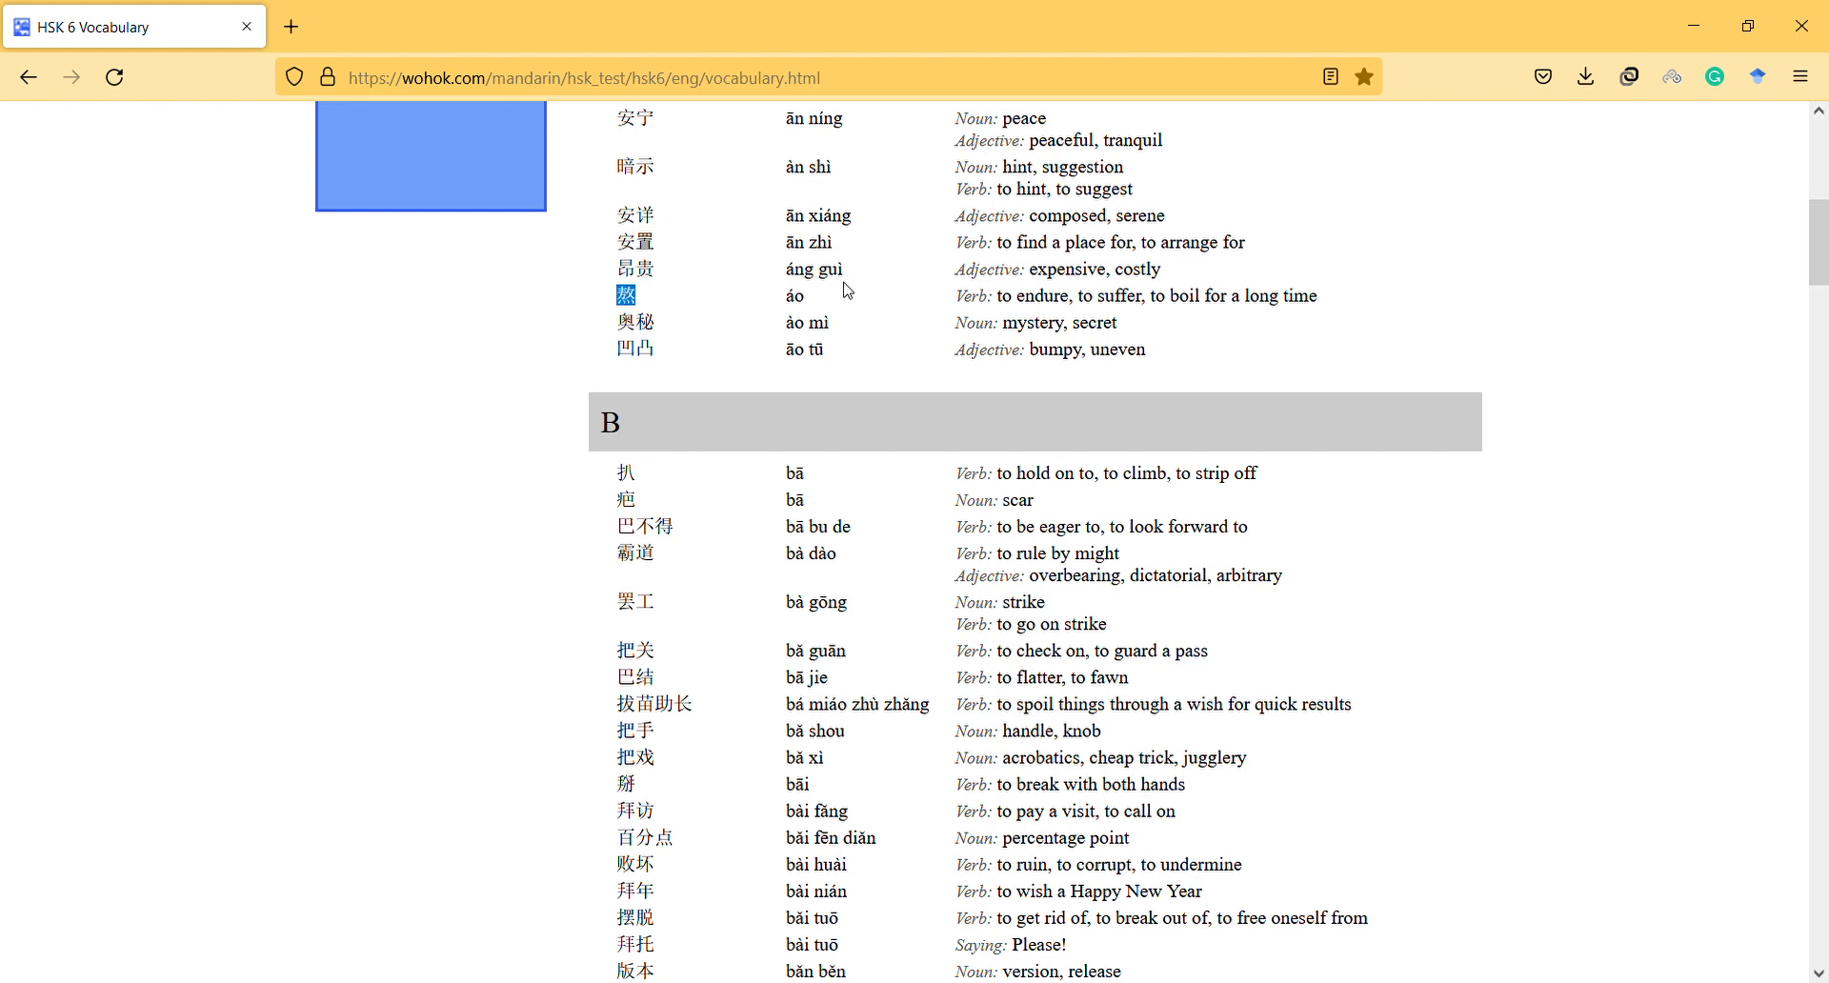
mouse_move(768, 295)
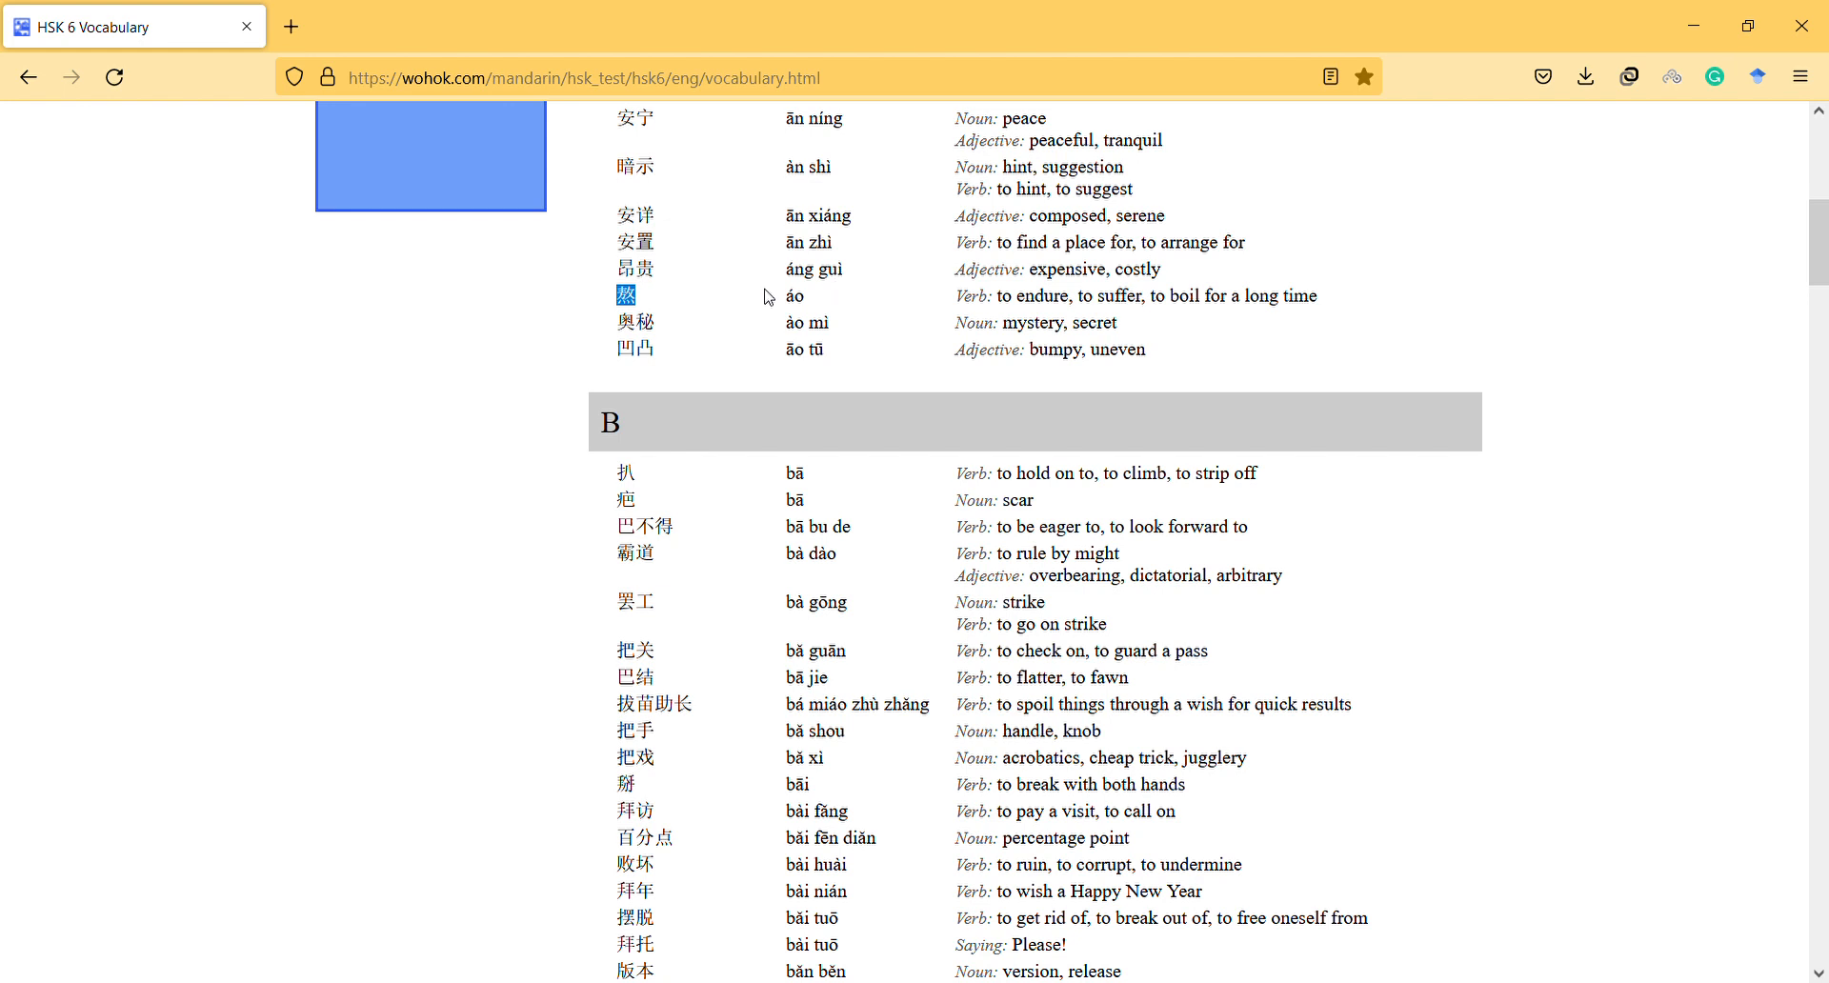
double_click(795, 295)
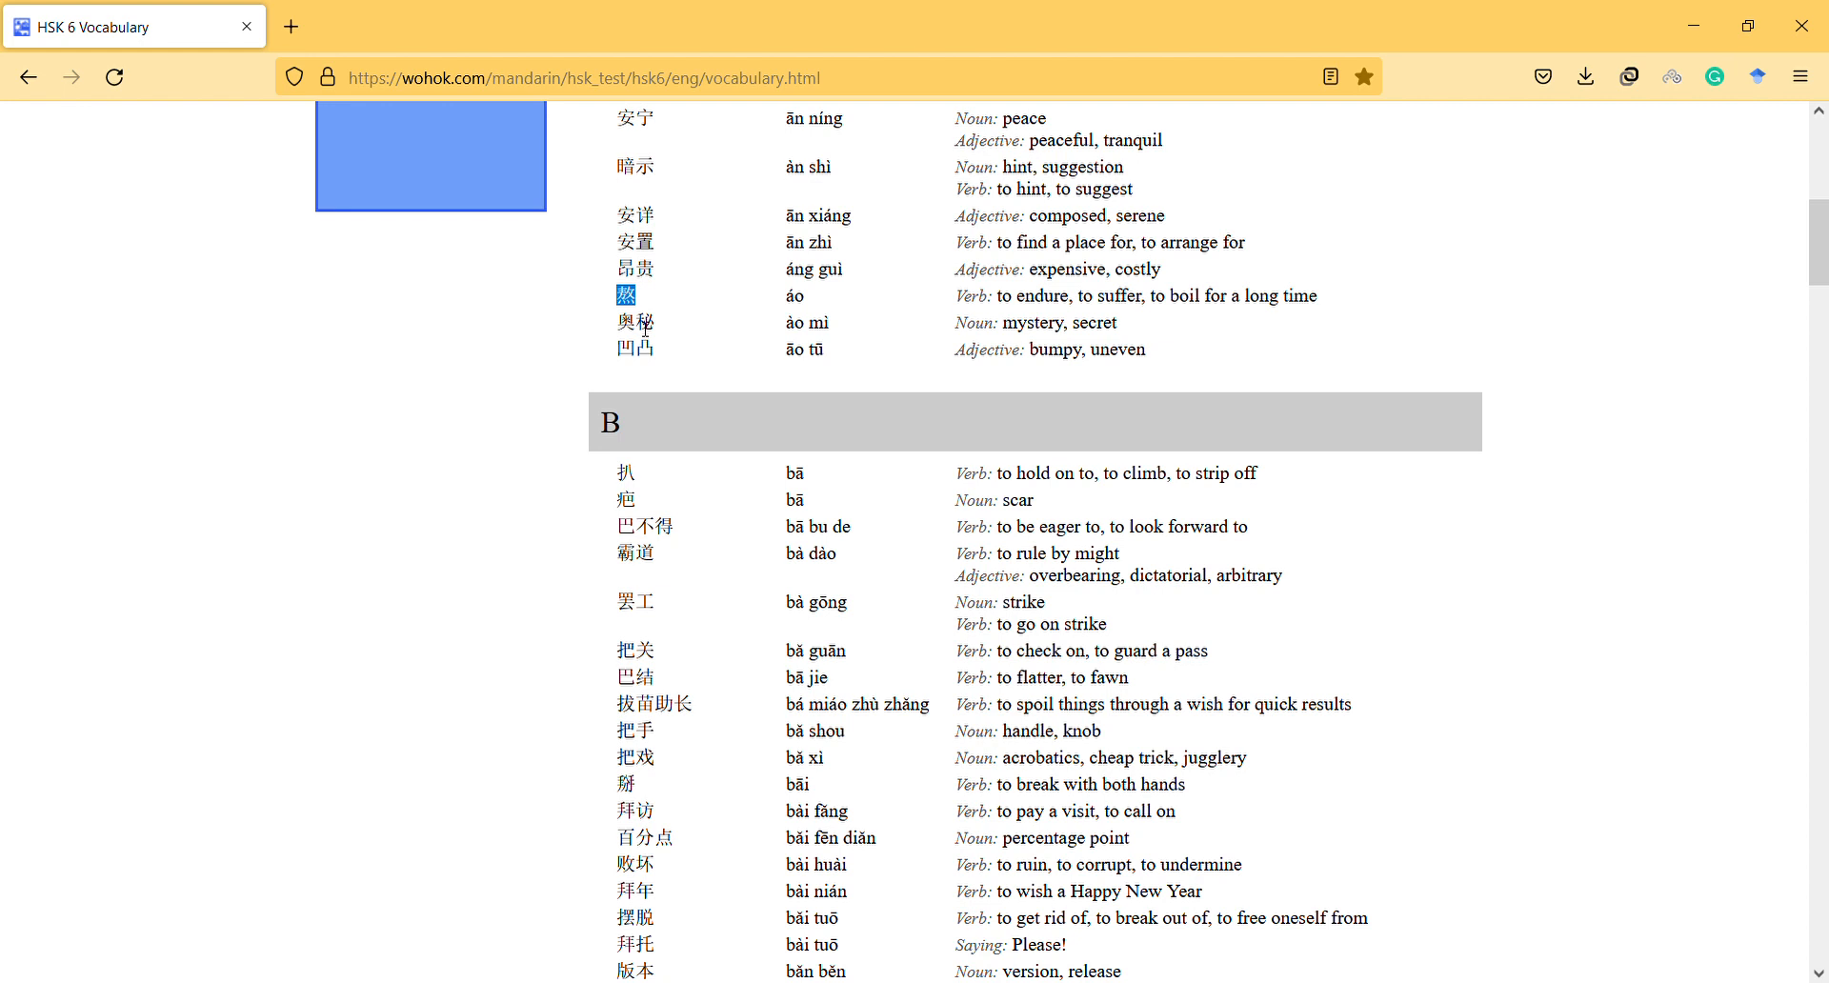
mouse_move(975, 293)
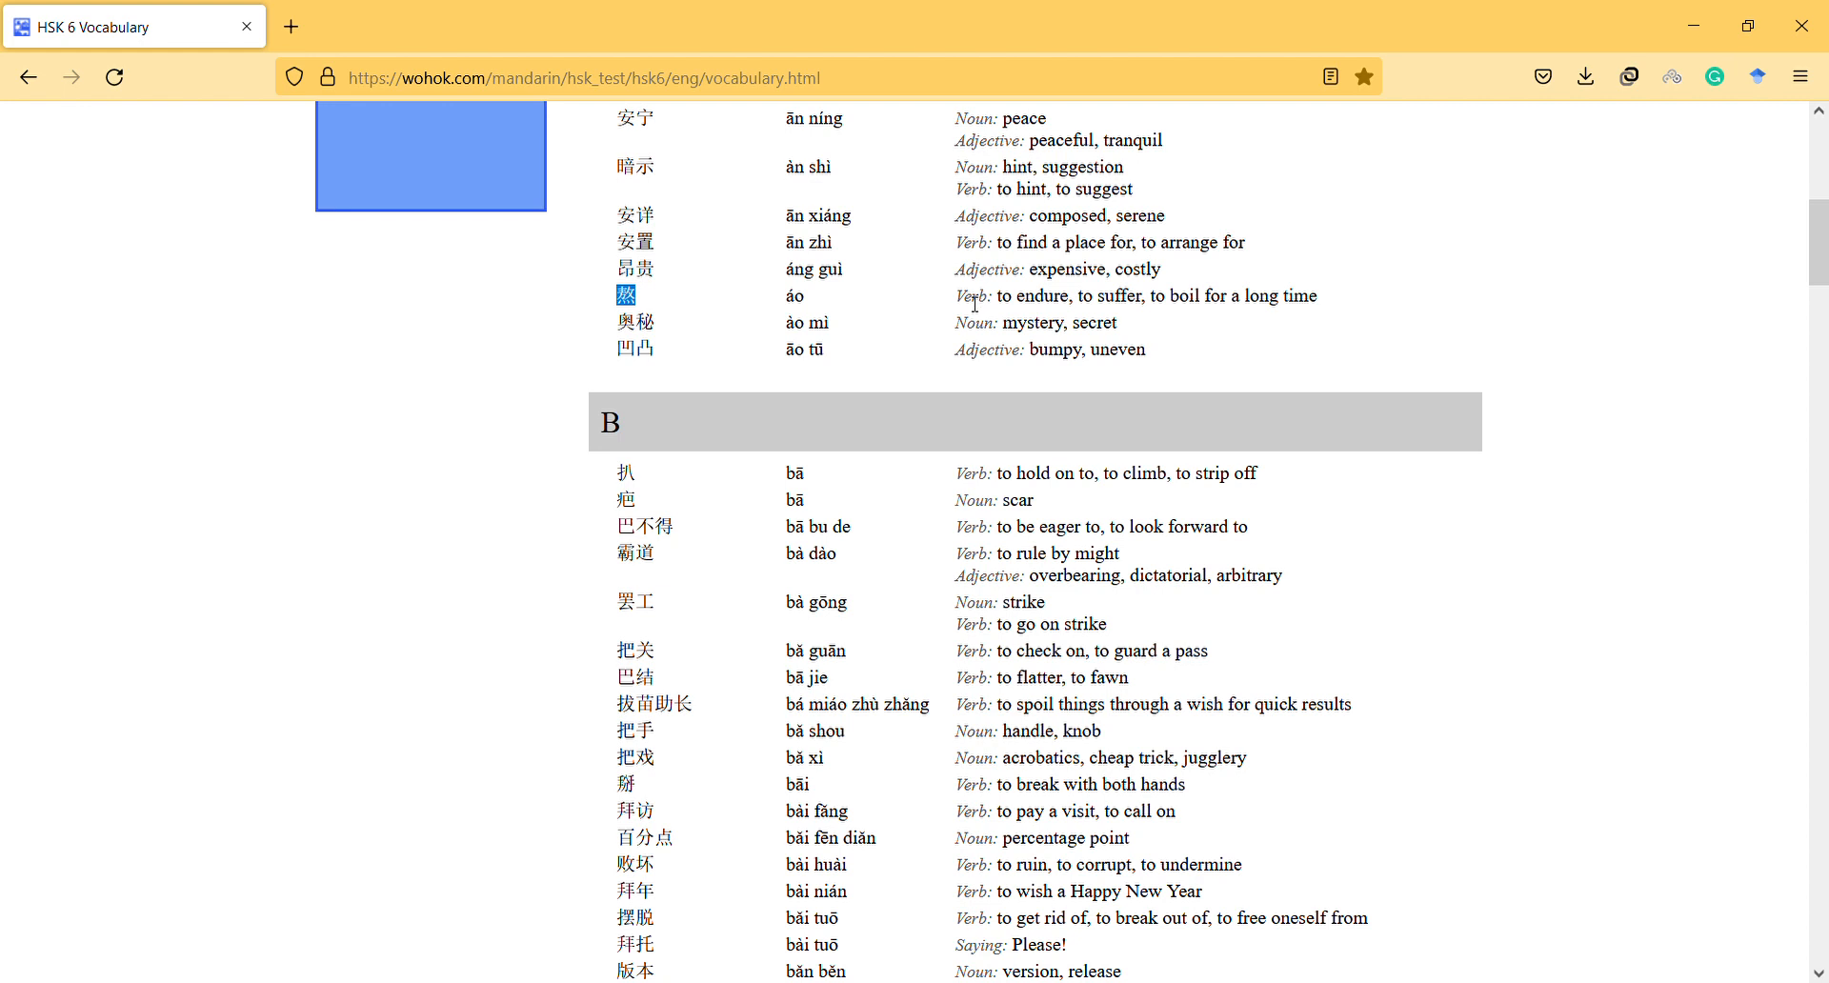
mouse_move(781, 305)
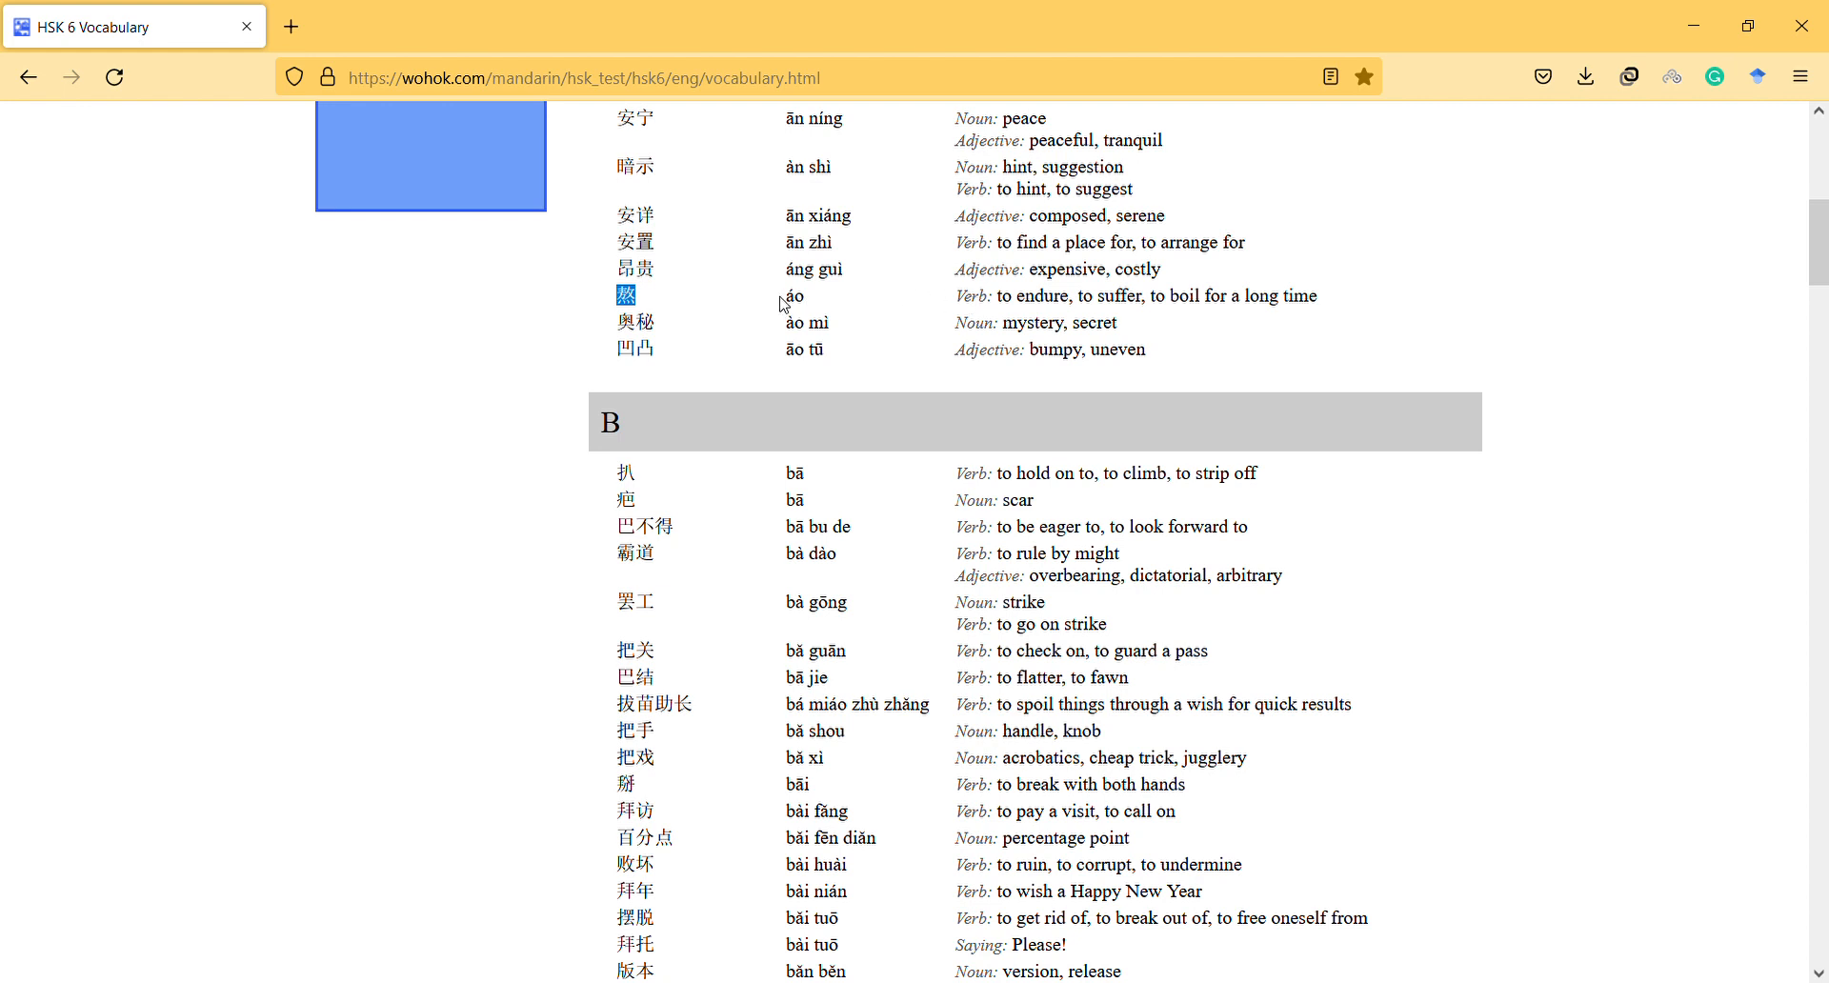
mouse_move(796, 336)
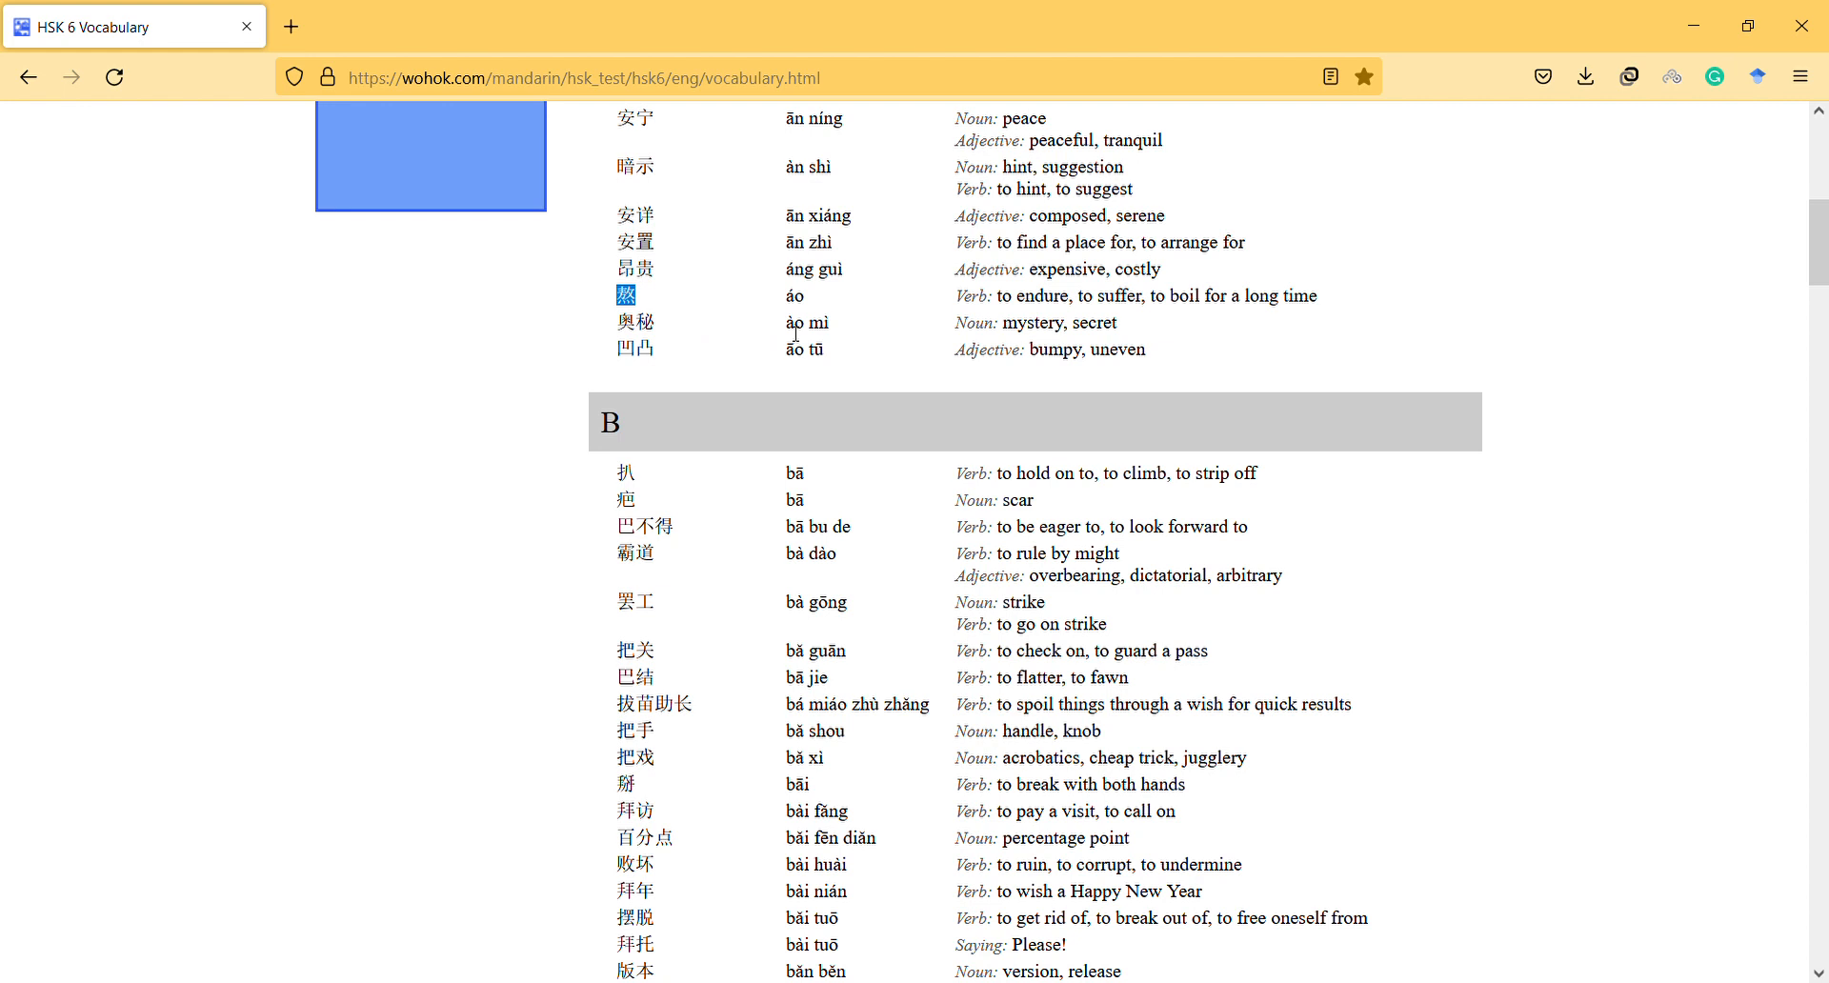
Highlight the pinyin áo mì of 奥秘, then clear the remaining selection
double_click(804, 324)
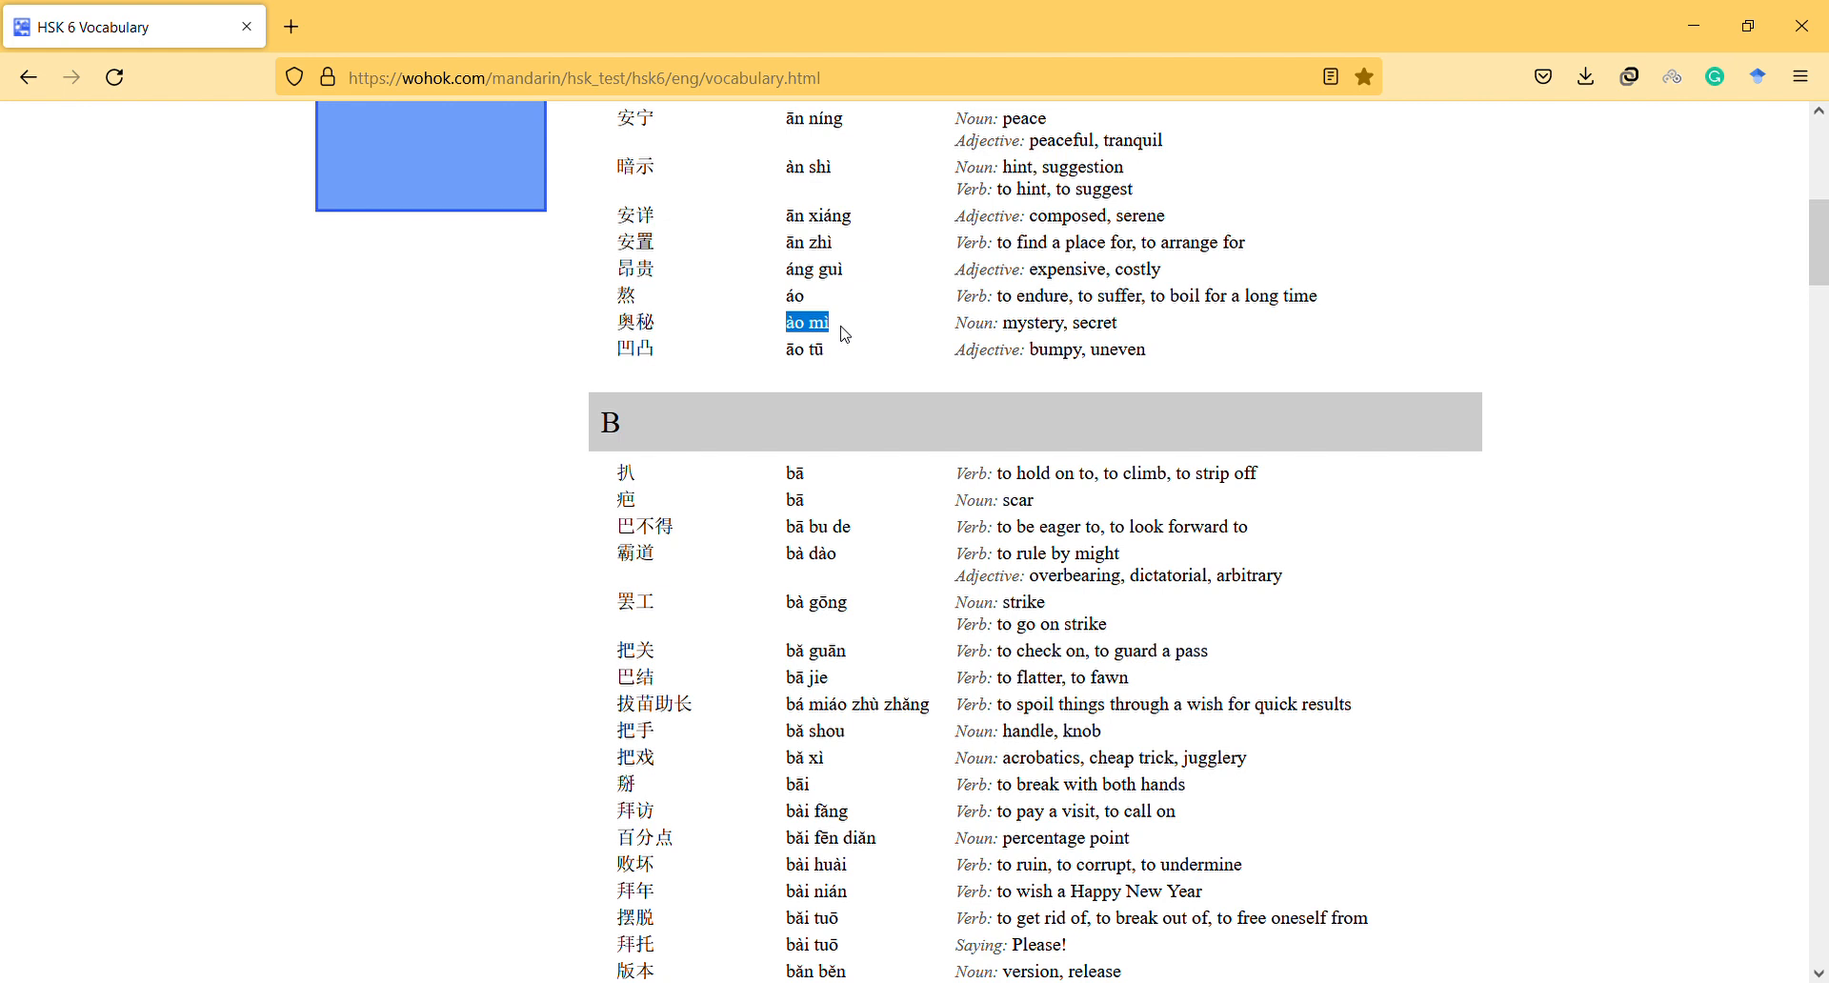
mouse_move(661, 339)
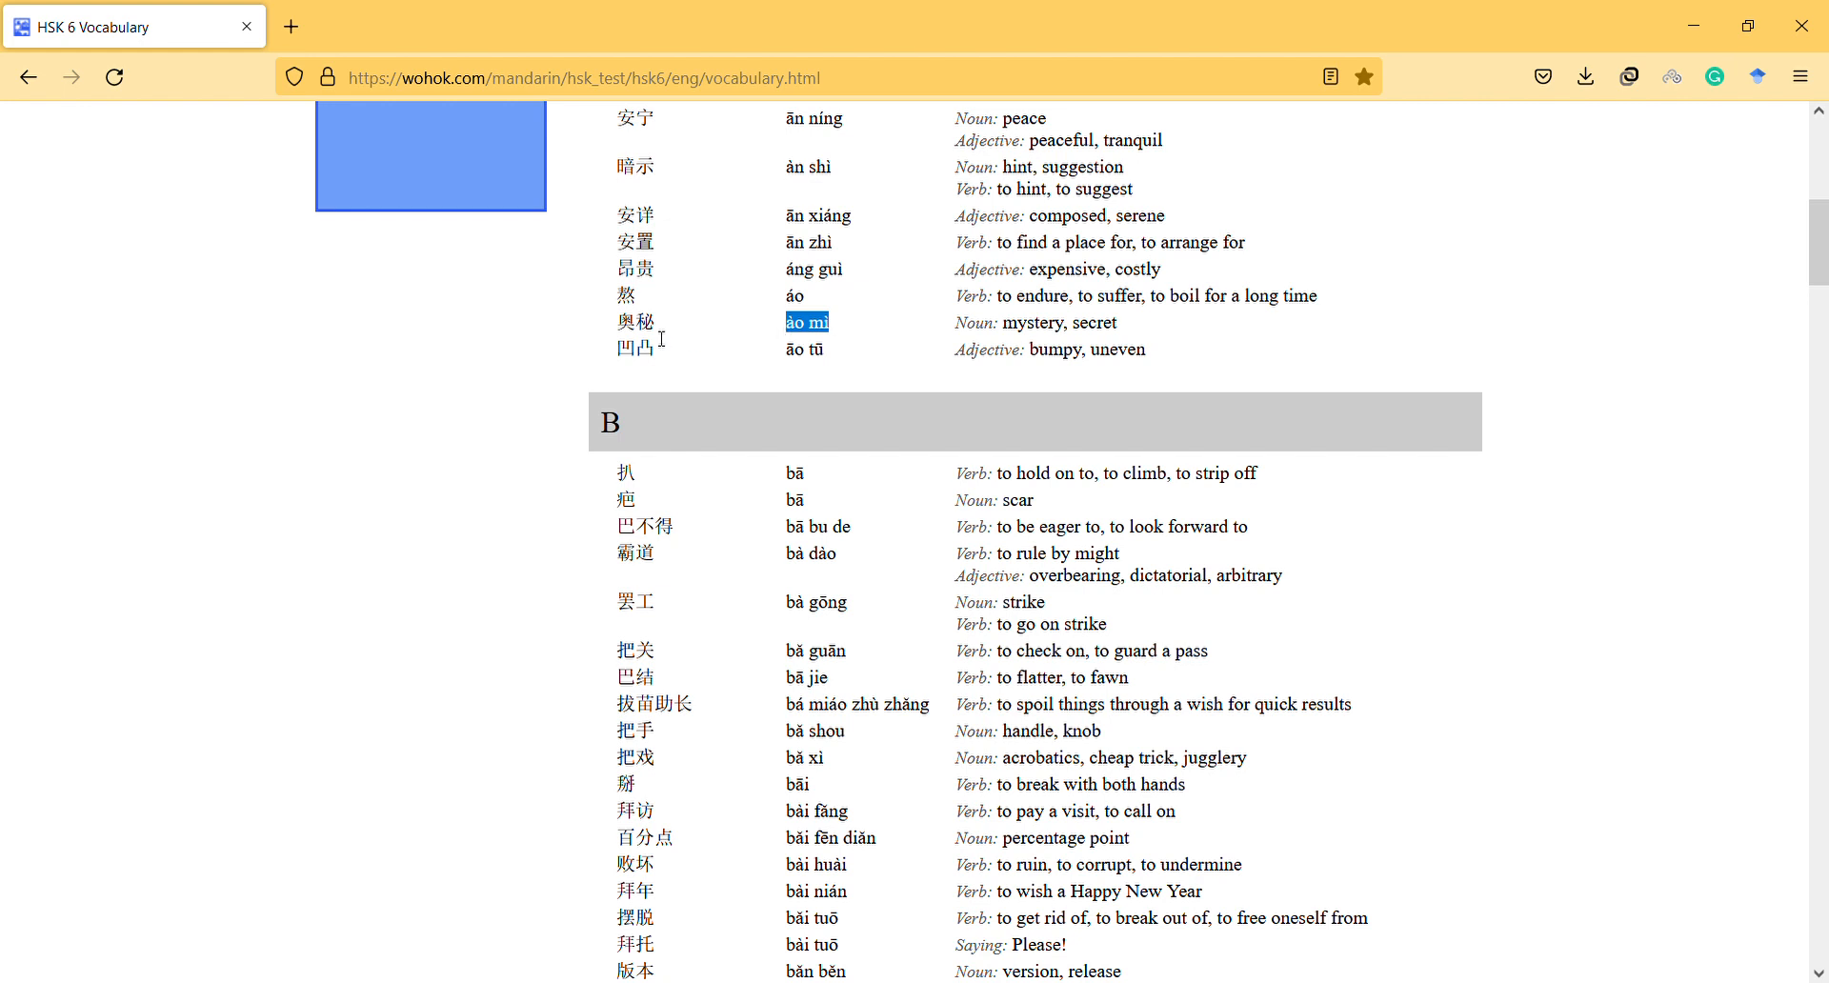
mouse_move(722, 330)
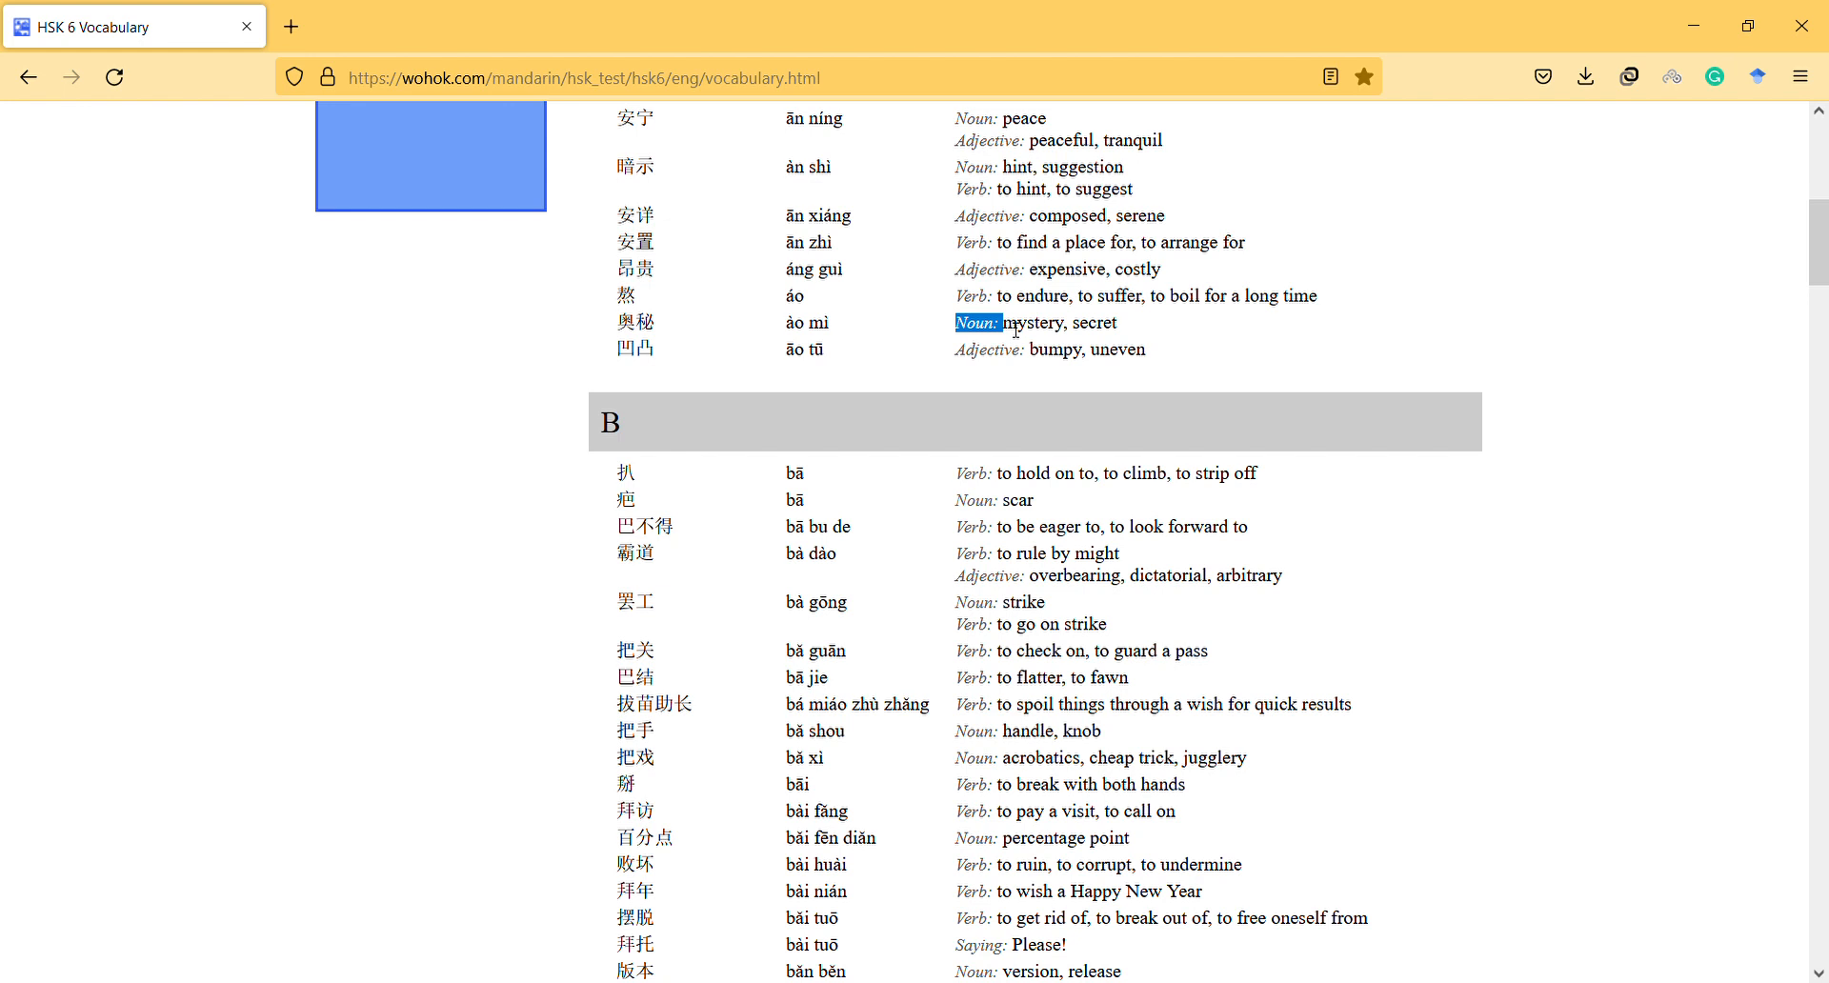
left_click(774, 339)
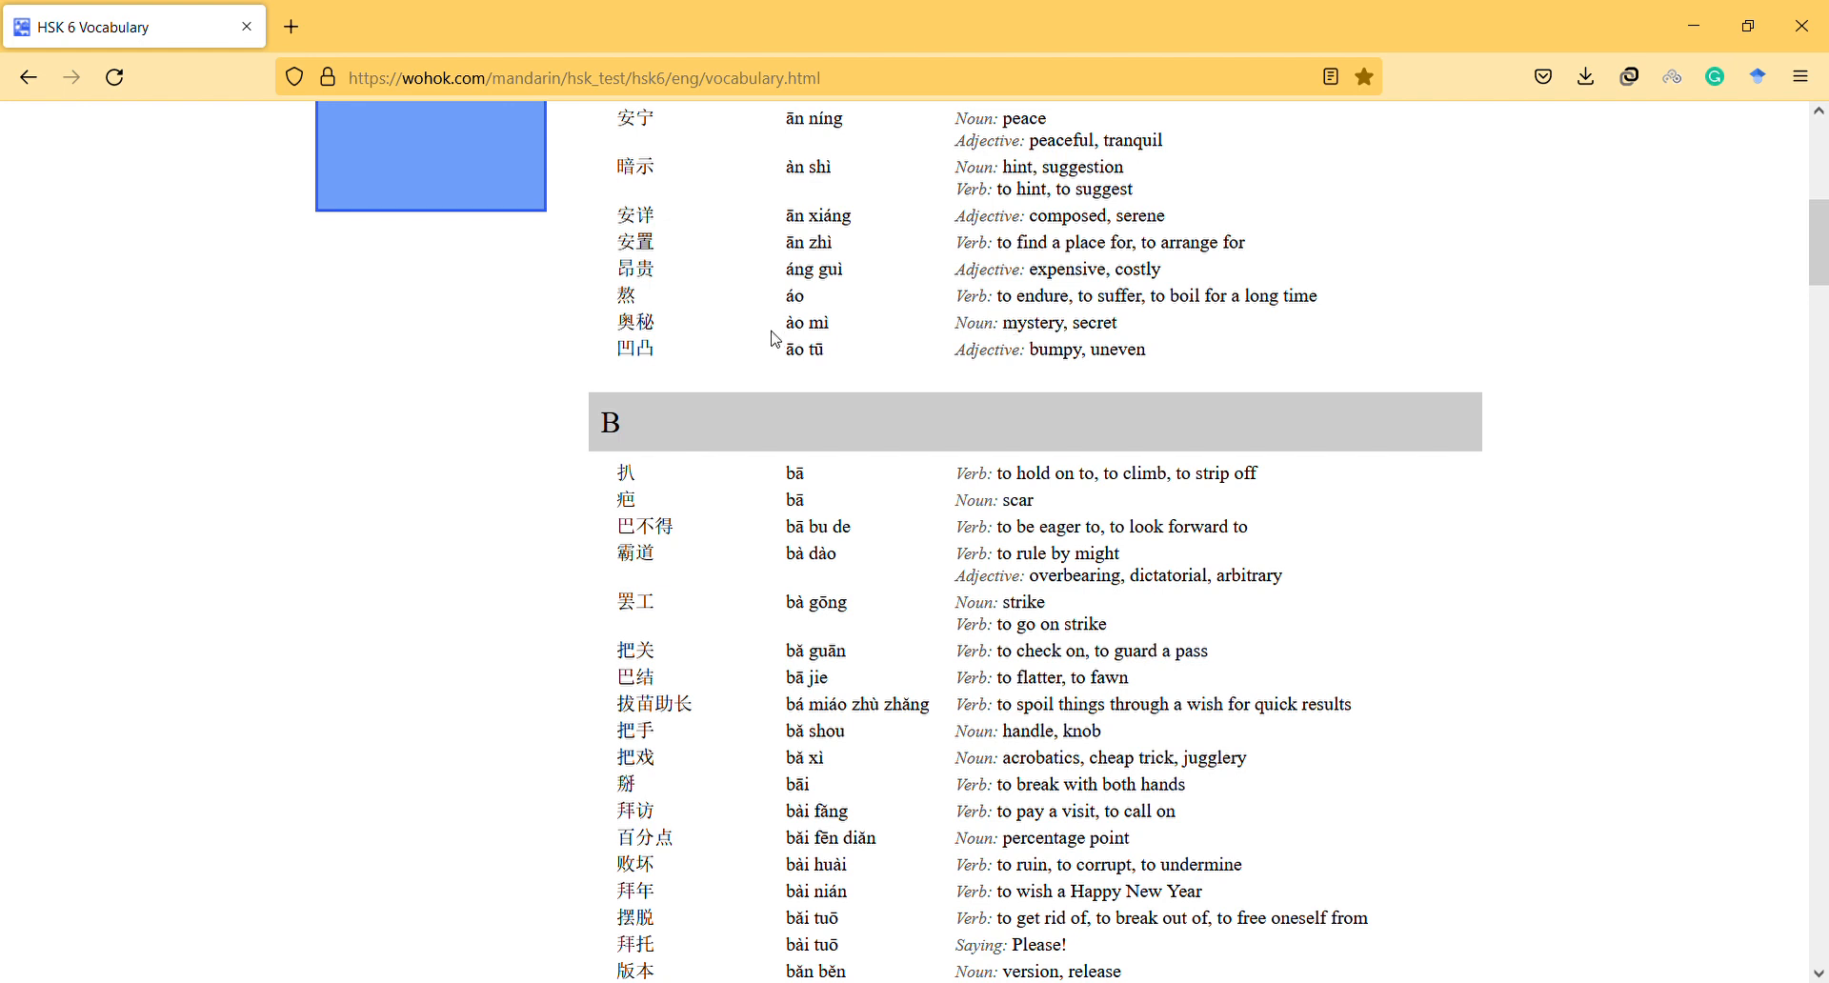
mouse_move(798, 356)
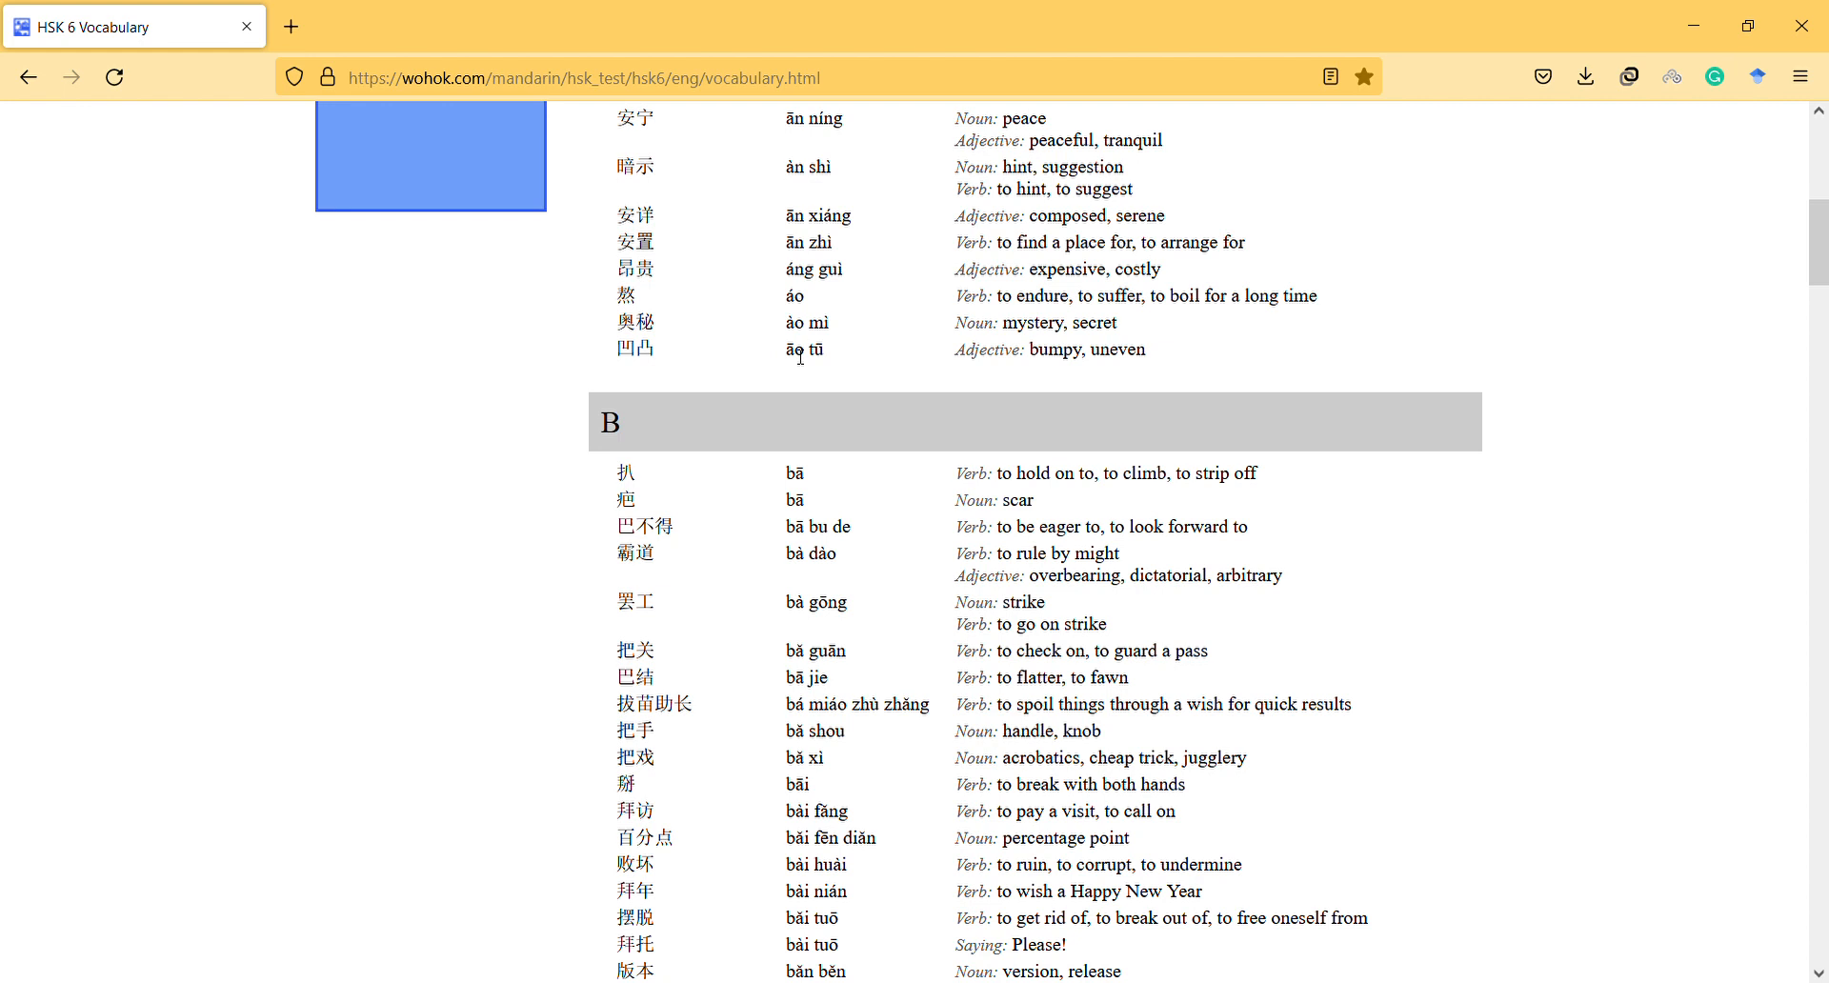
mouse_move(777, 367)
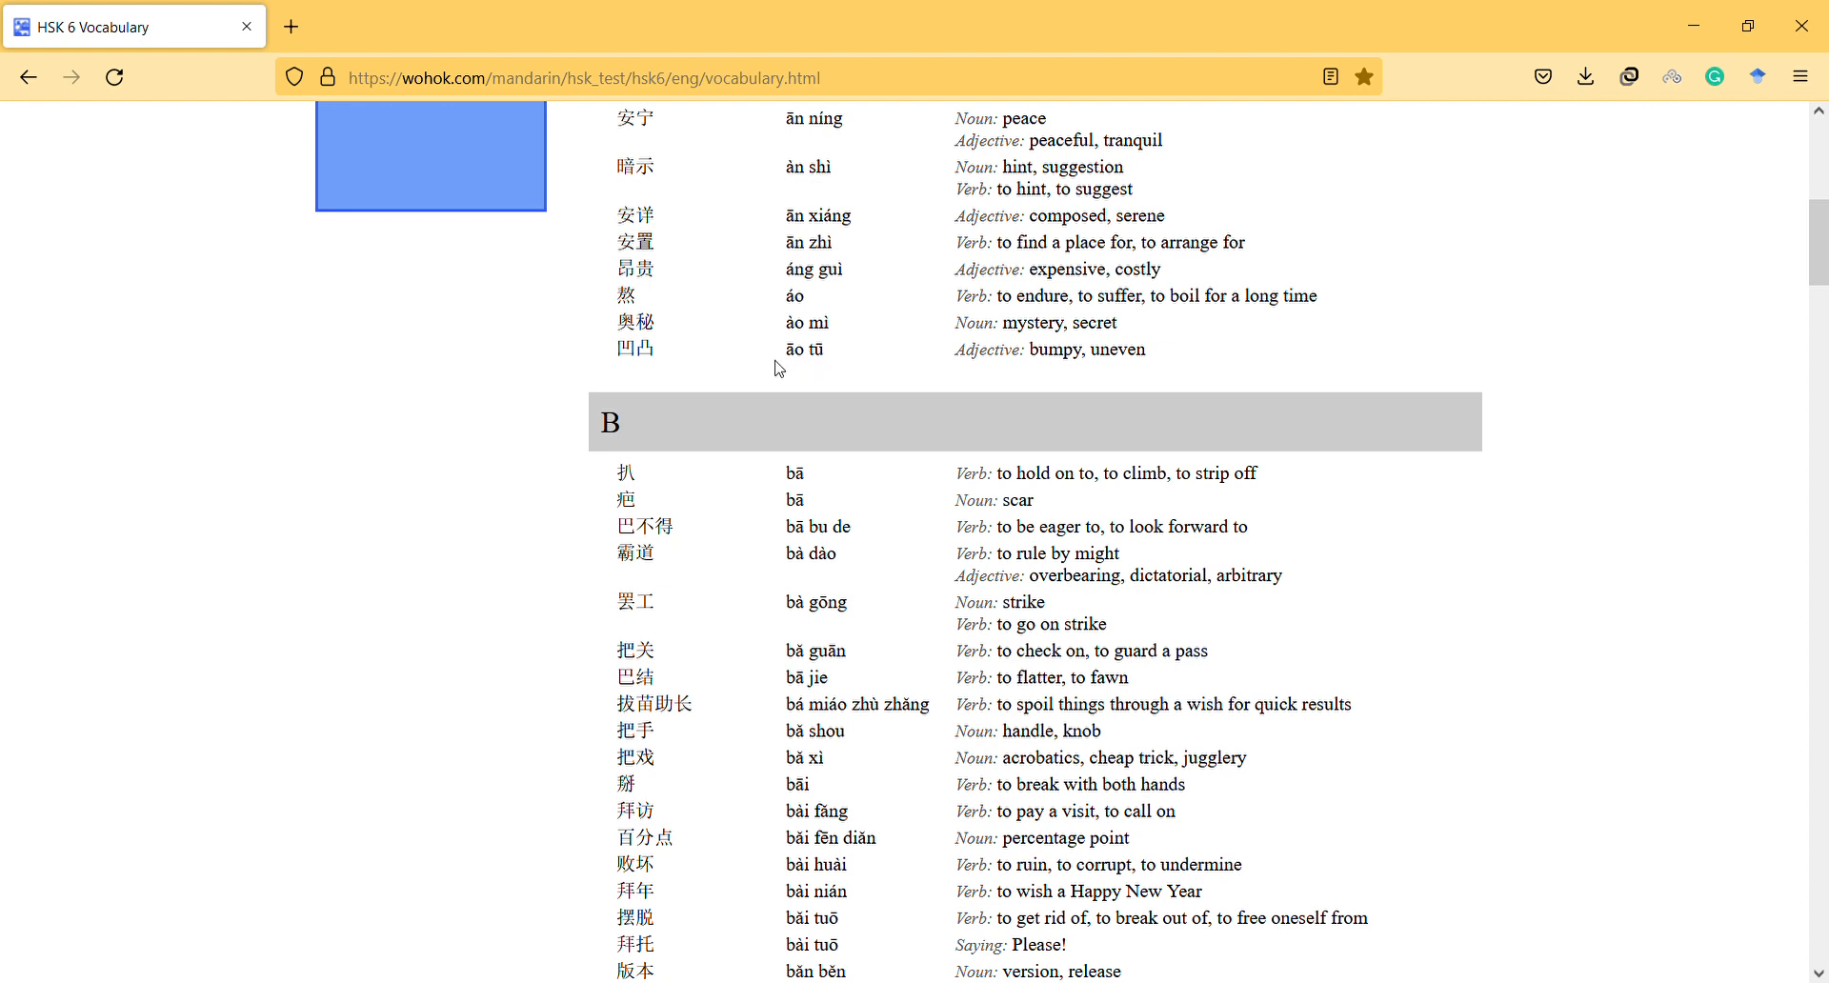
mouse_move(716, 352)
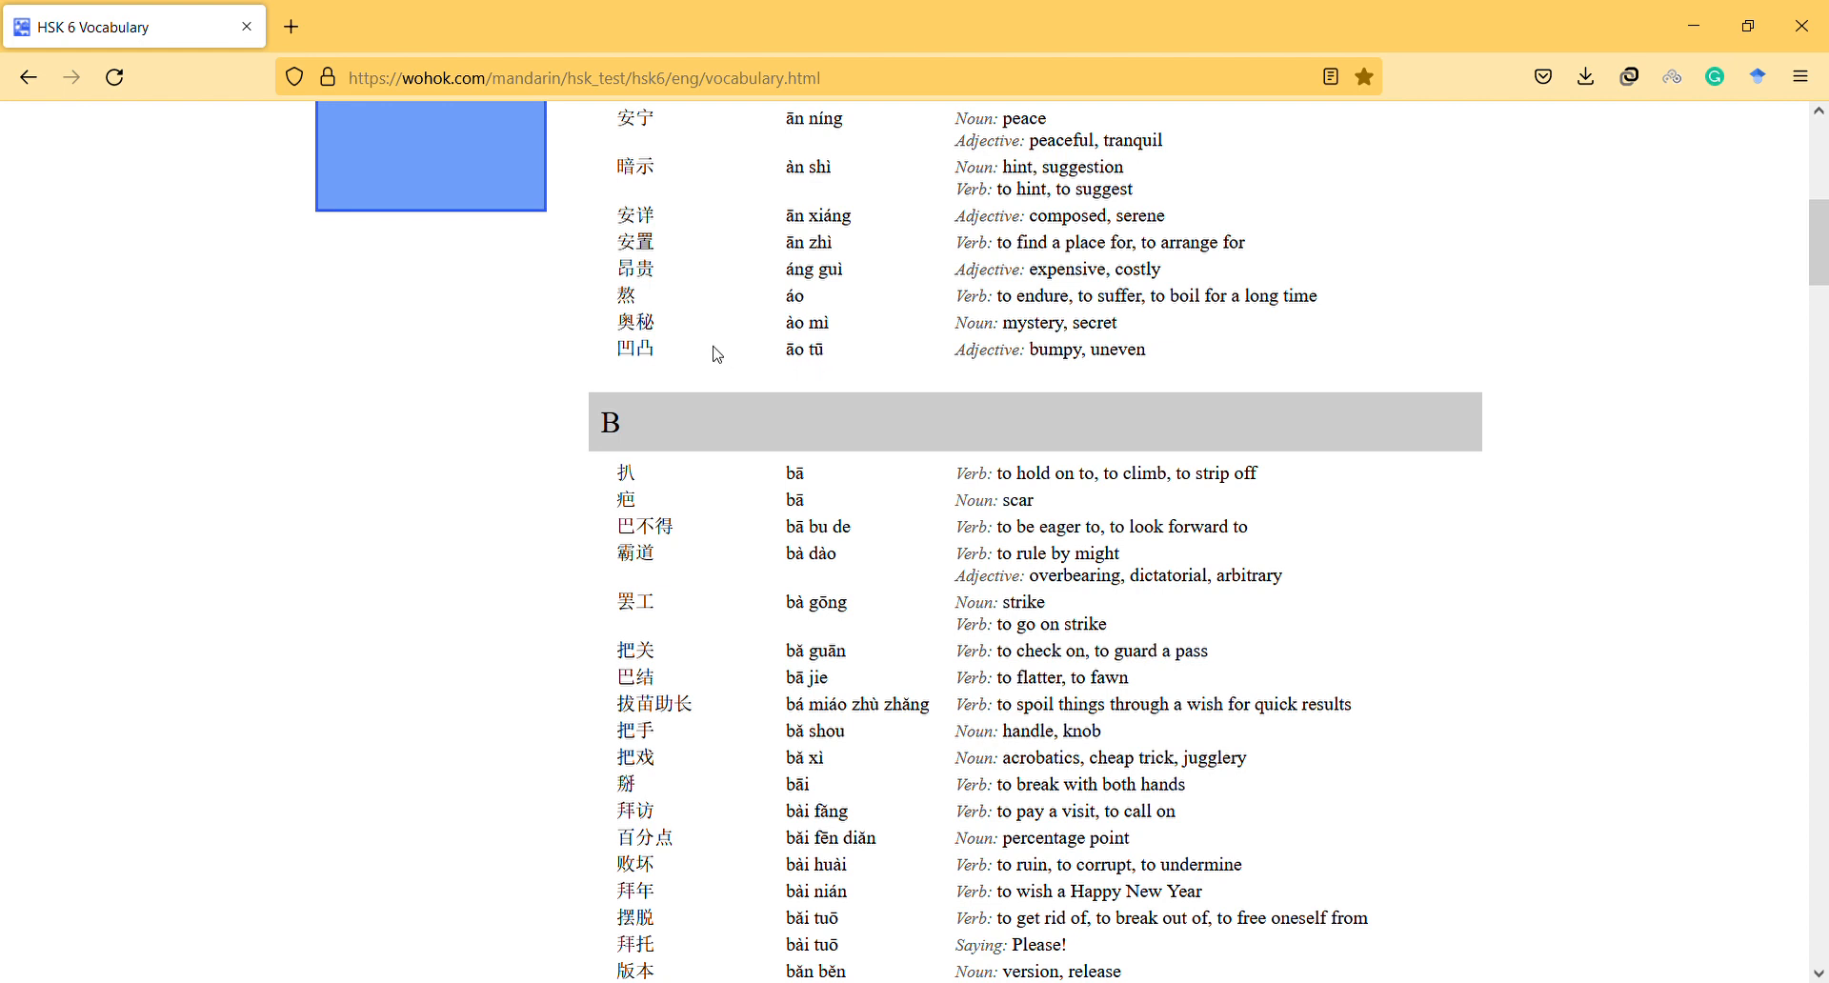
double_click(634, 349)
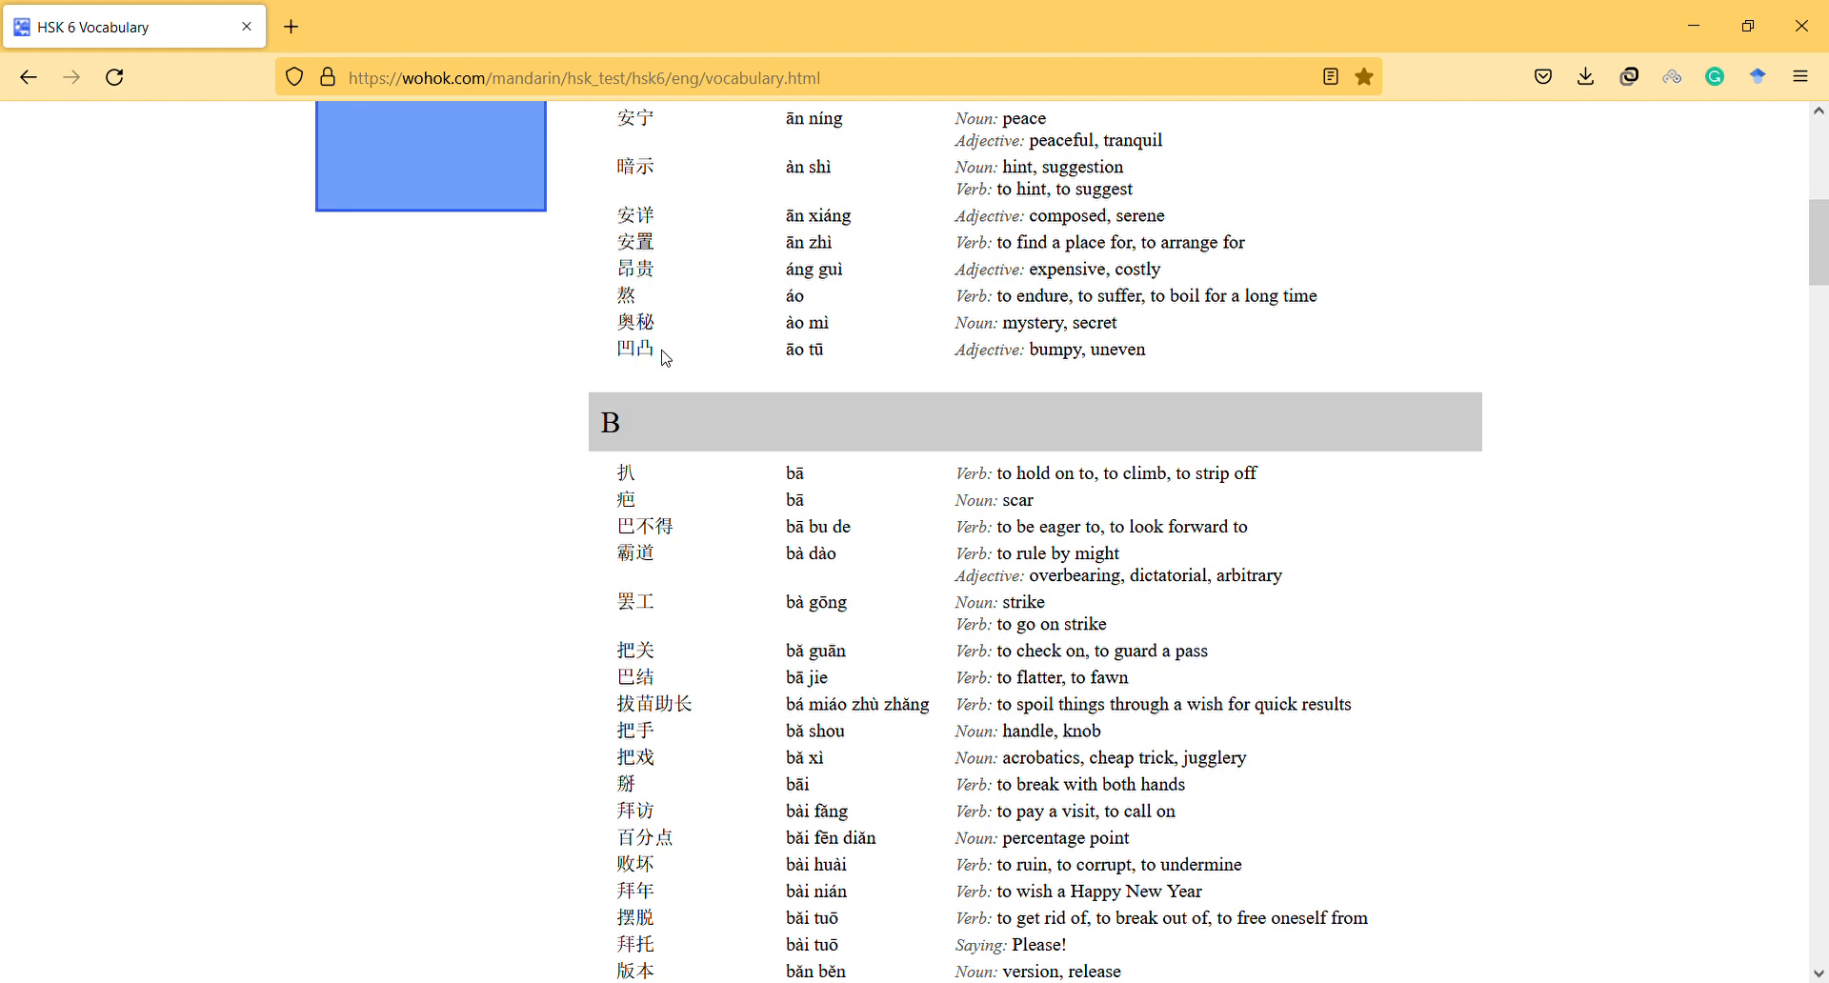
mouse_move(663, 368)
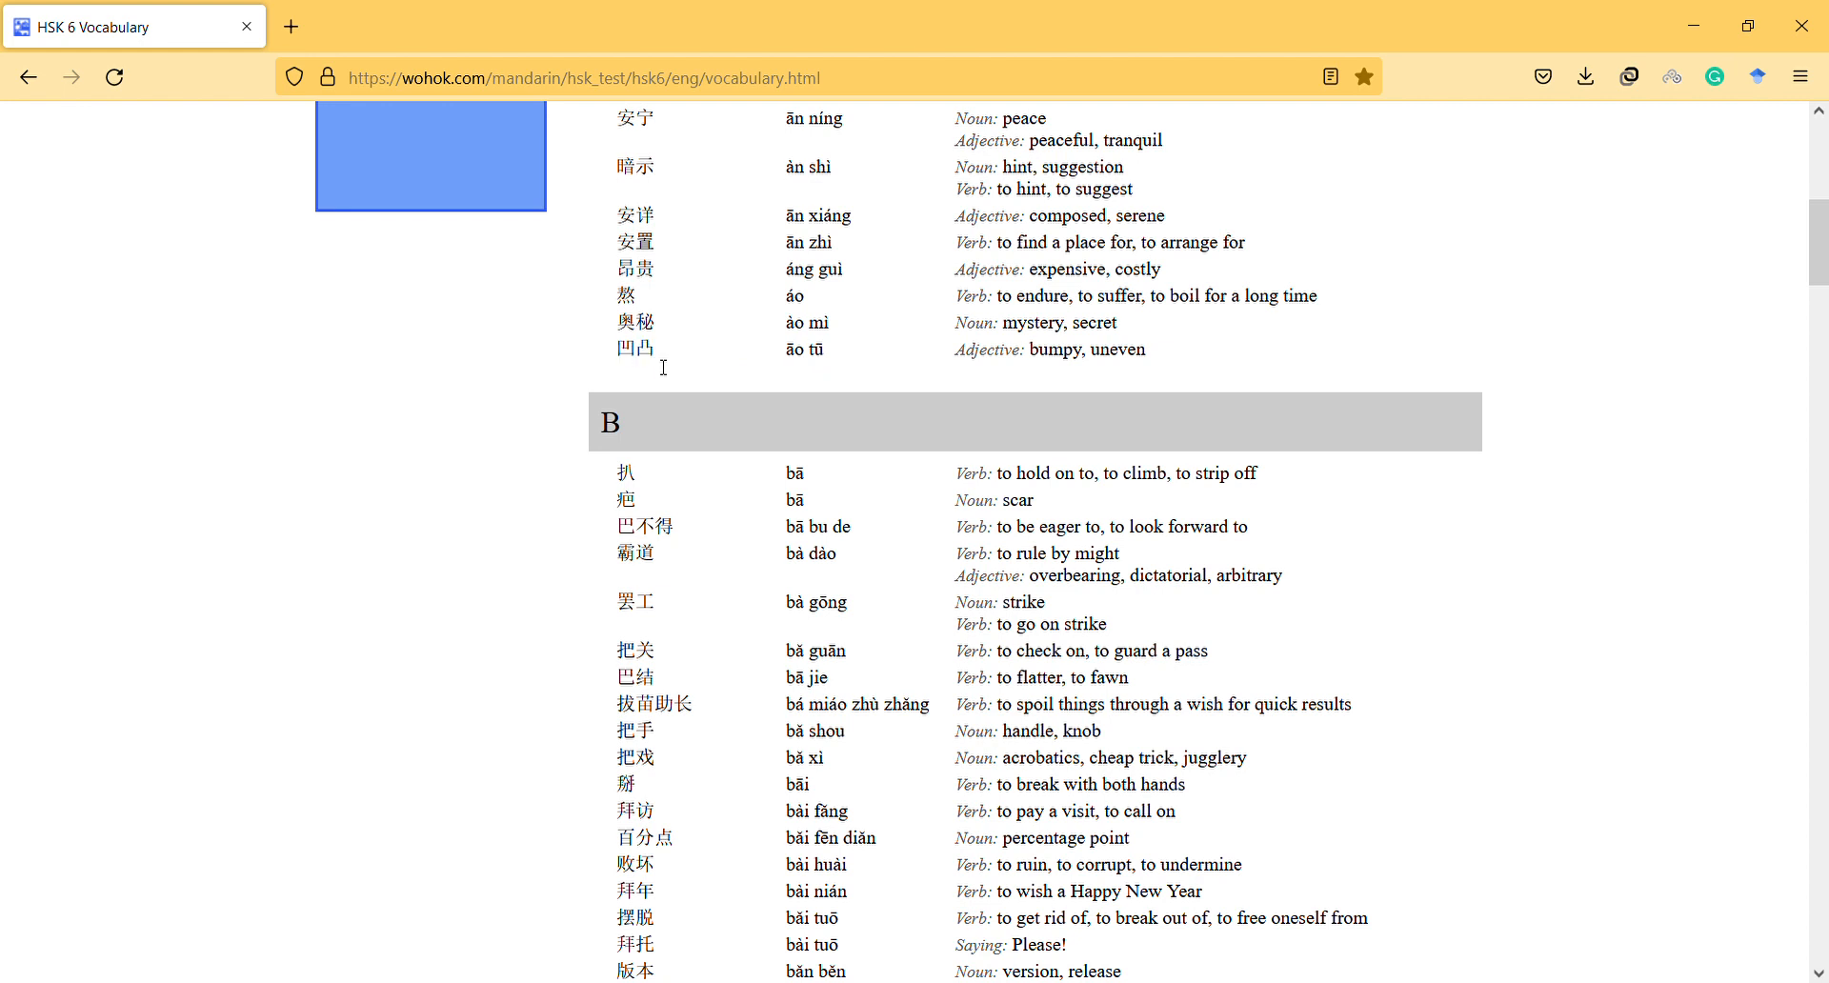
mouse_move(640, 375)
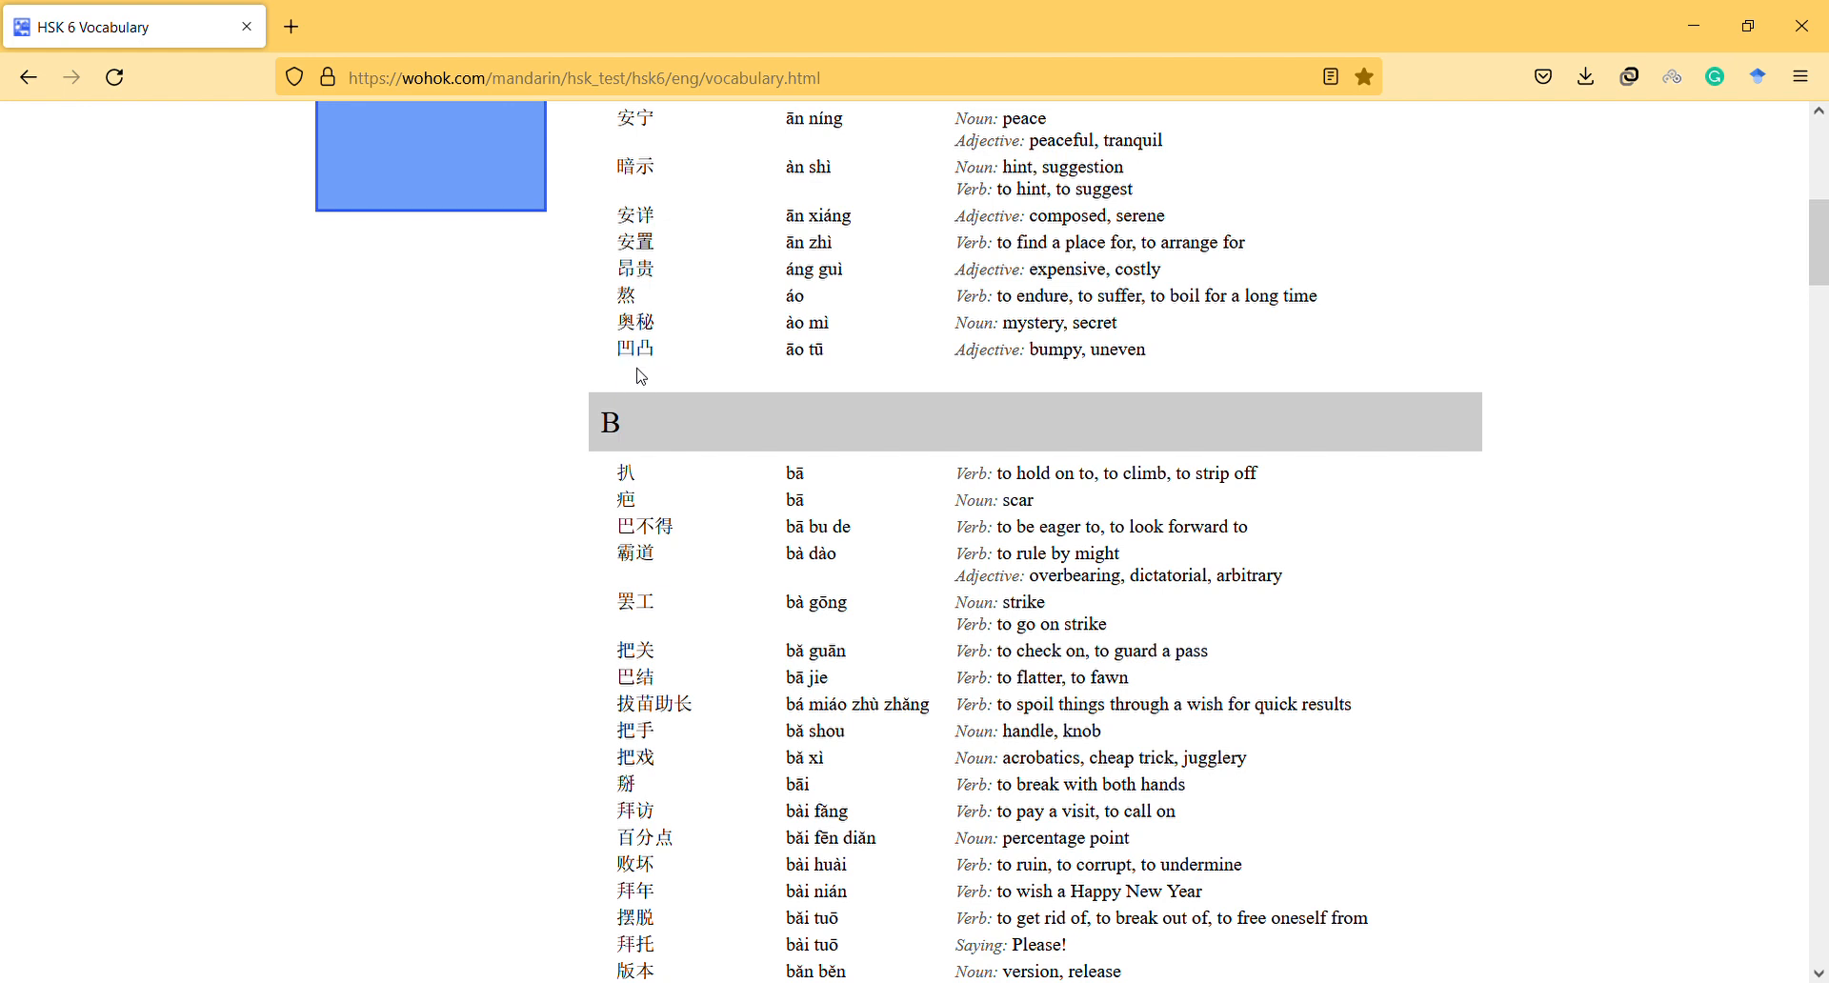
mouse_move(670, 373)
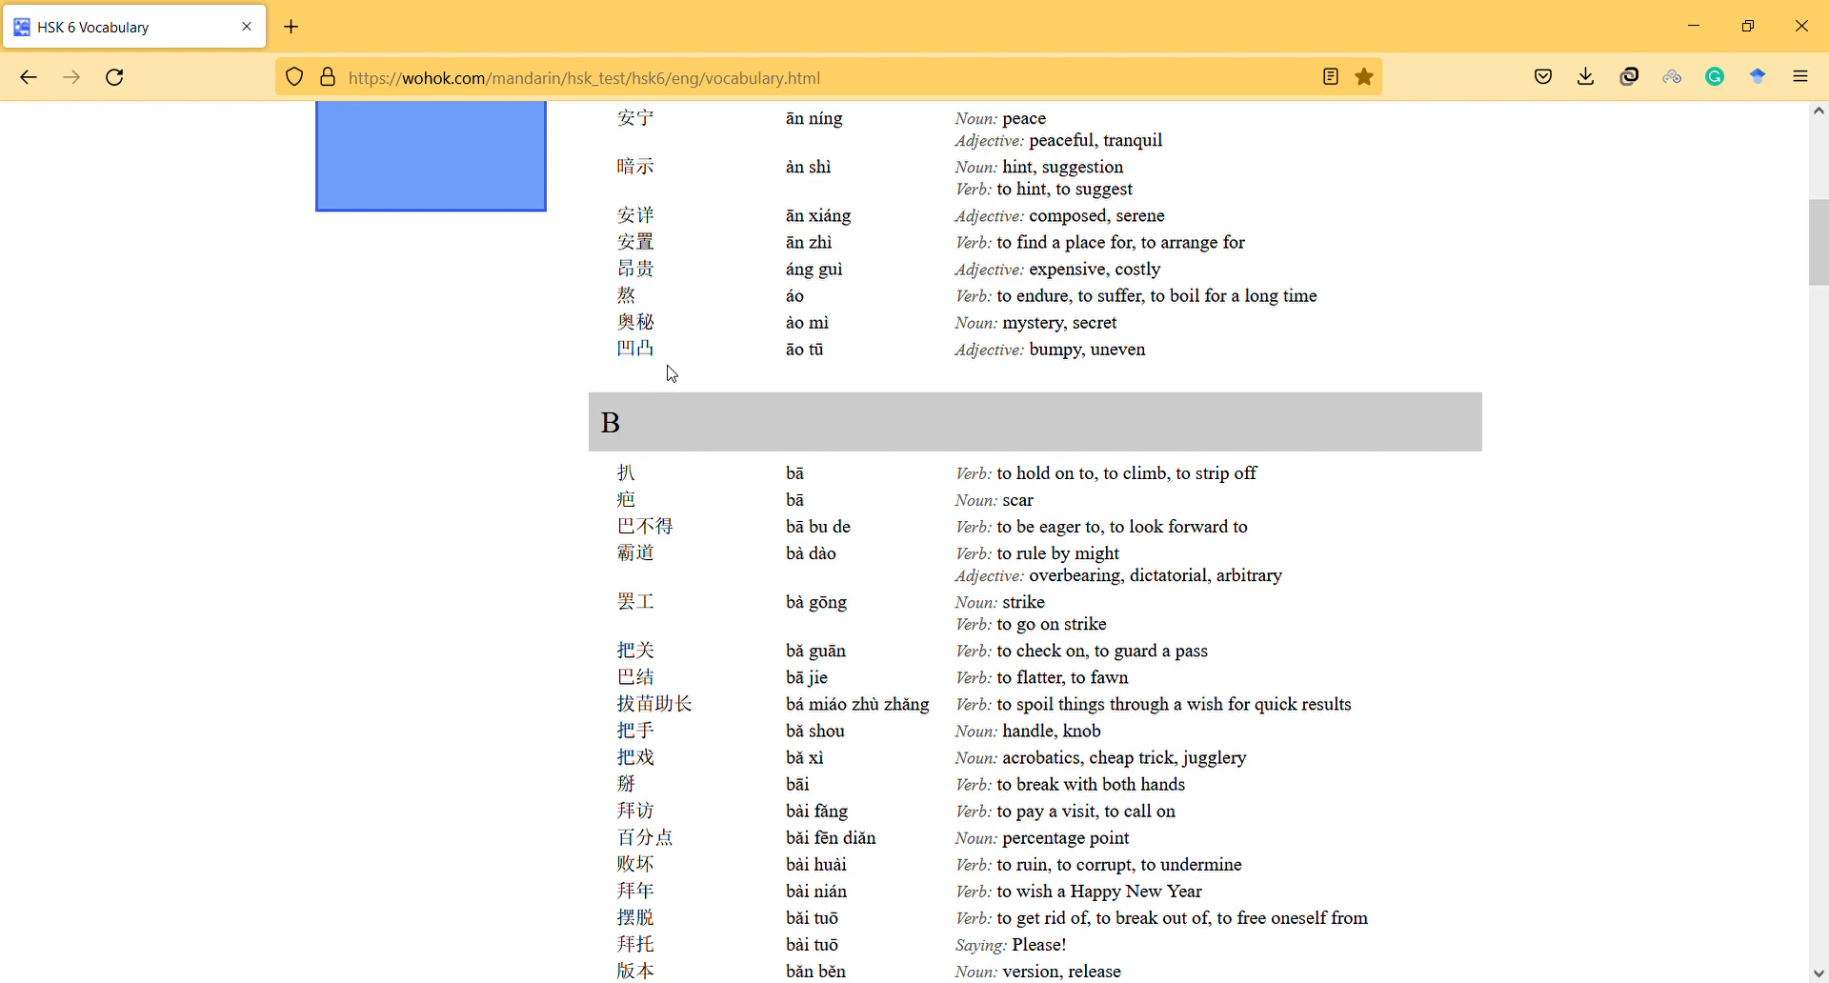
double_click(627, 347)
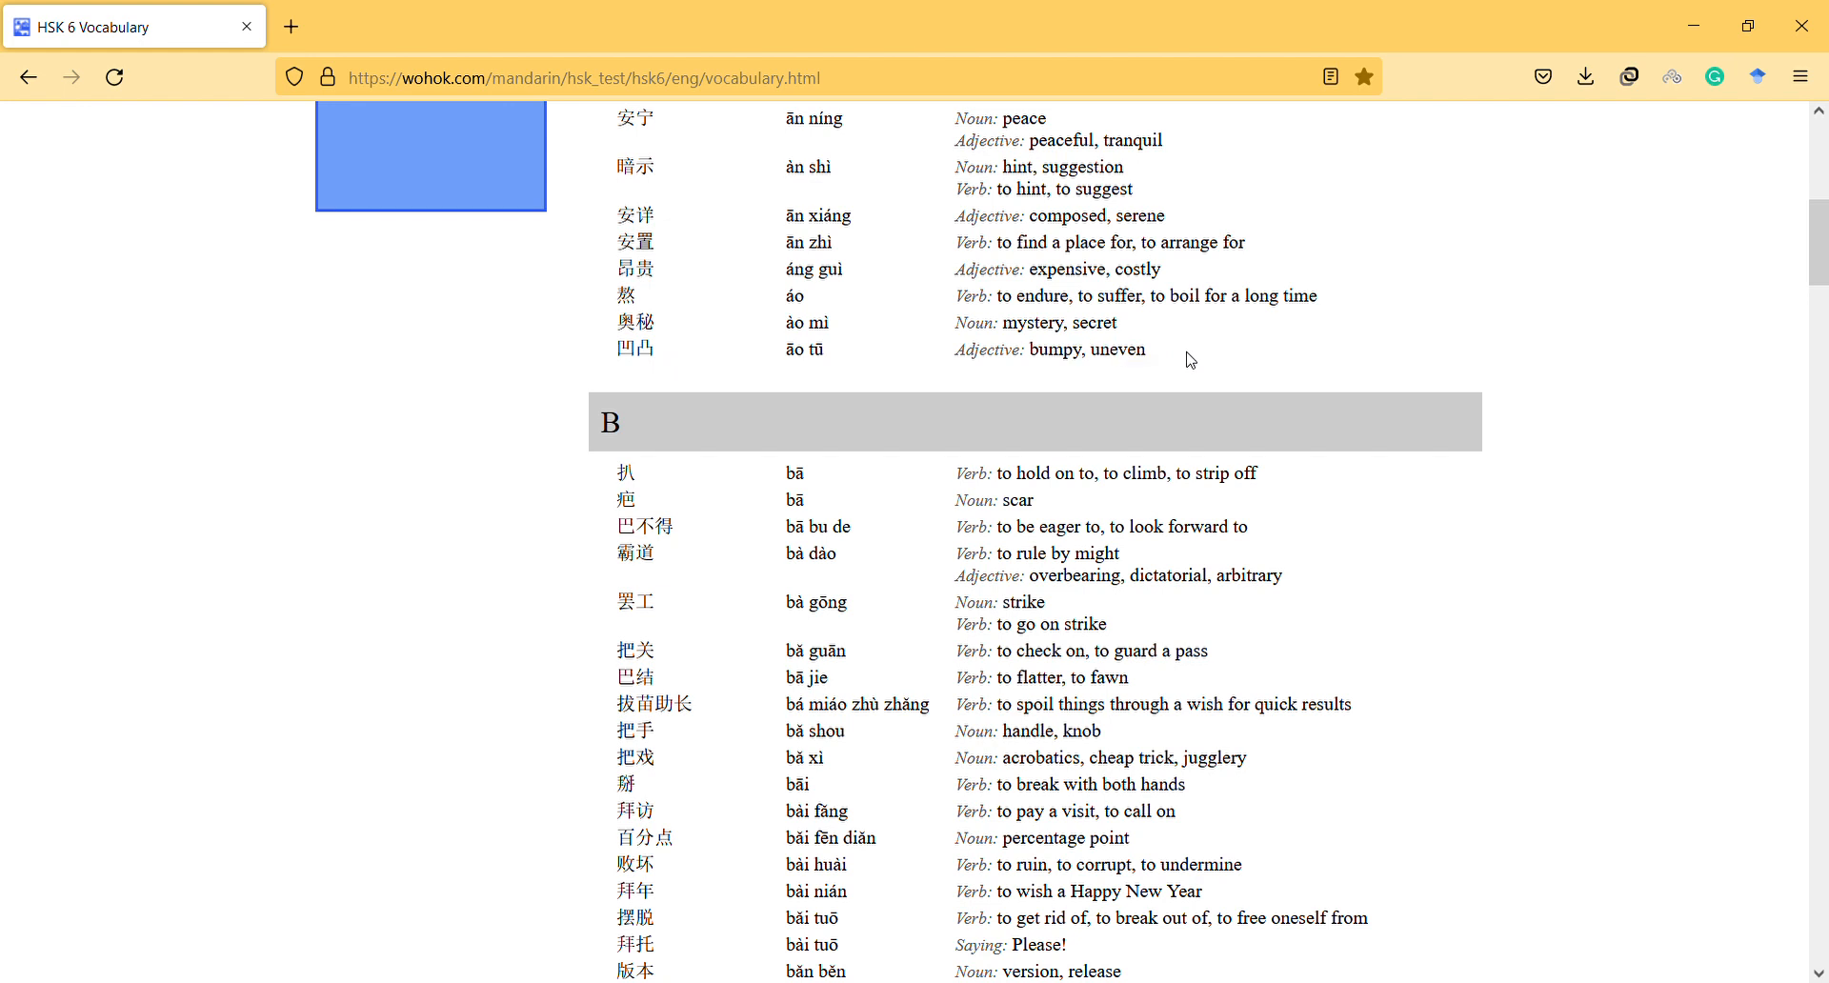
mouse_move(642, 356)
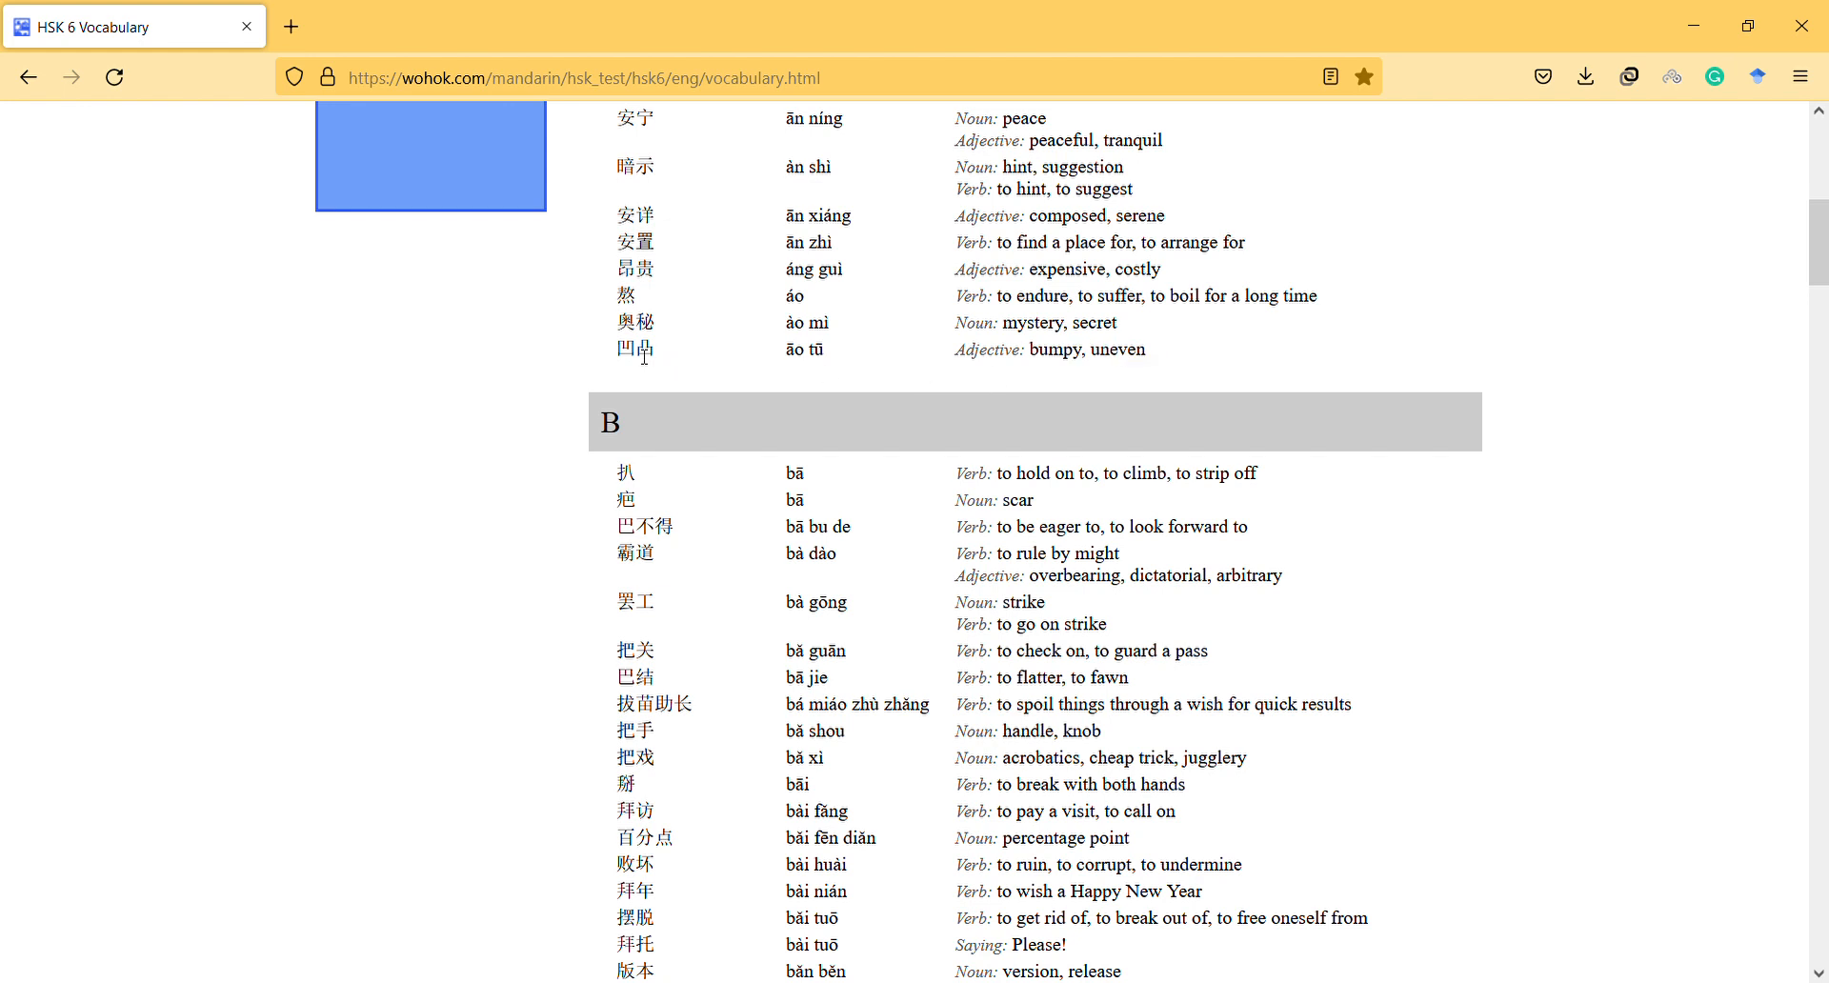
mouse_move(612, 360)
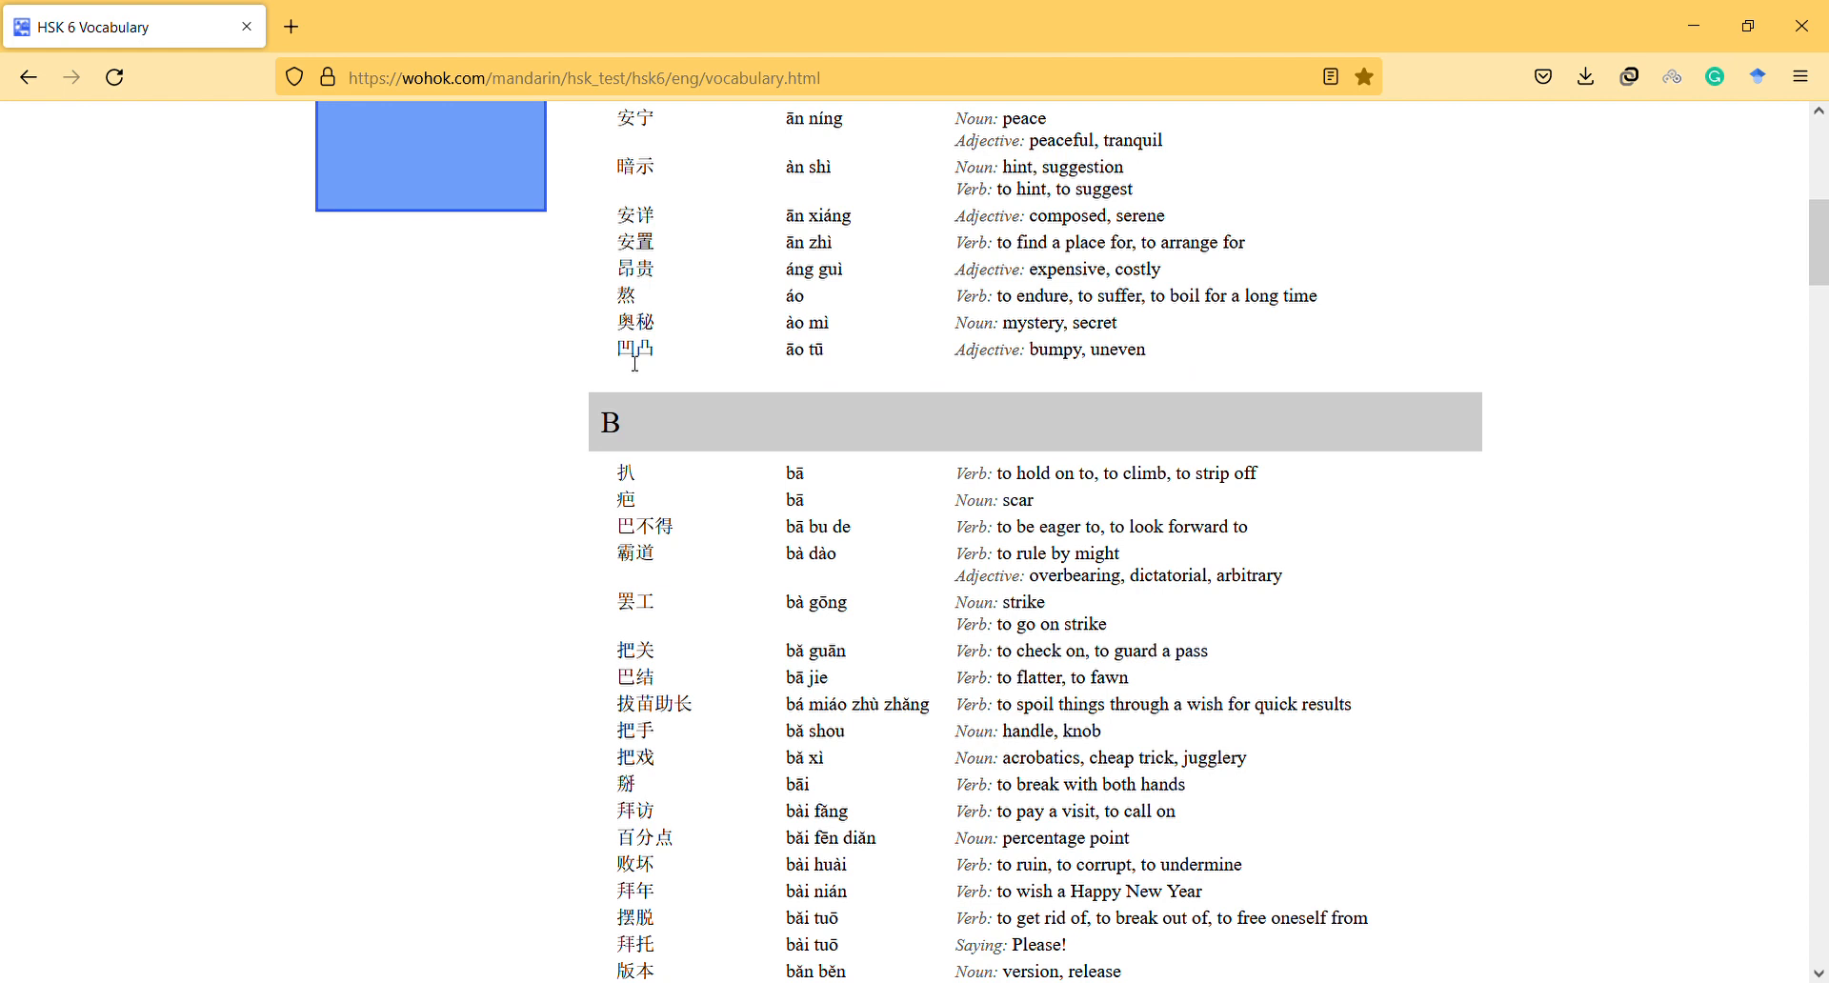
double_click(634, 350)
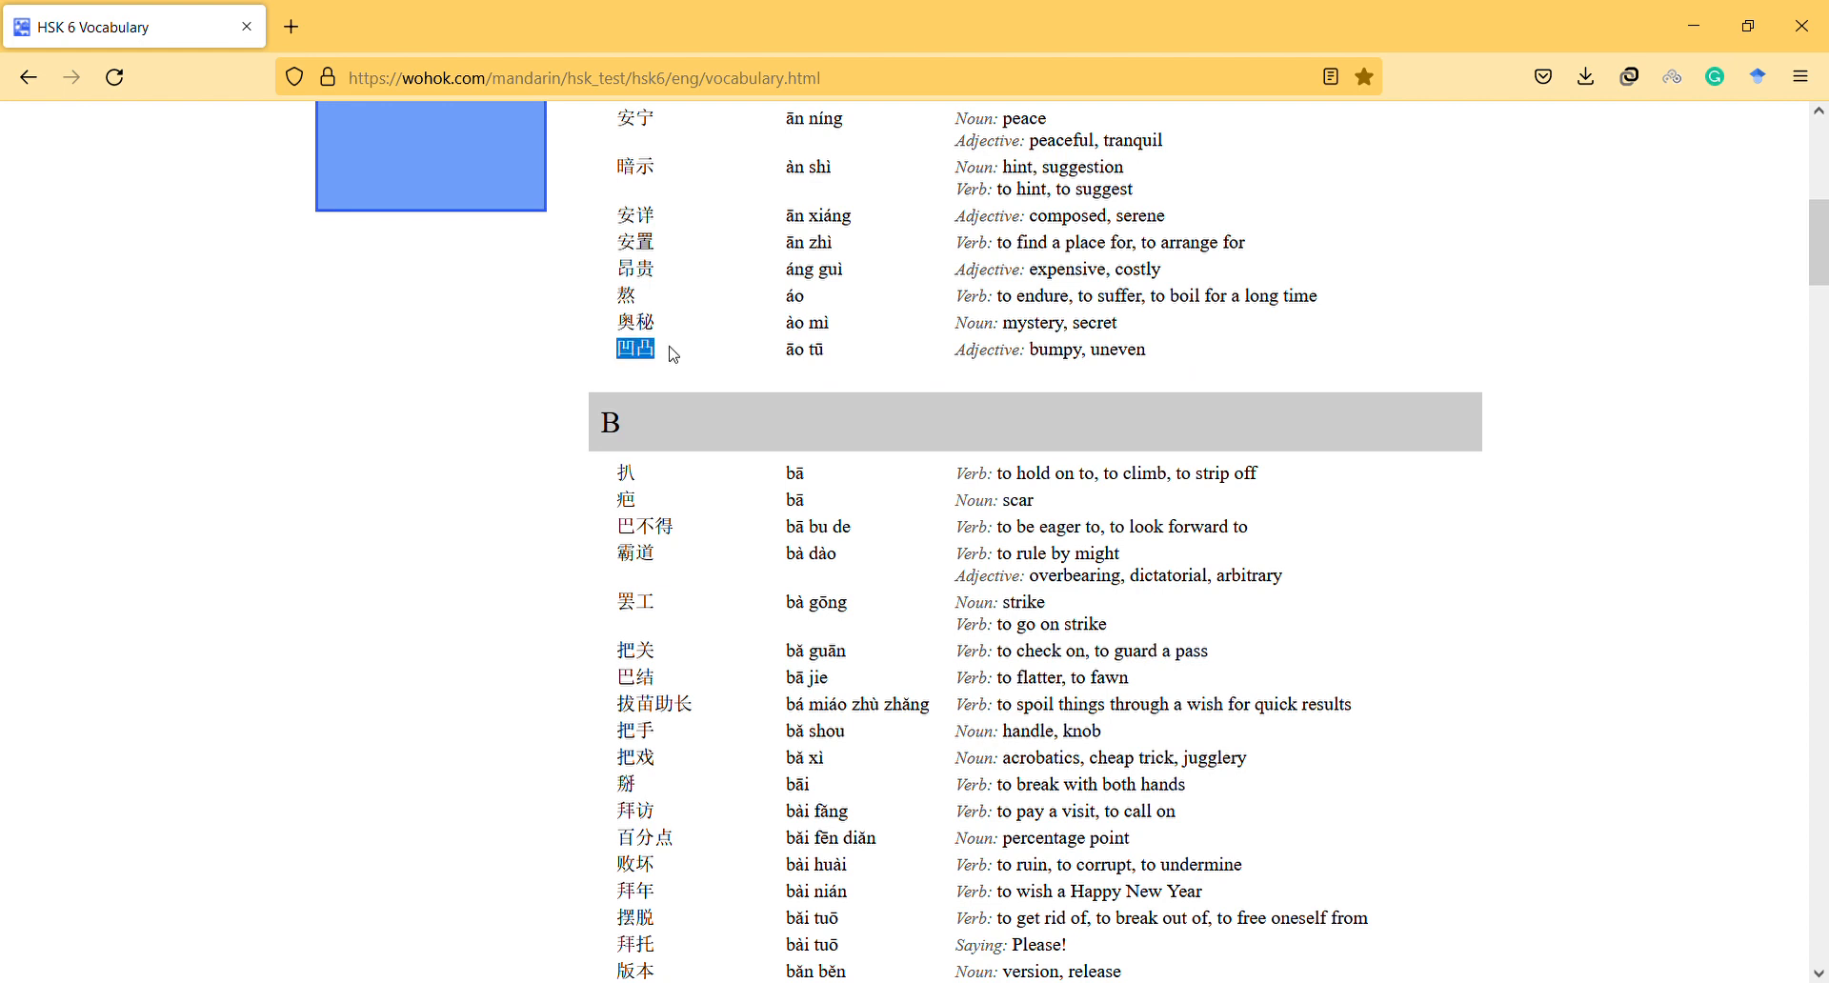
mouse_move(1415, 253)
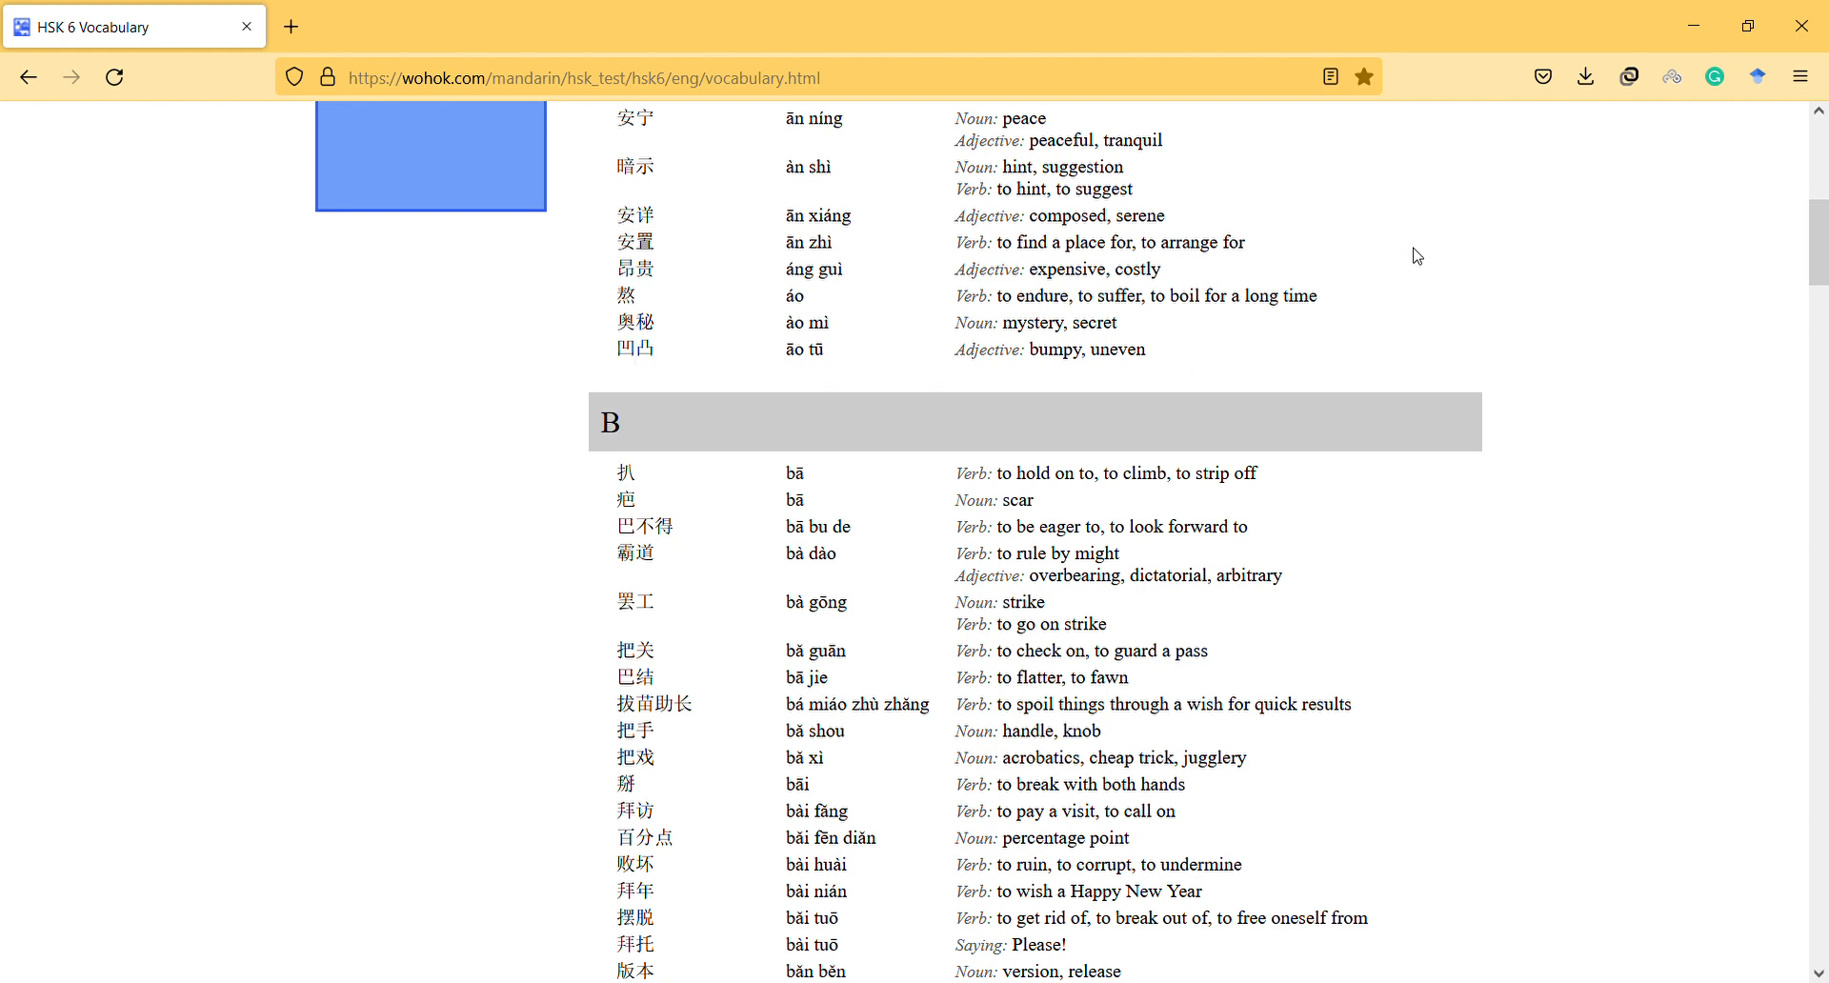
mouse_move(1673, 145)
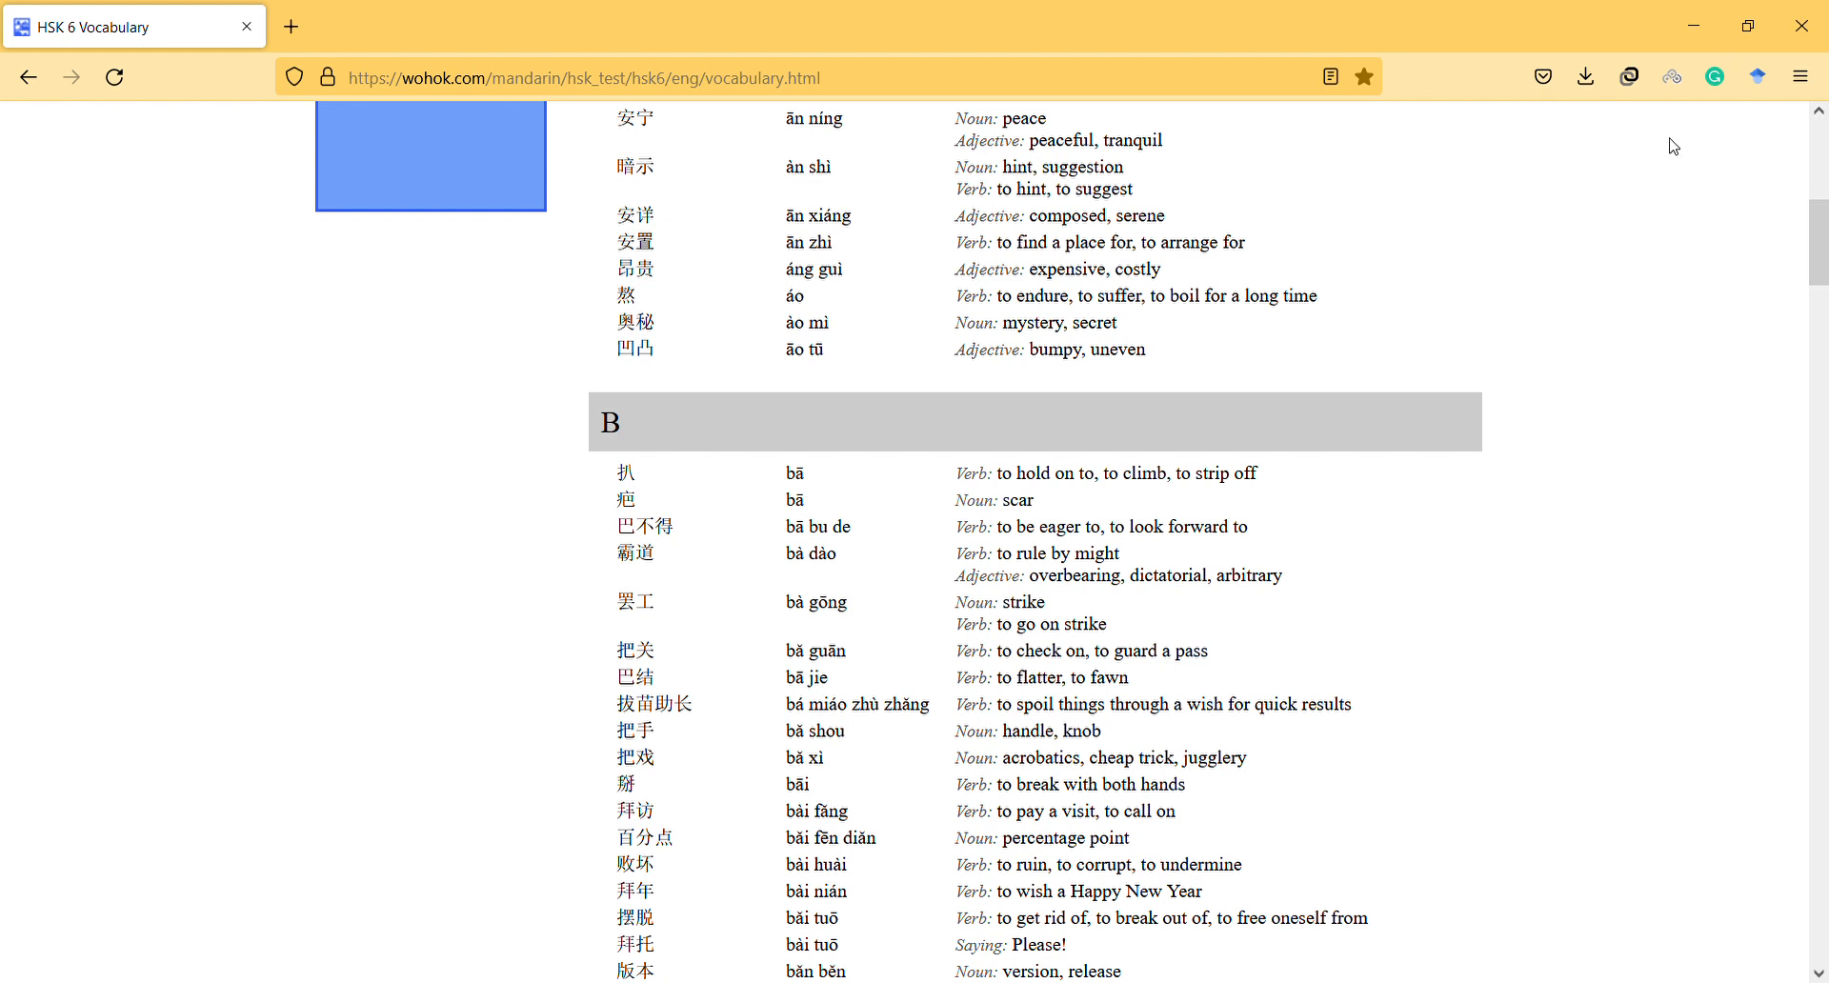
mouse_move(1686, 148)
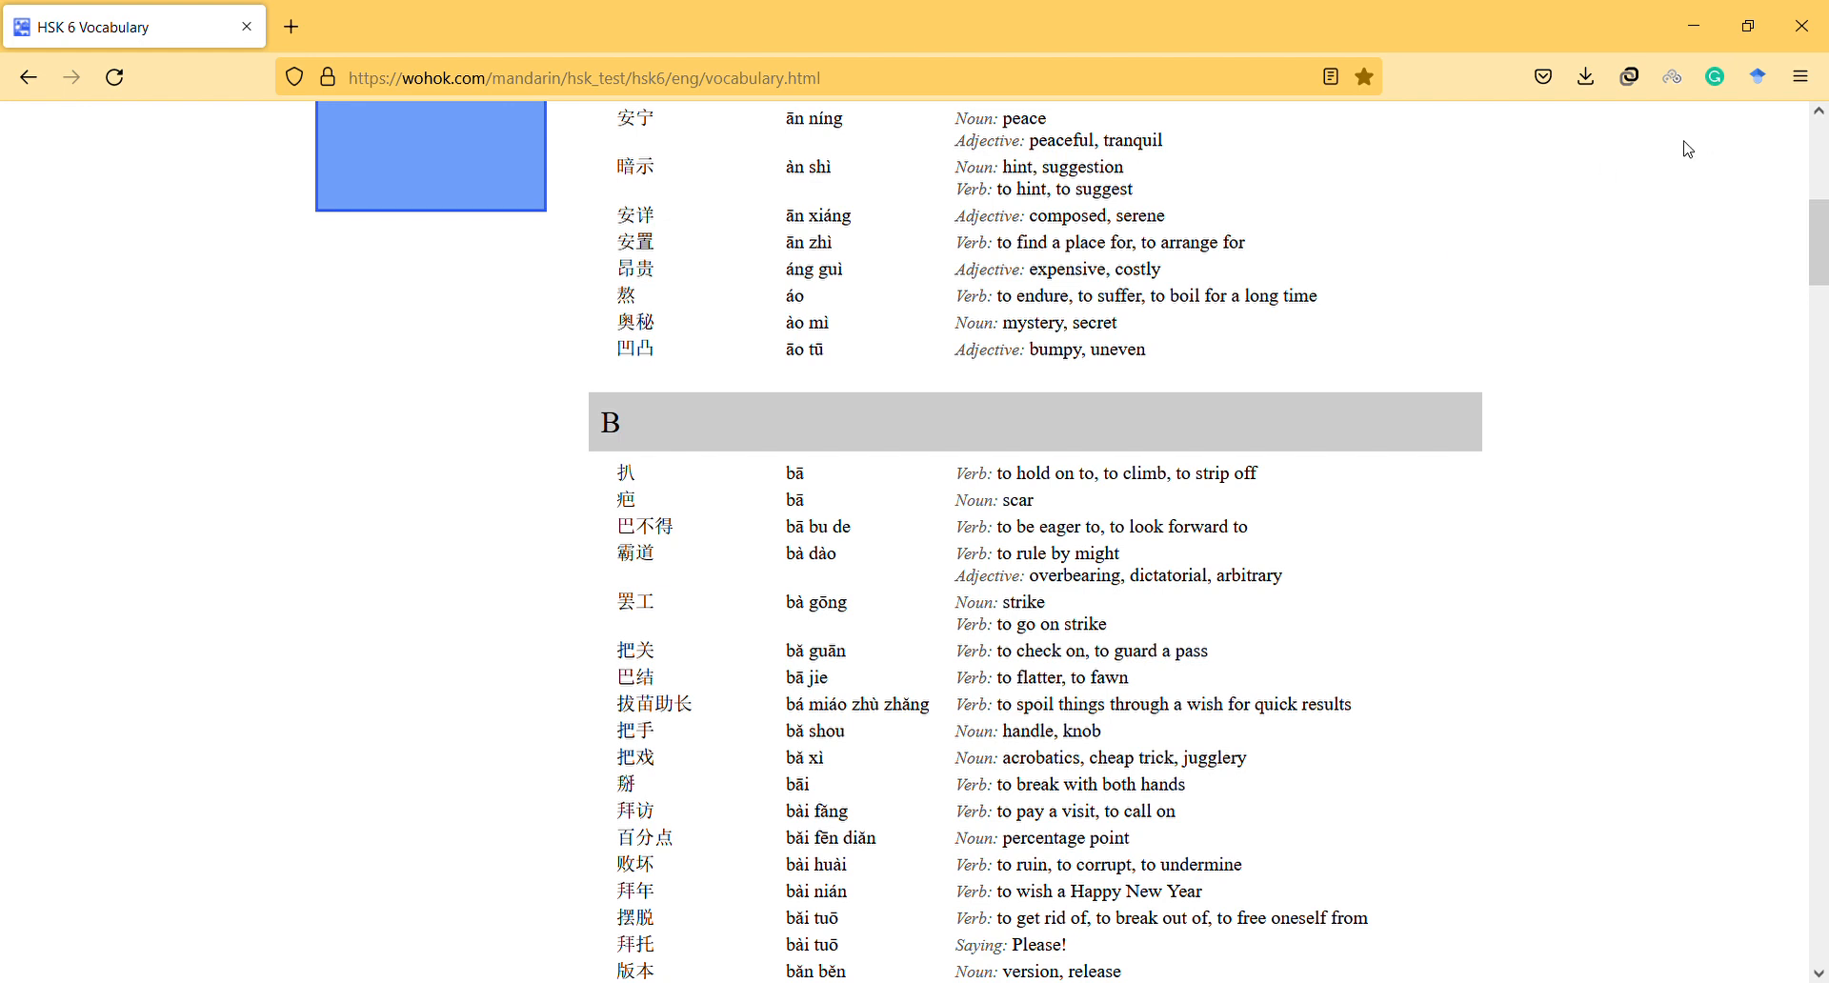